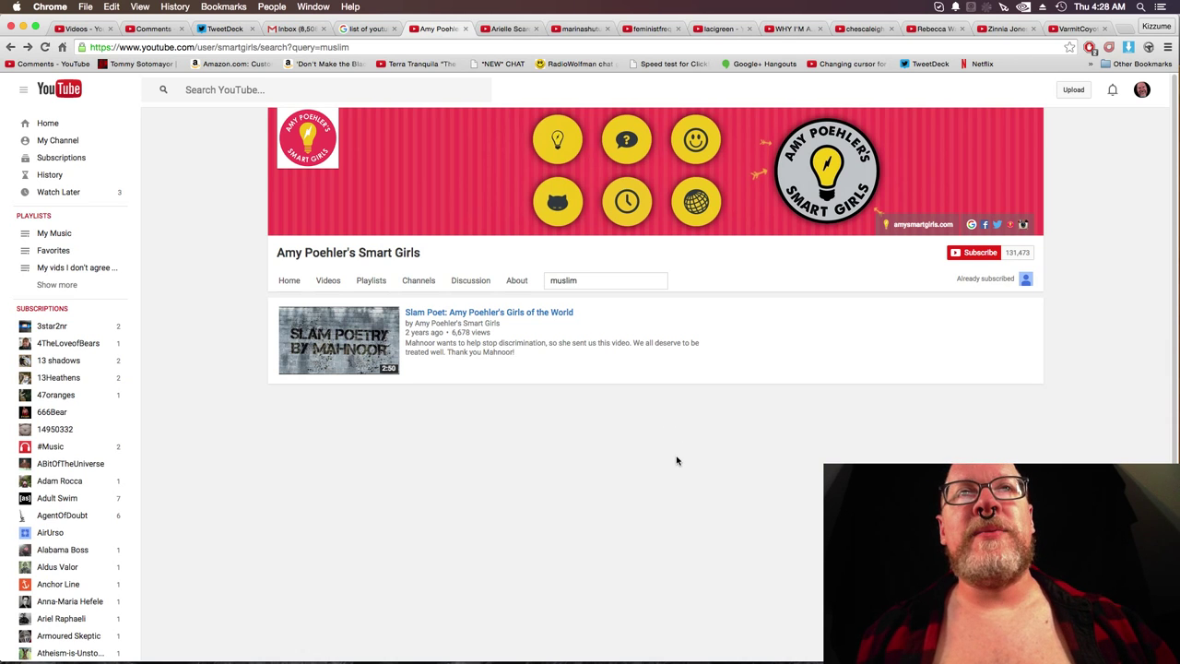
Enter 'islam' in the channel search and look back up the results.
type("islam")
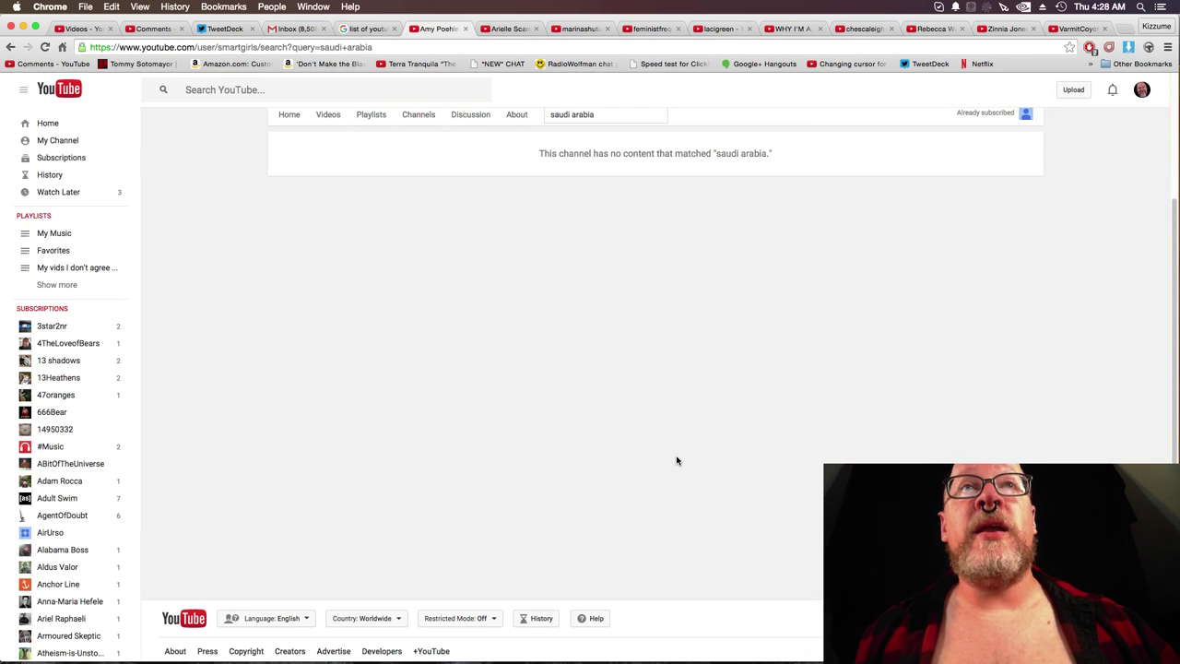
scroll("up", 3)
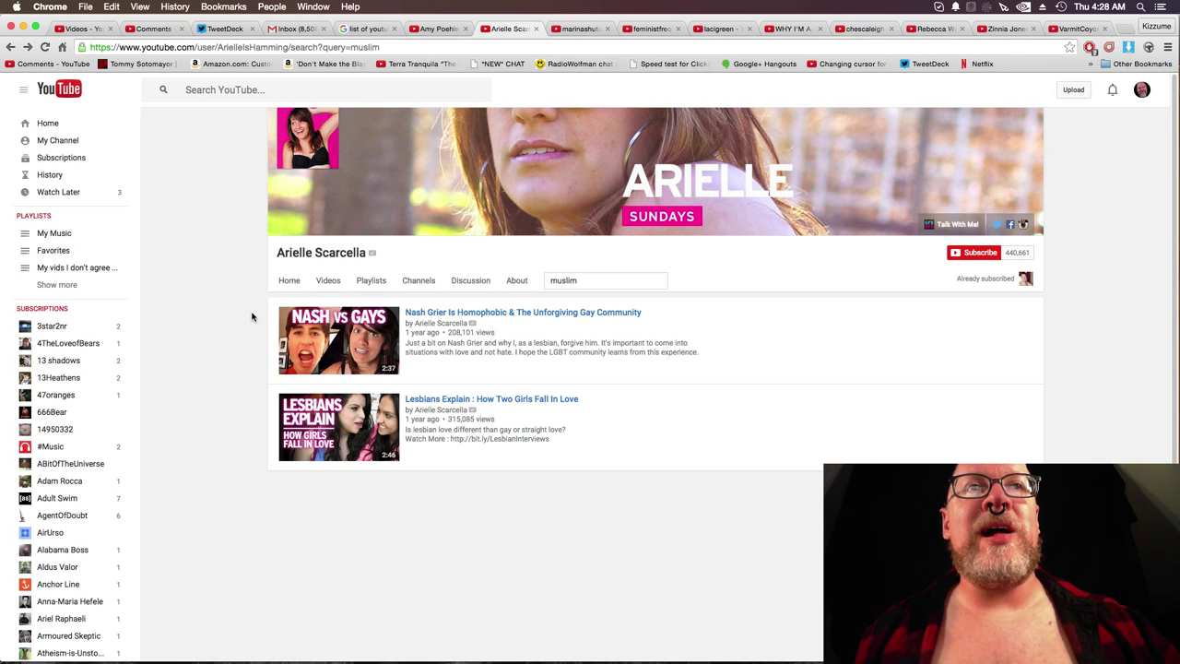
Change the Arielle Scarcella channel search term, then move to the marinashutup channel.
left_click(604, 280)
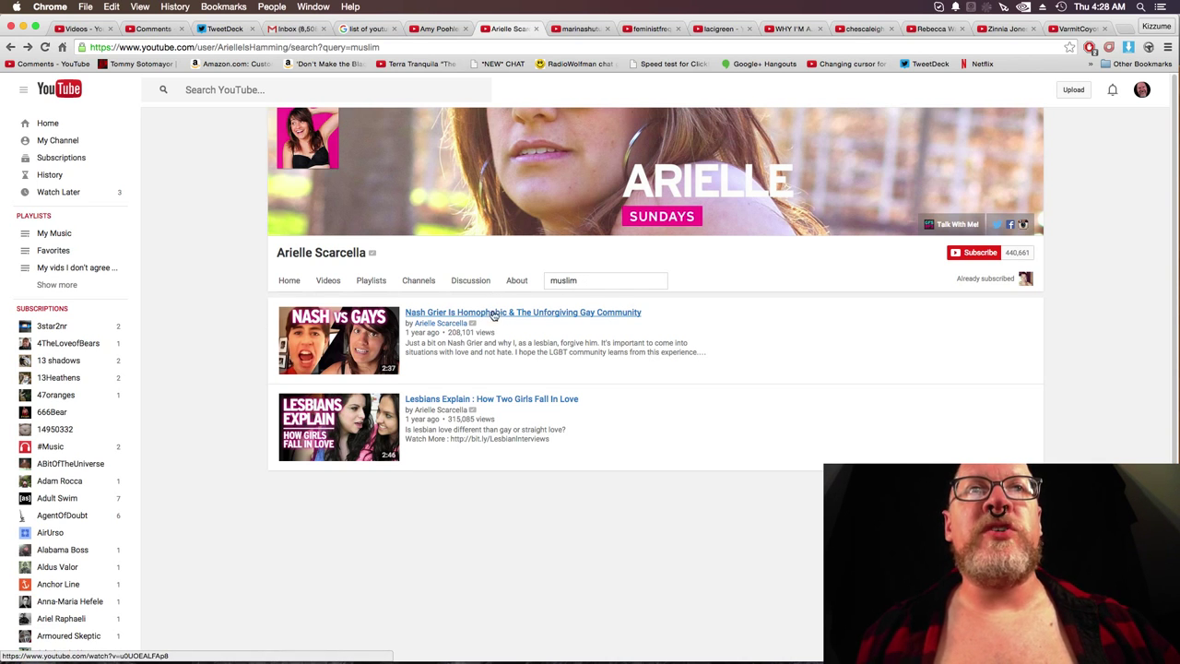
mouse_move(524, 312)
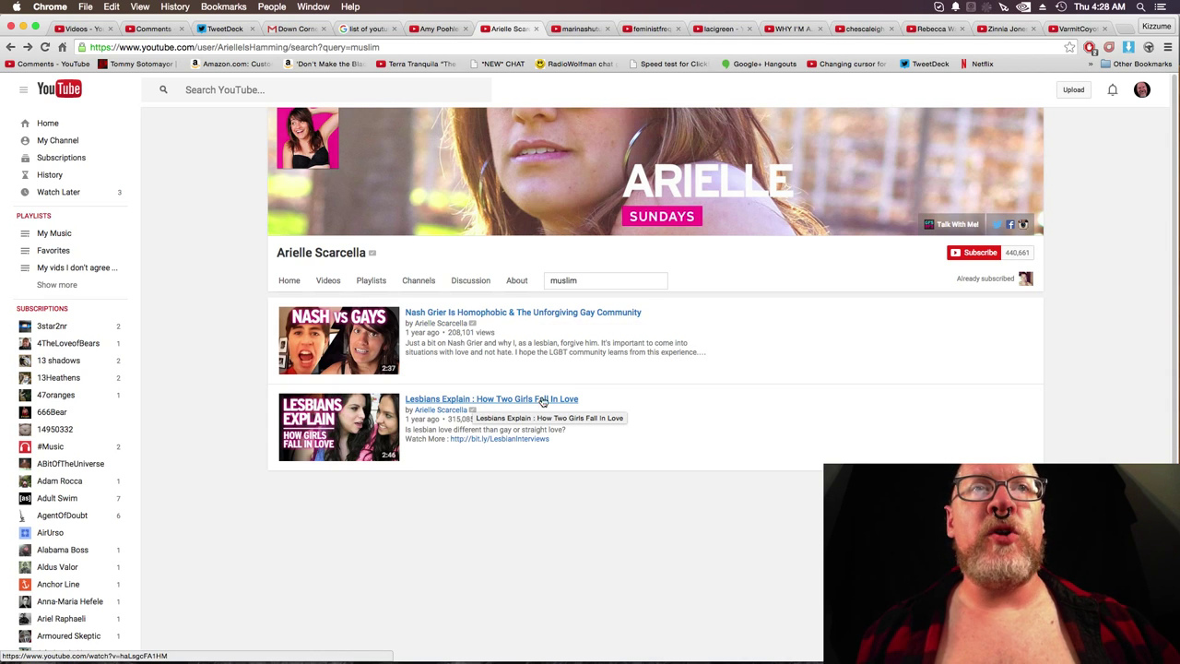
mouse_move(203, 328)
type("isla")
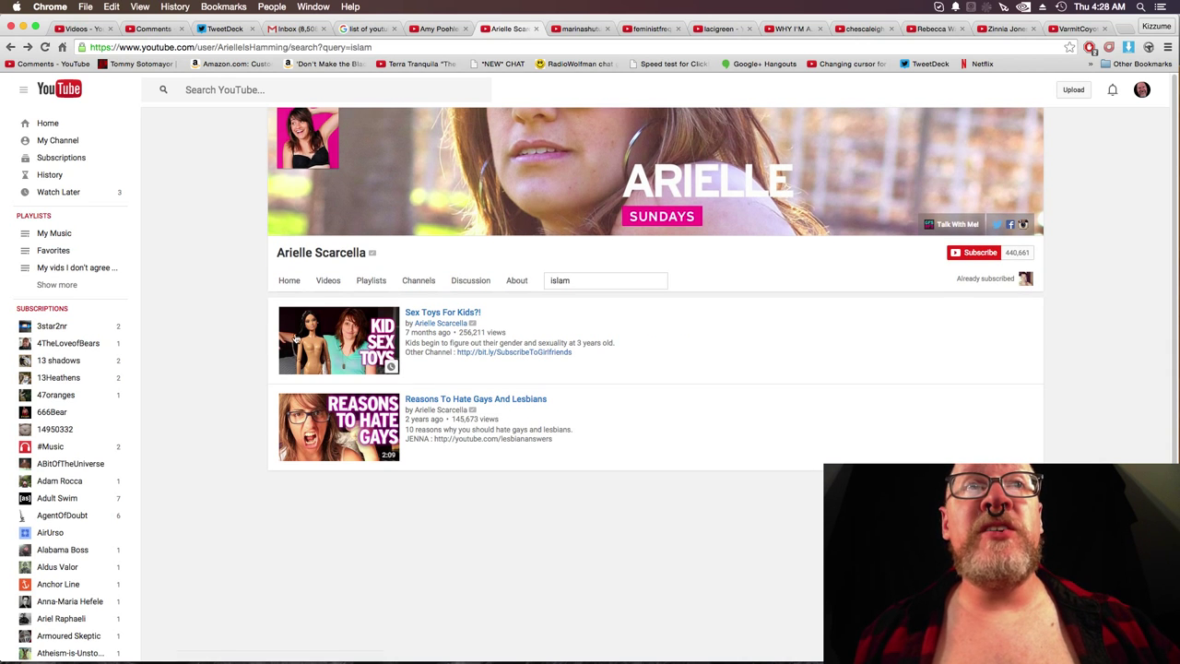
mouse_move(427, 398)
type("saudi arabia")
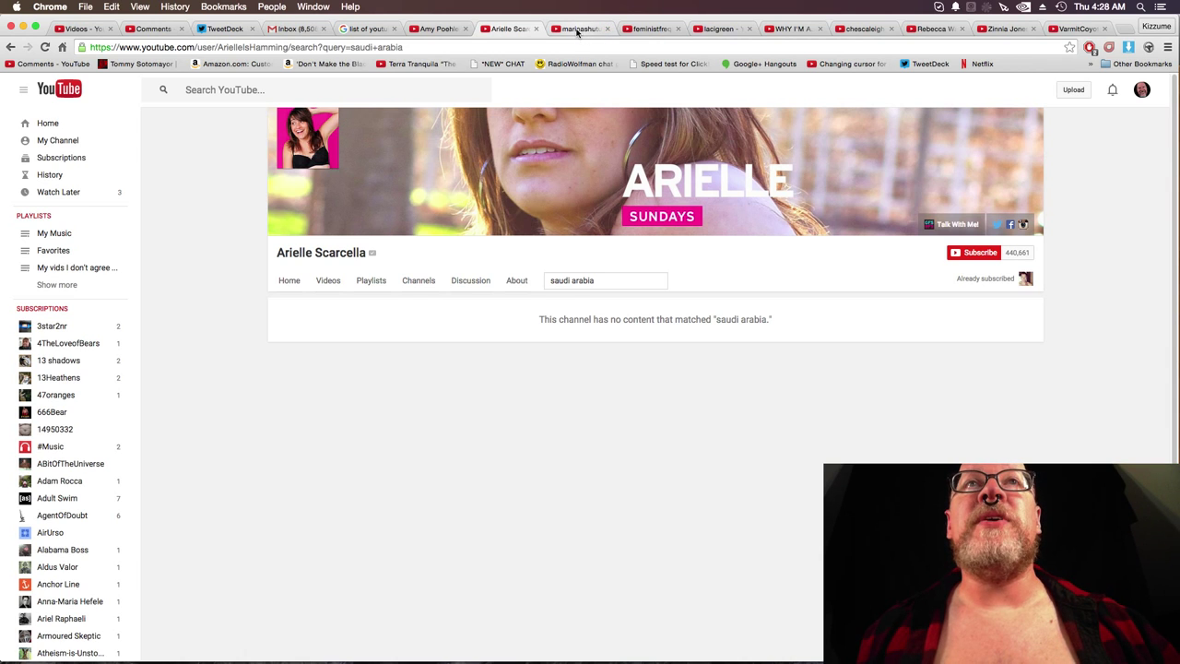
left_click(579, 30)
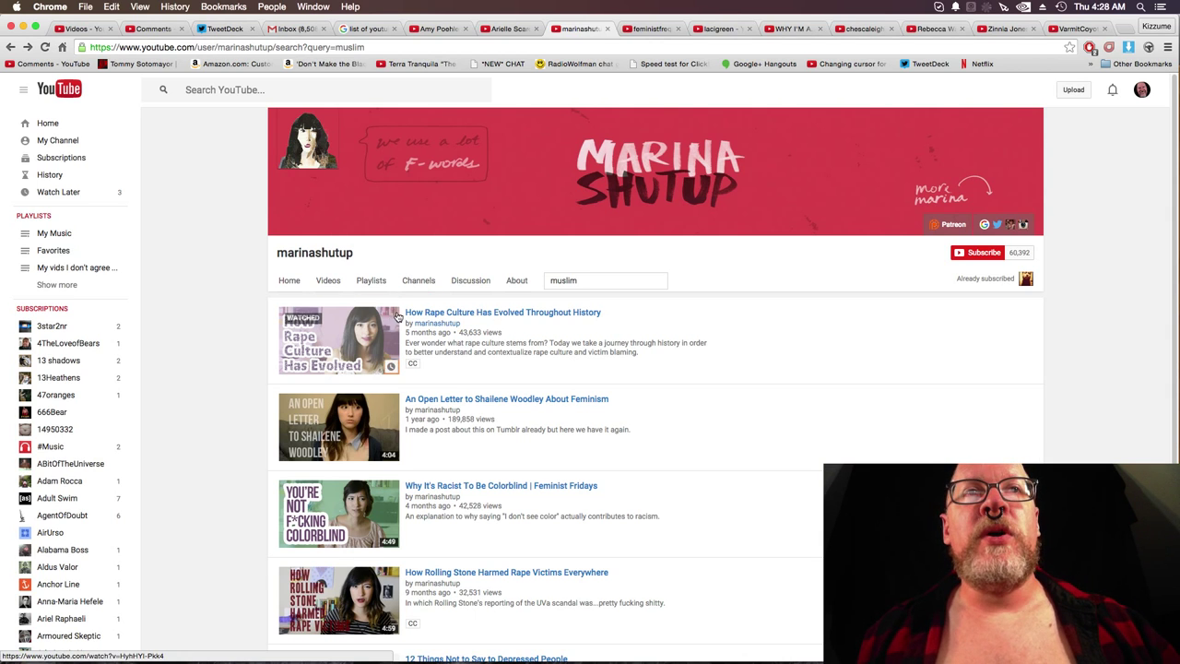
mouse_move(527, 321)
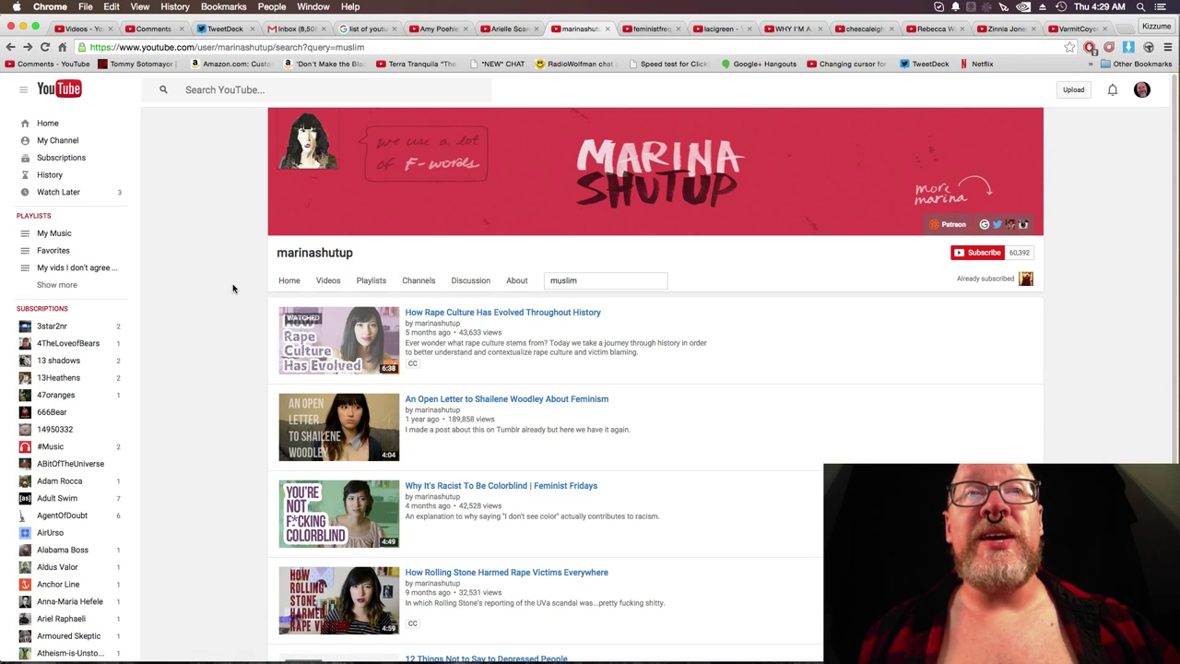
mouse_move(243, 321)
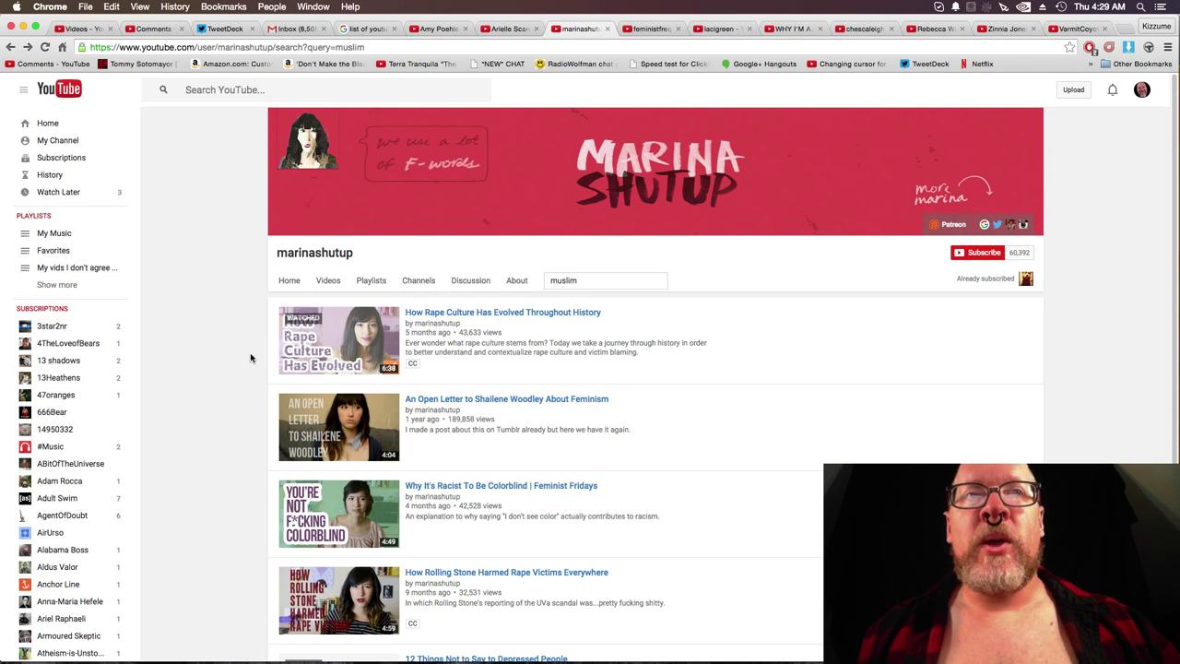
Look through marinashutup's 'muslim' search results.
scroll("down", 3)
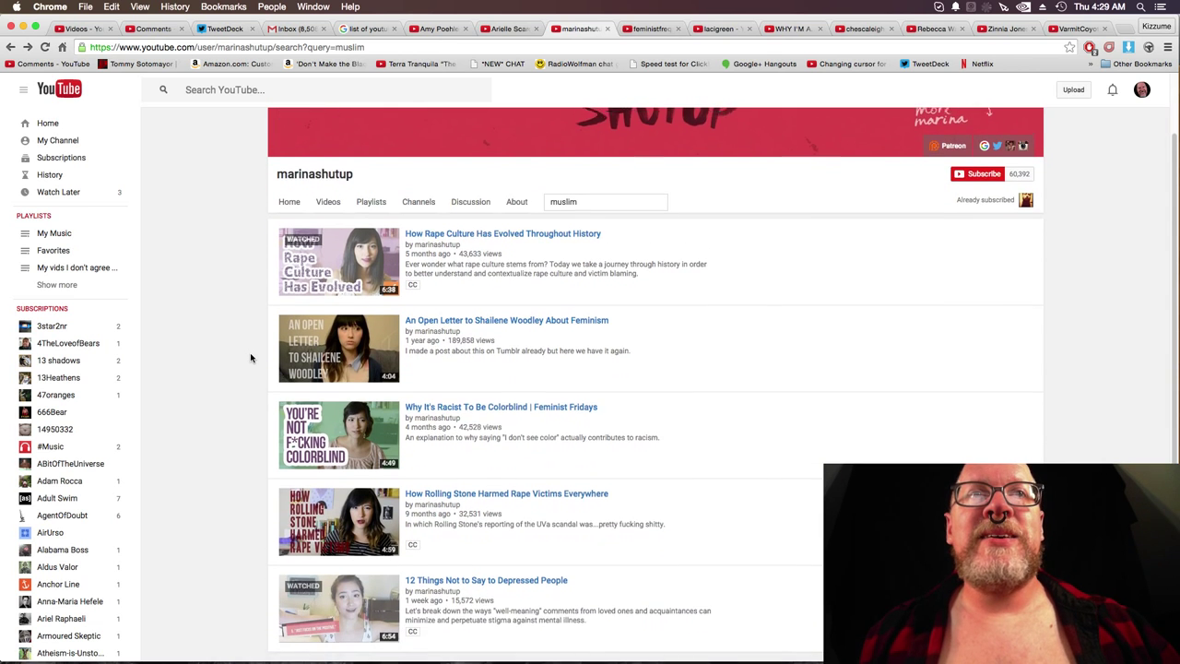
scroll("down", 3)
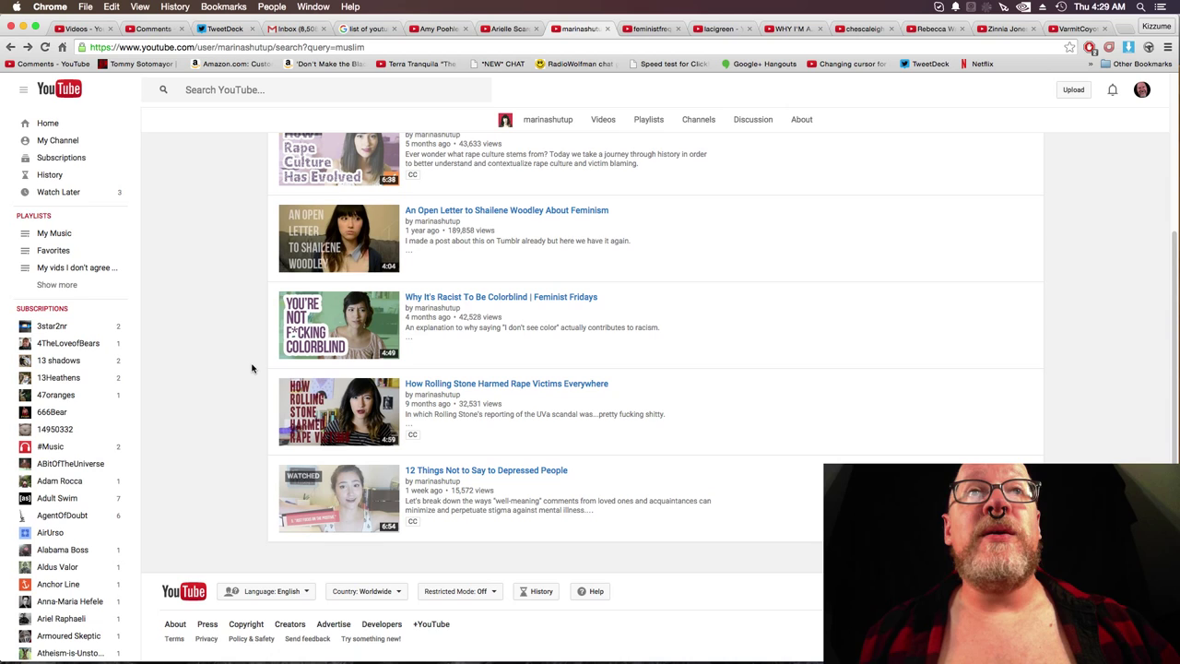
mouse_move(249, 391)
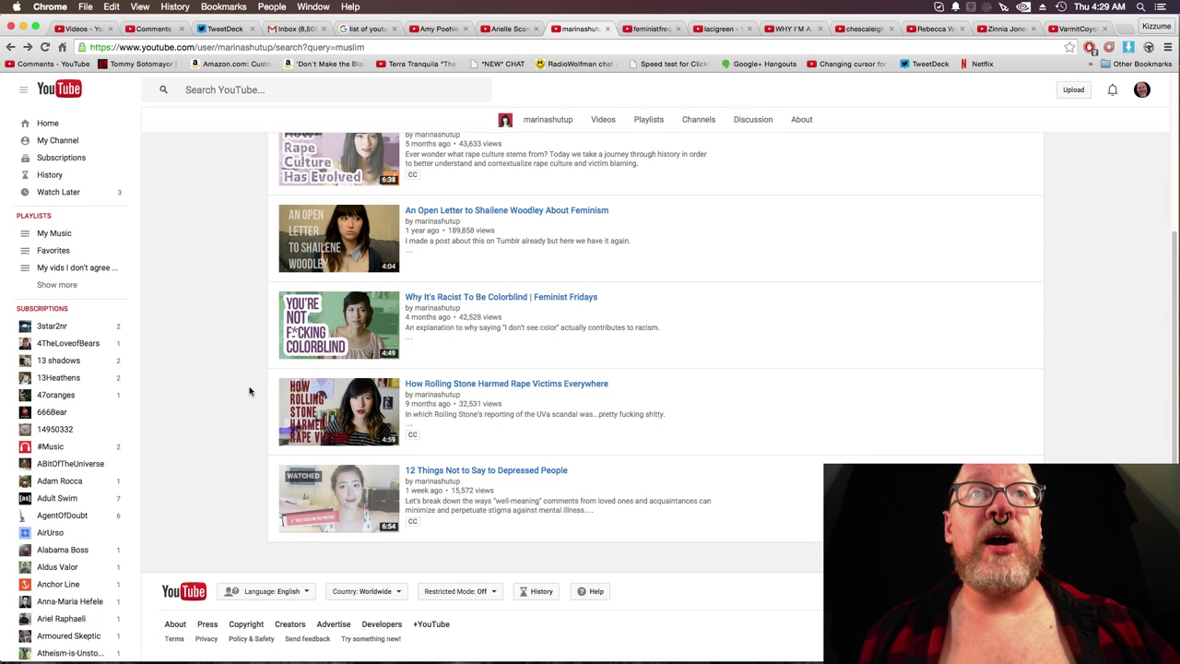
mouse_move(256, 437)
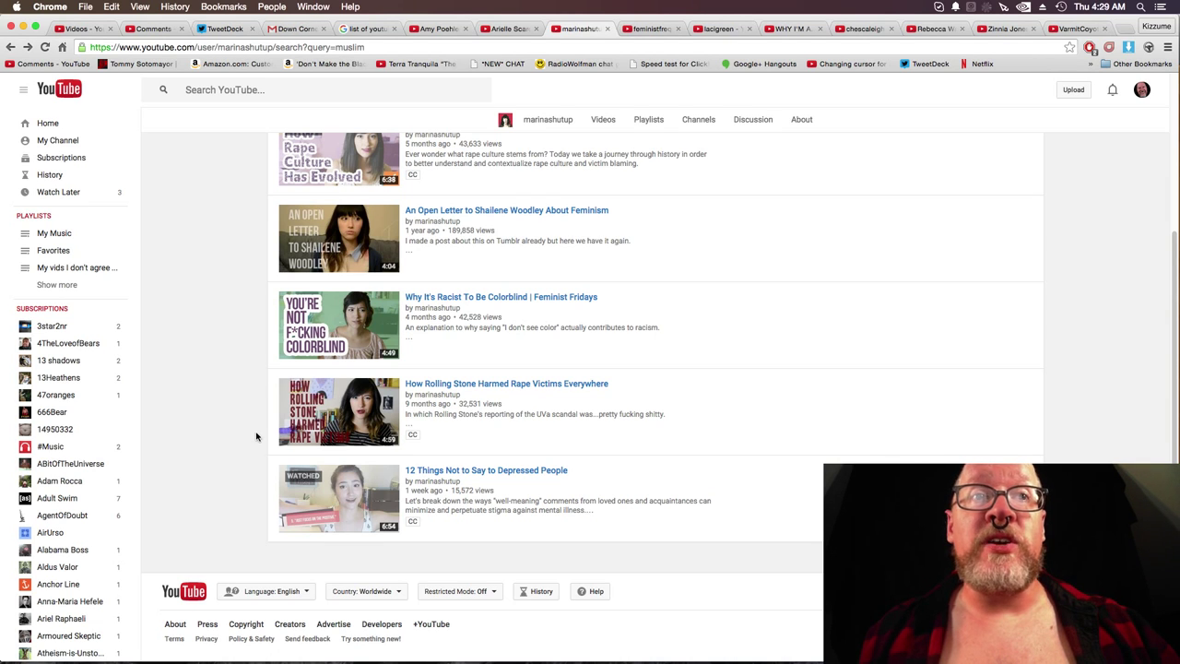
mouse_move(254, 462)
type("islam")
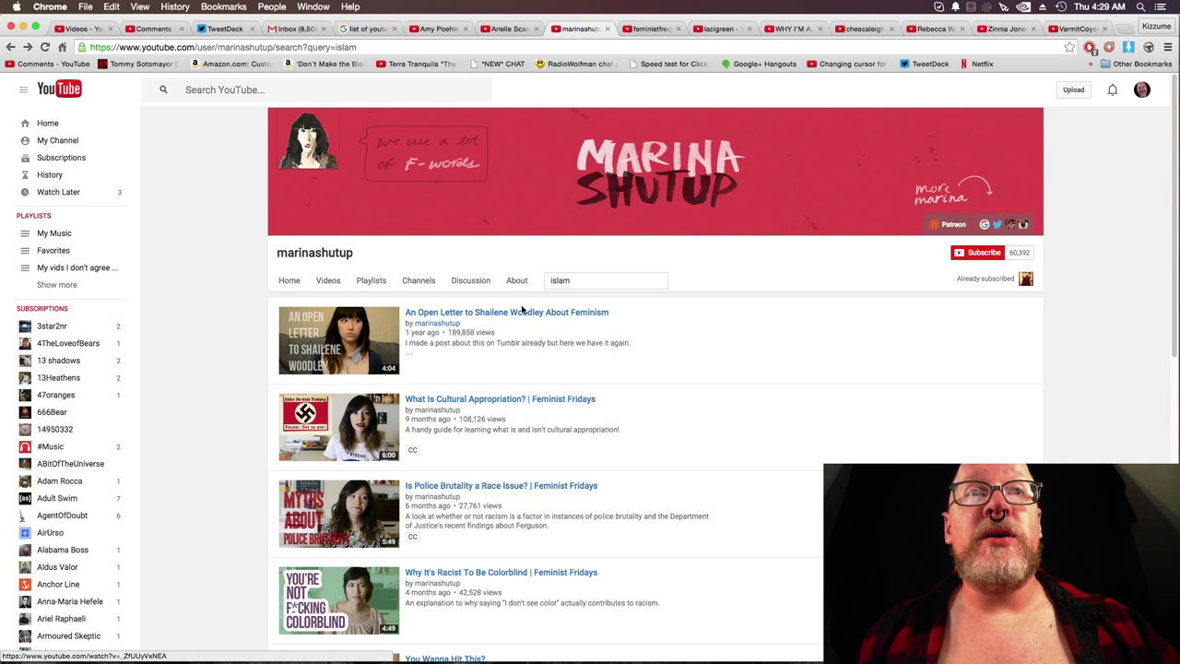
mouse_move(526, 312)
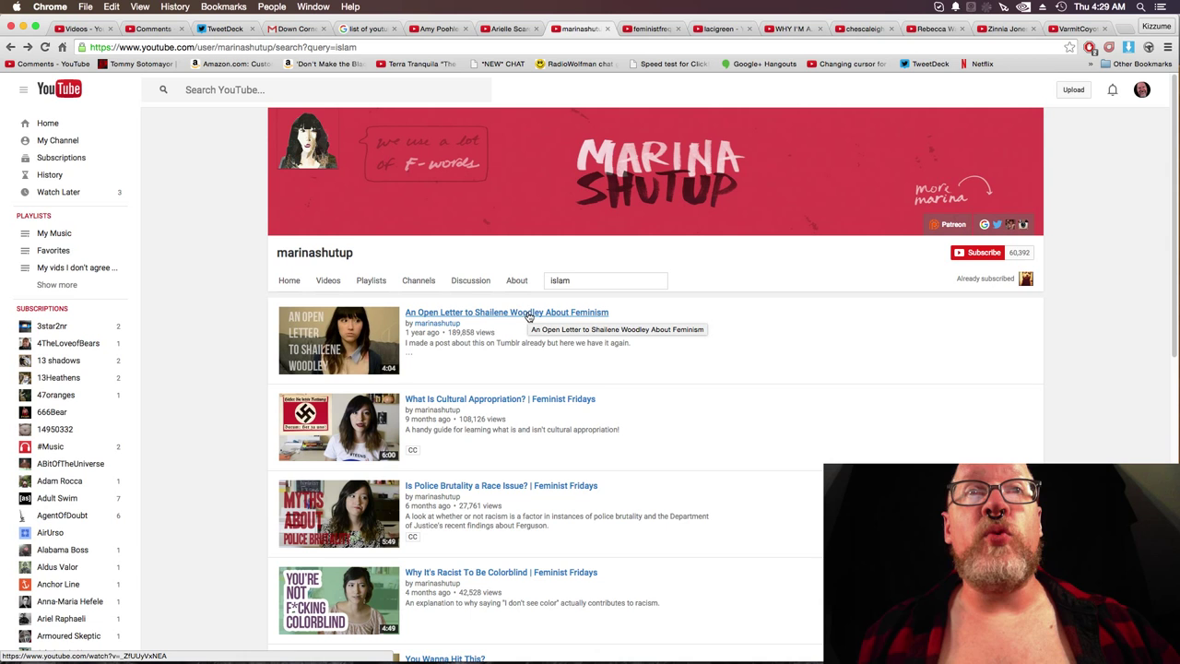
mouse_move(219, 416)
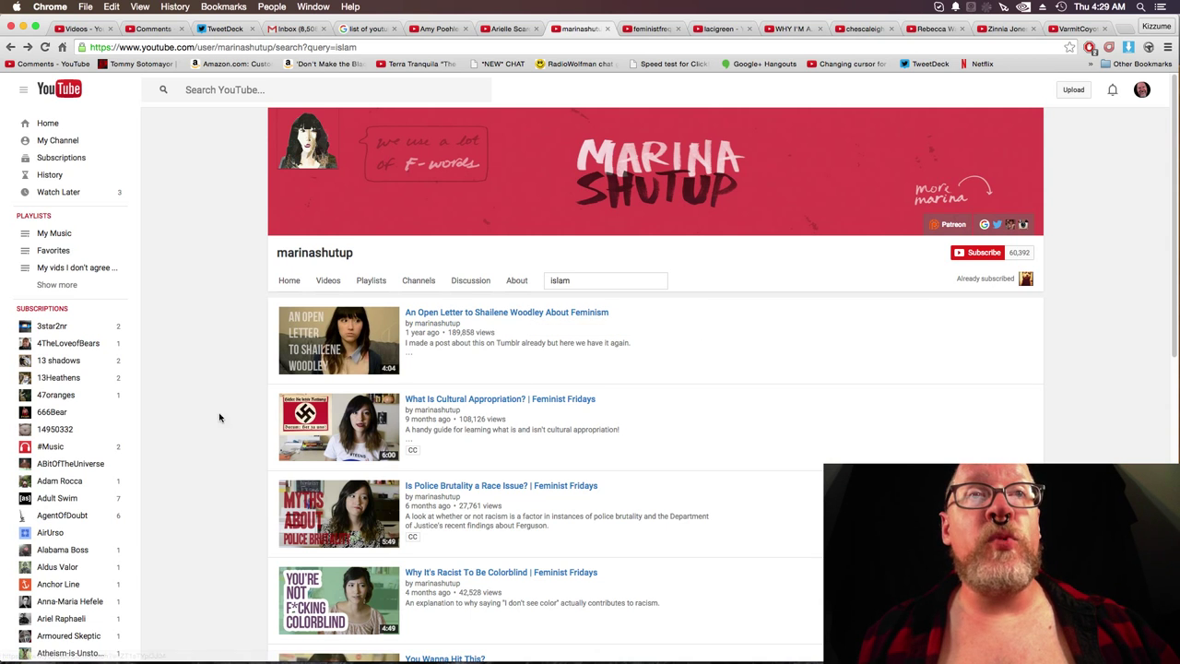
Look through marinashutup's 'islam' search results to the bottom.
scroll("down", 3)
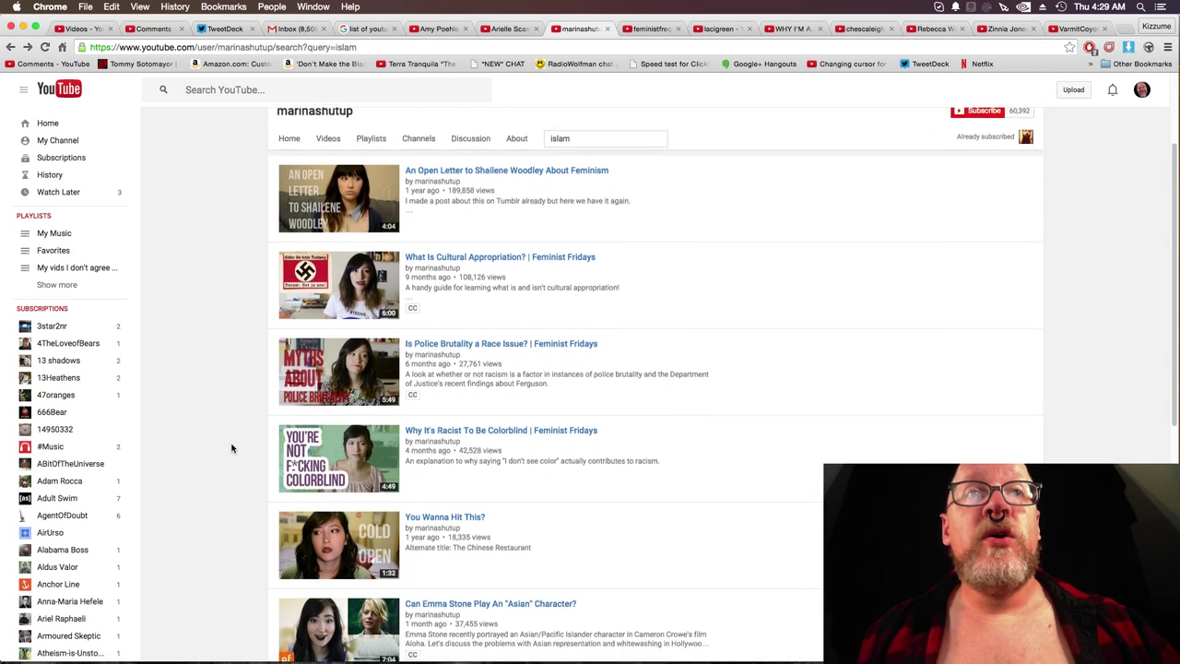
scroll("down", 3)
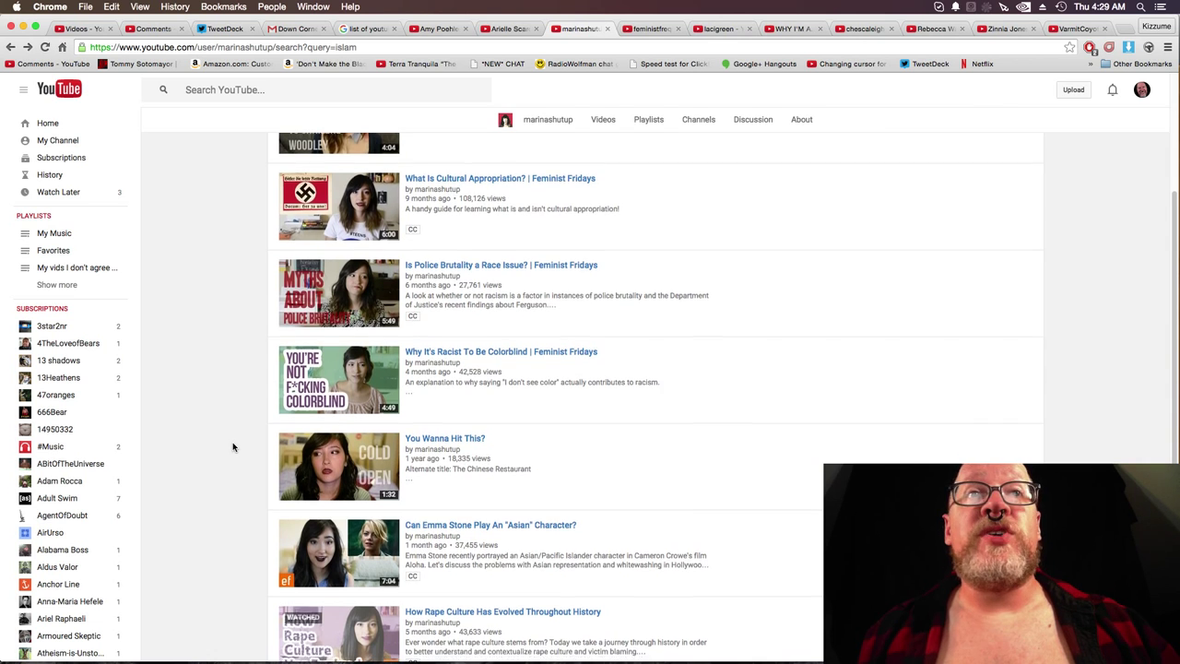
scroll("down", 3)
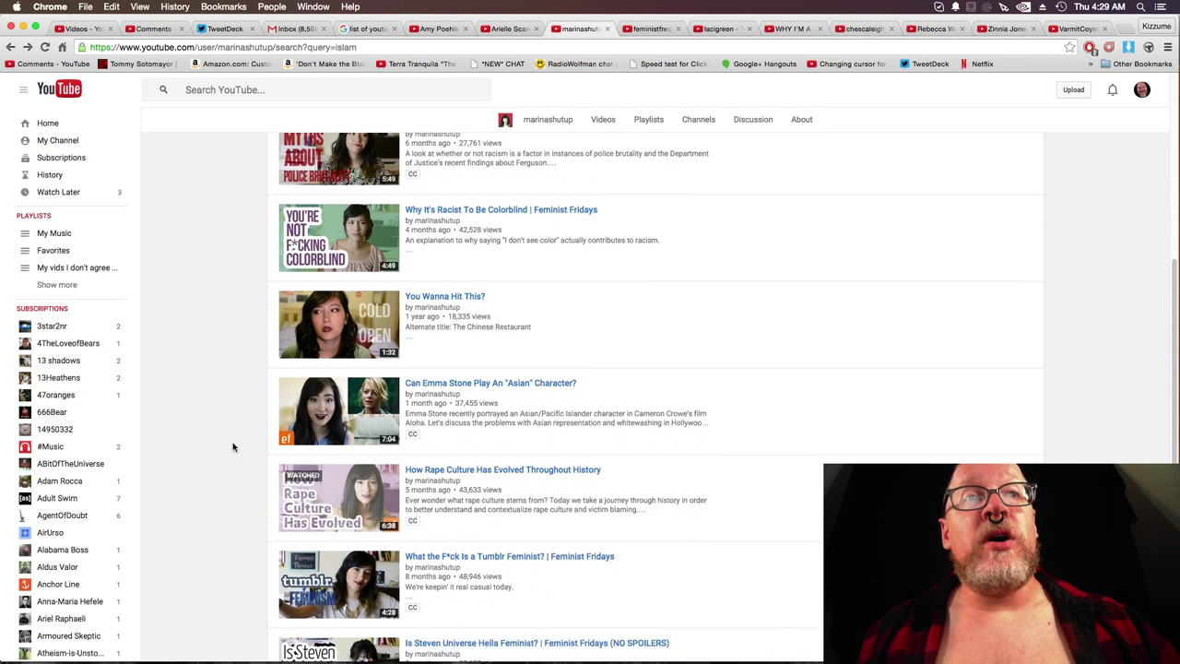
scroll("down", 3)
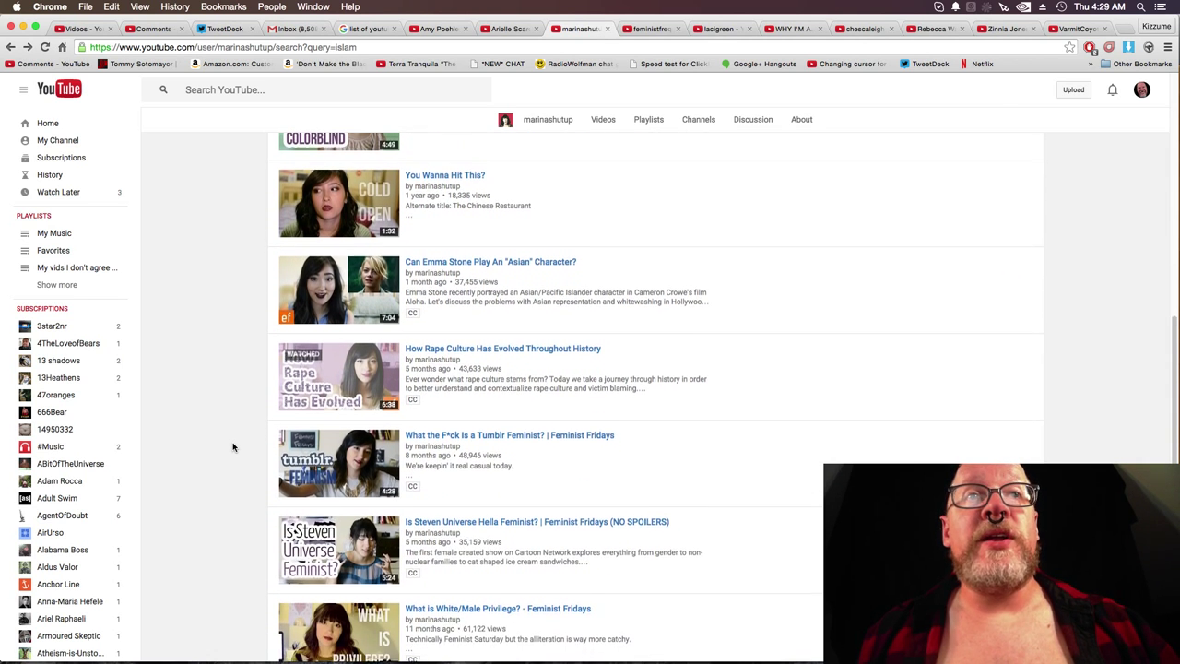
scroll("down", 3)
type("saudi arabia")
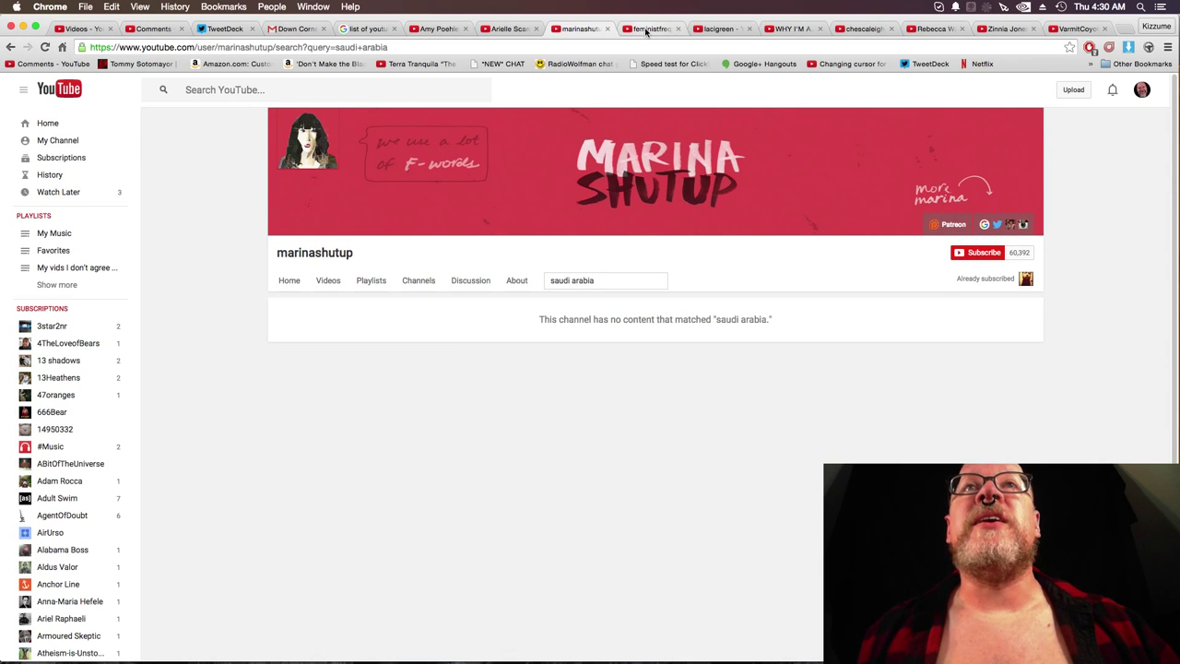
Move to the Feminist Frequency channel and search it for 'islam'.
left_click(649, 30)
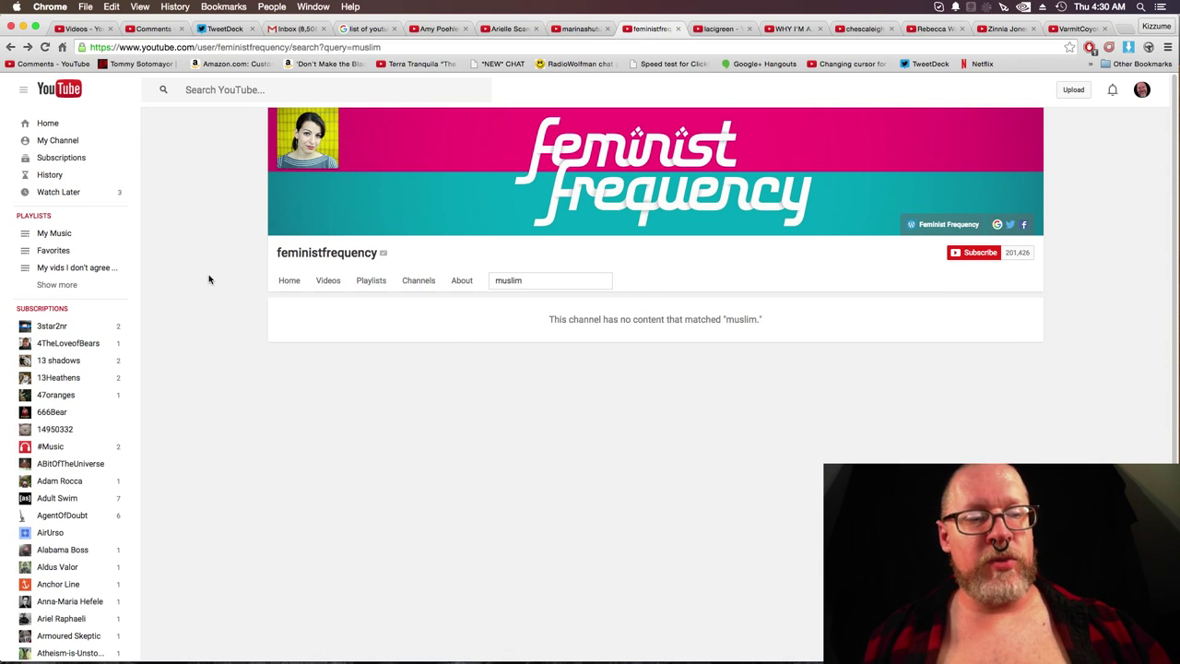
type("islam")
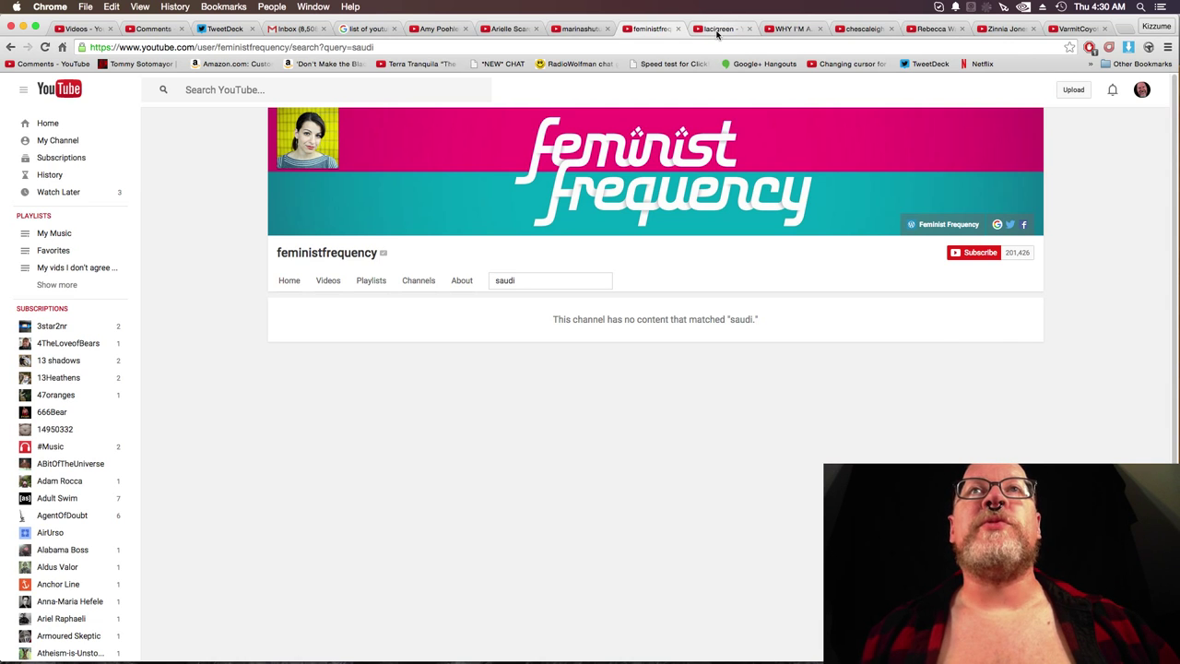
Move to the Laci Green channel and look through its 'muslim' results.
left_click(719, 29)
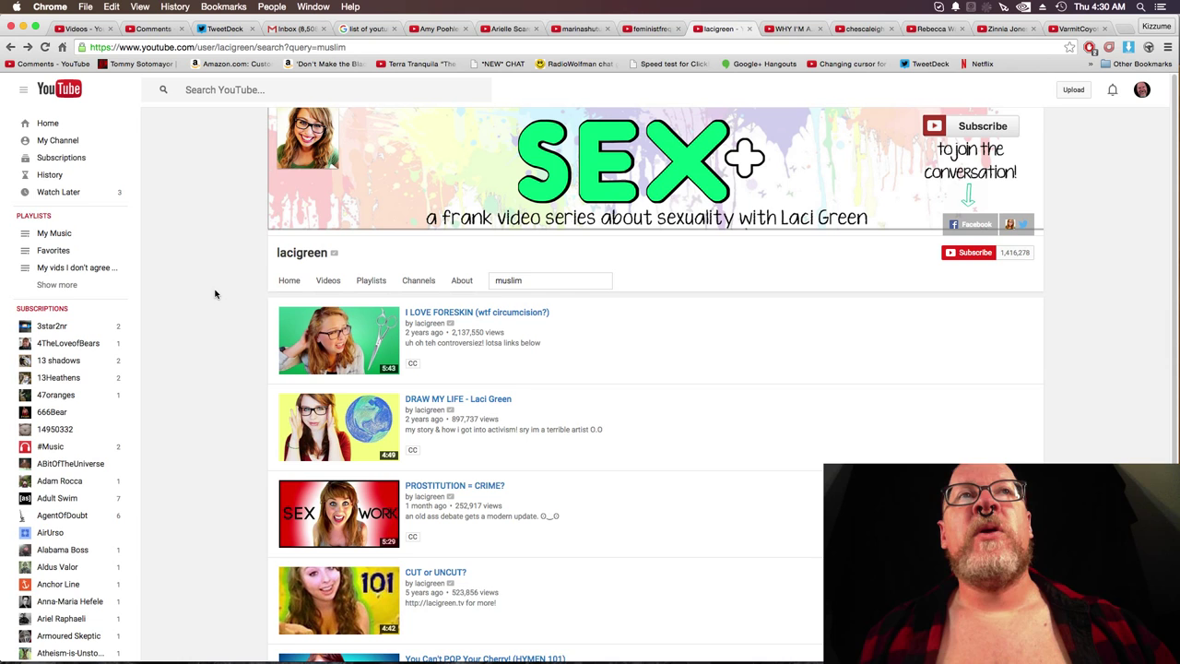
mouse_move(211, 286)
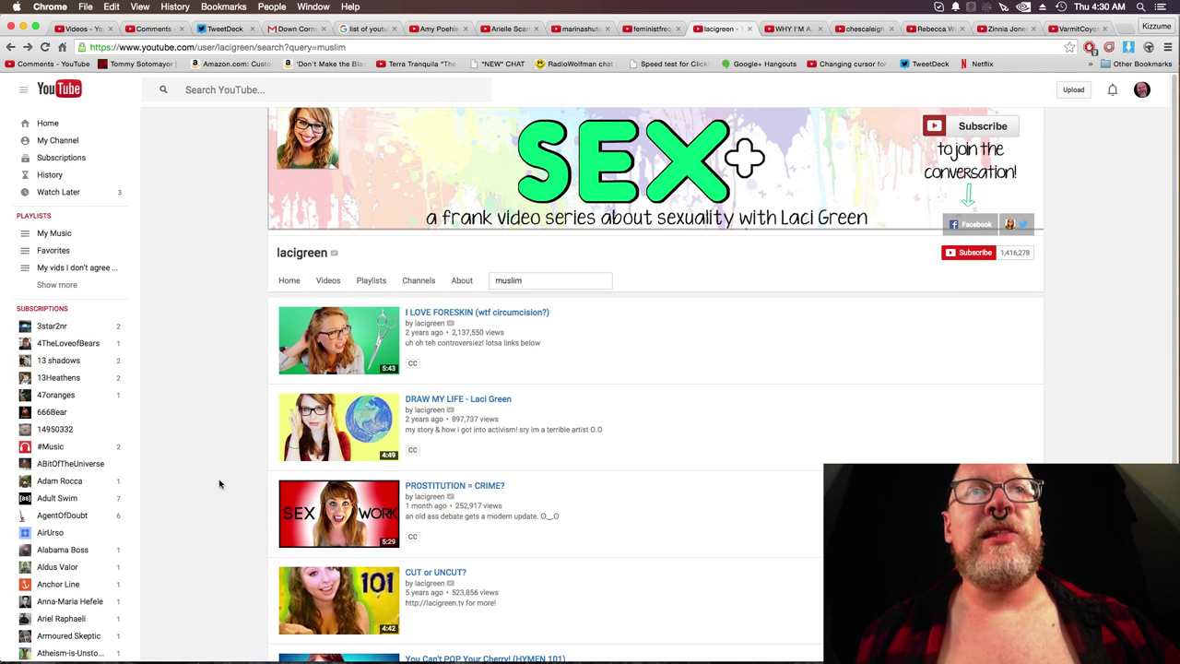
scroll("down", 3)
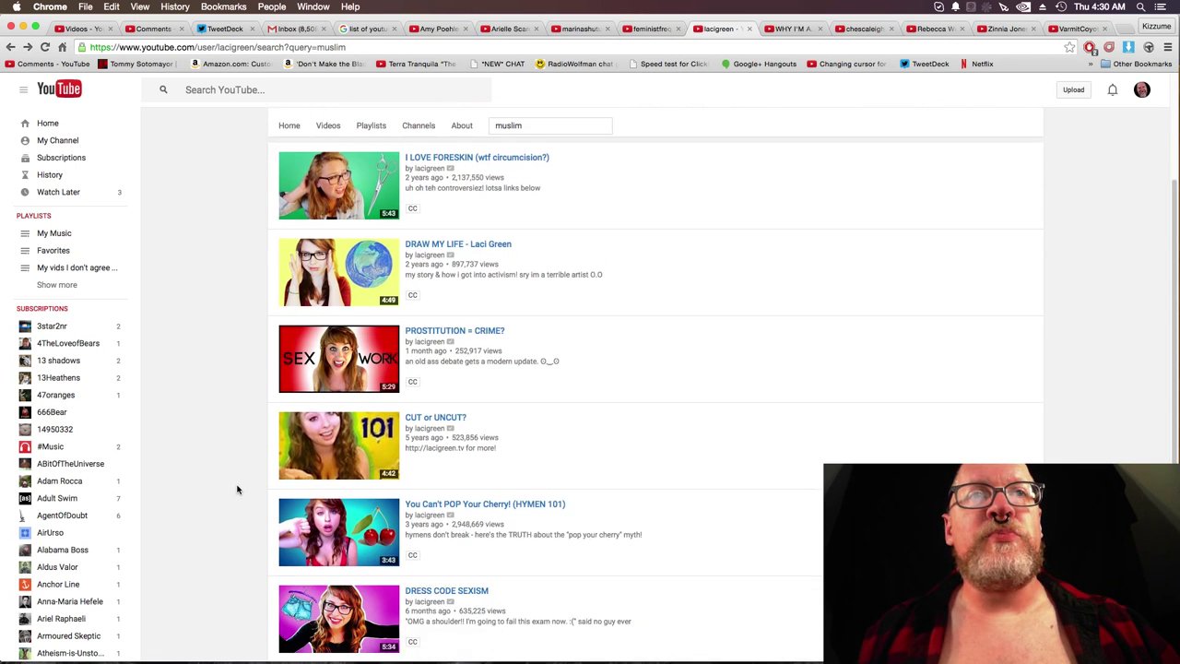
scroll("down", 3)
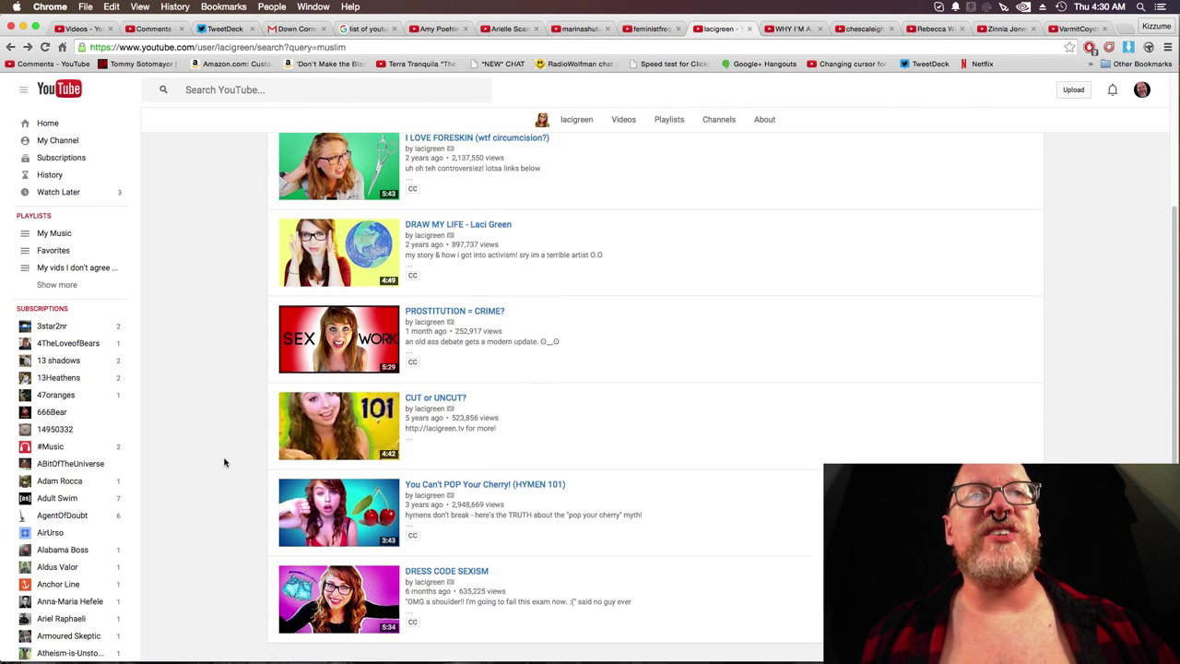
scroll("up", 3)
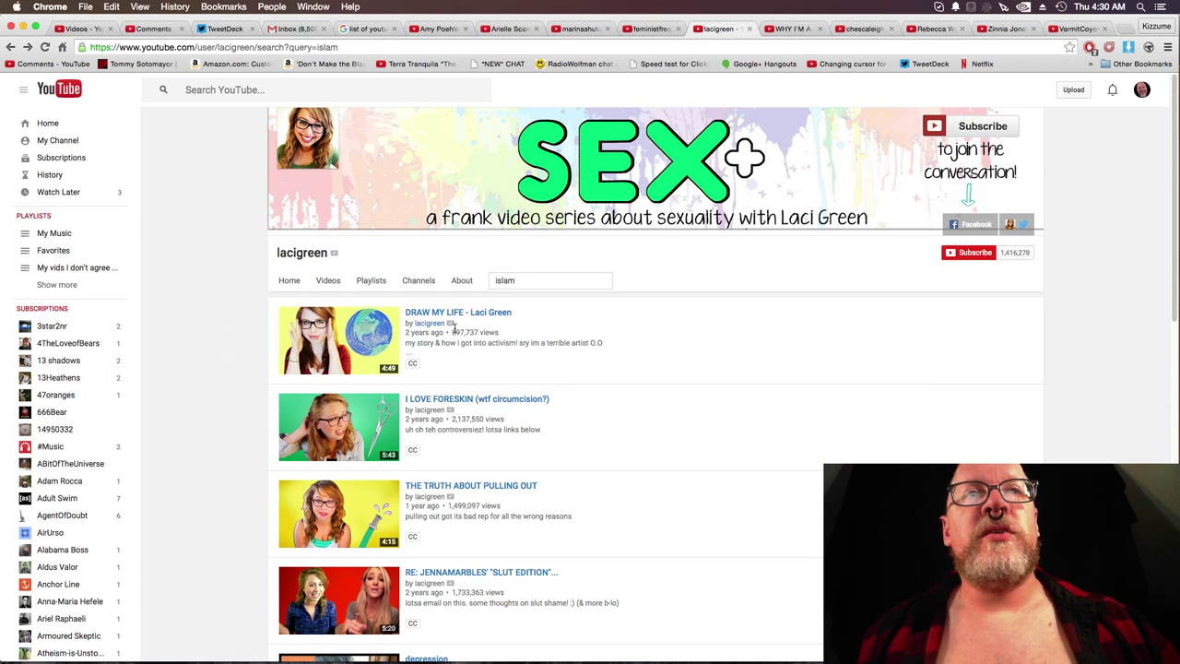
Look further down Laci Green's sex-education video results.
scroll("down", 3)
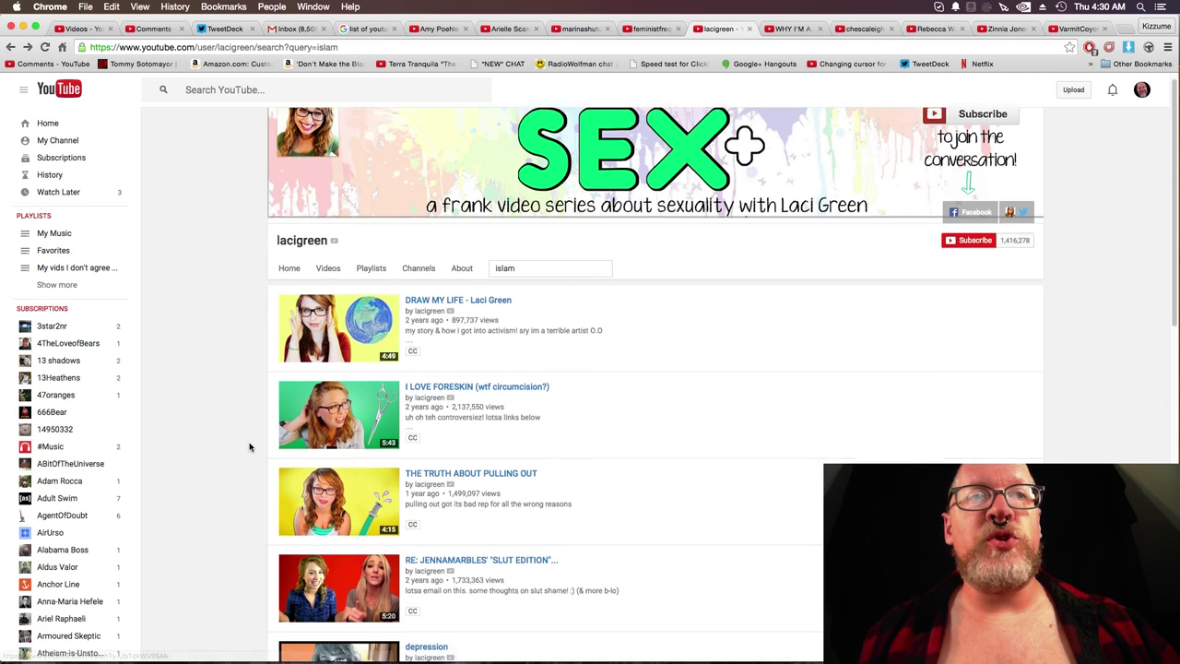
scroll("down", 3)
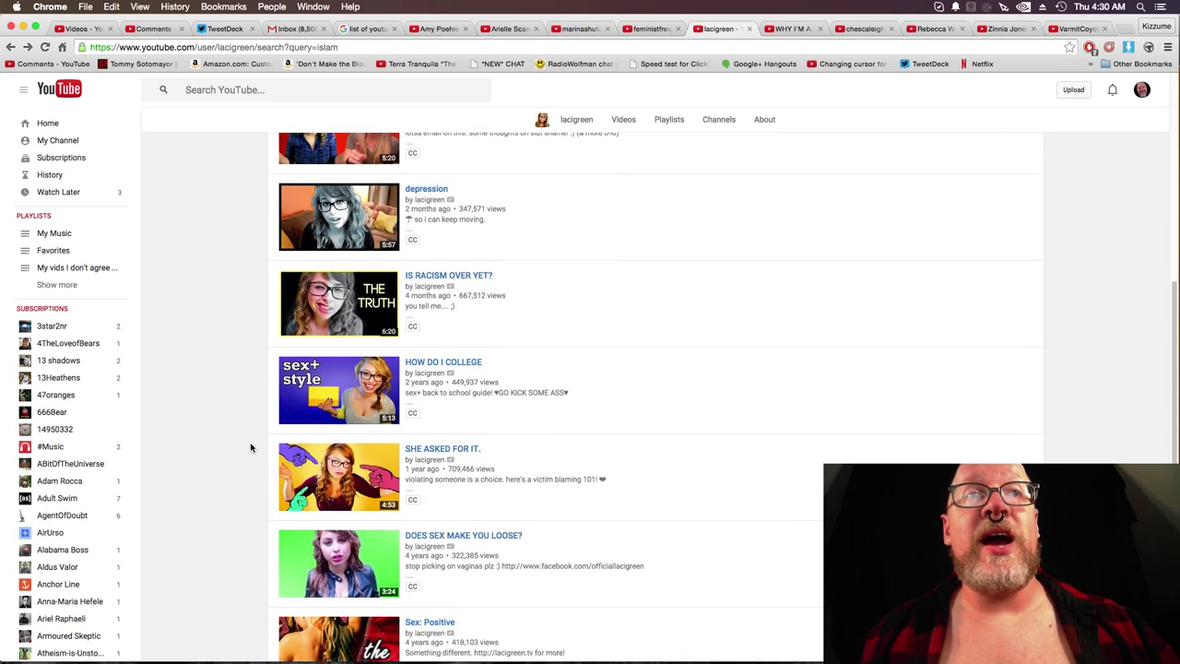
scroll("down", 3)
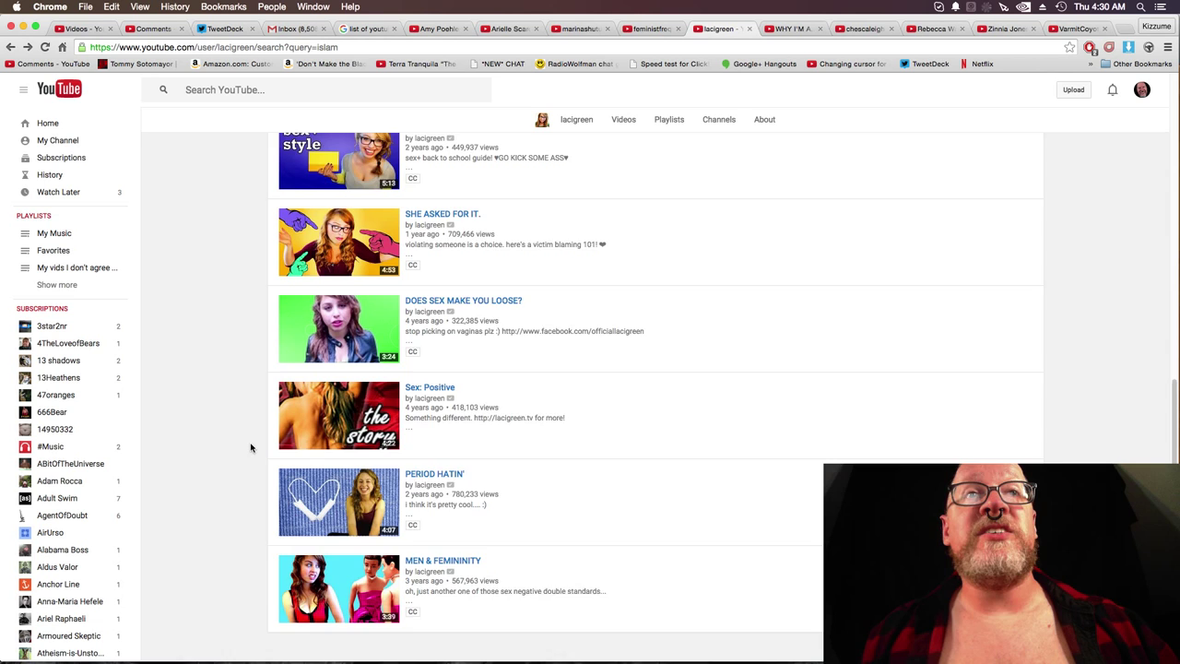
scroll("down", 3)
type("saudi")
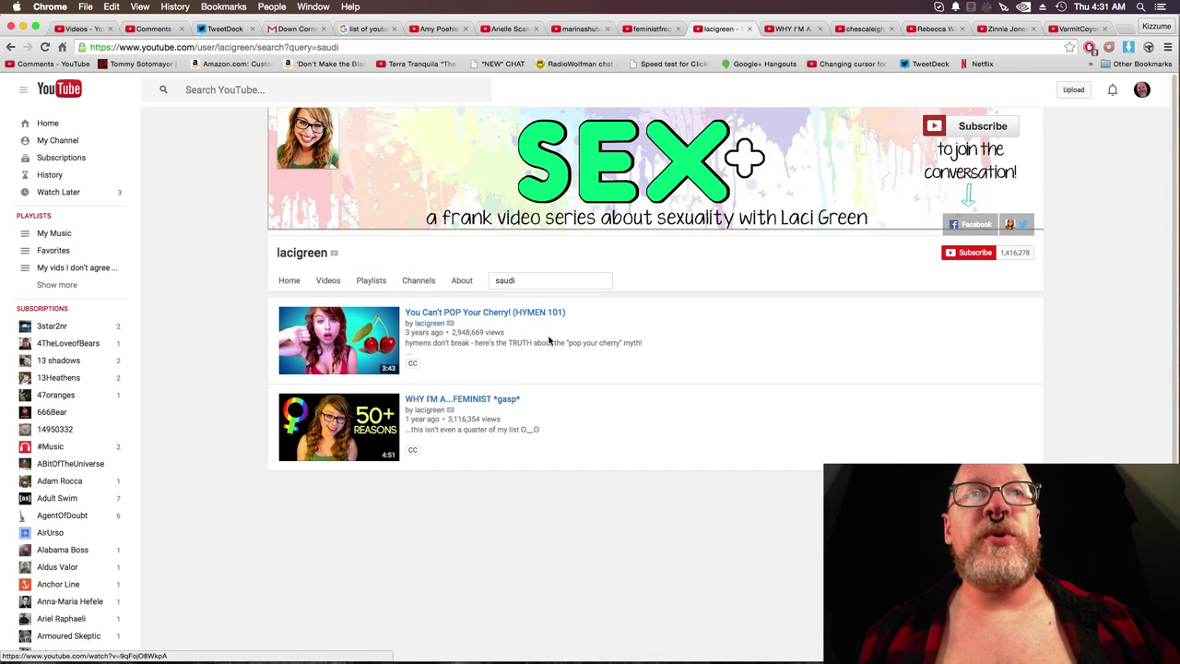
mouse_move(618, 284)
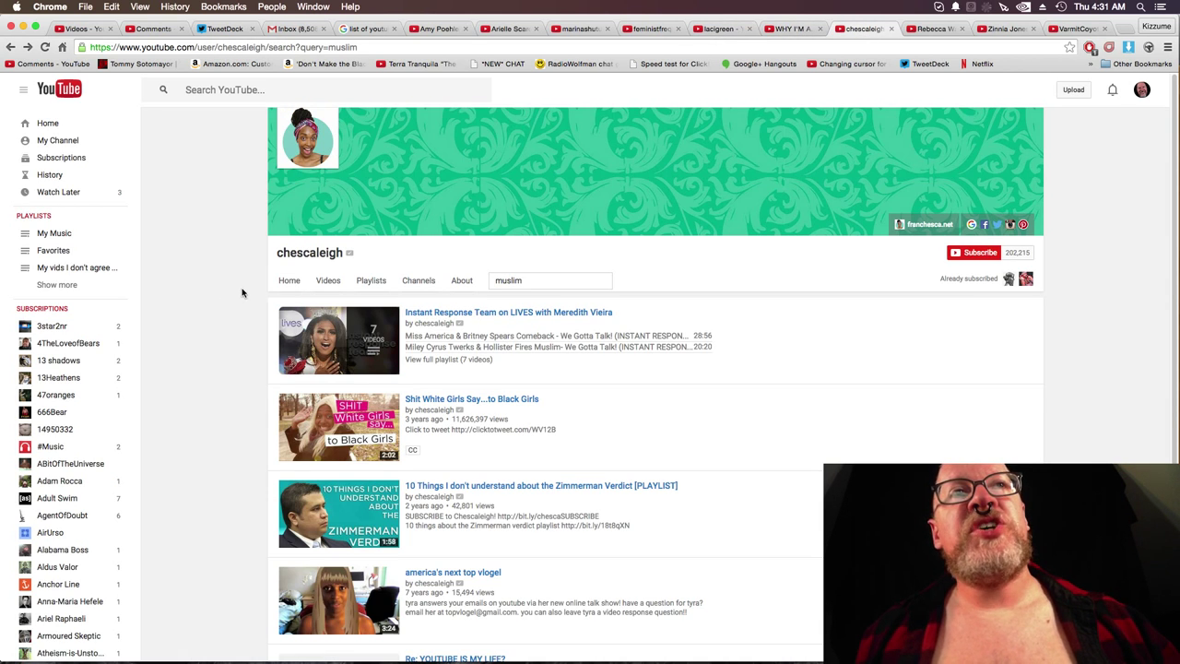
mouse_move(255, 321)
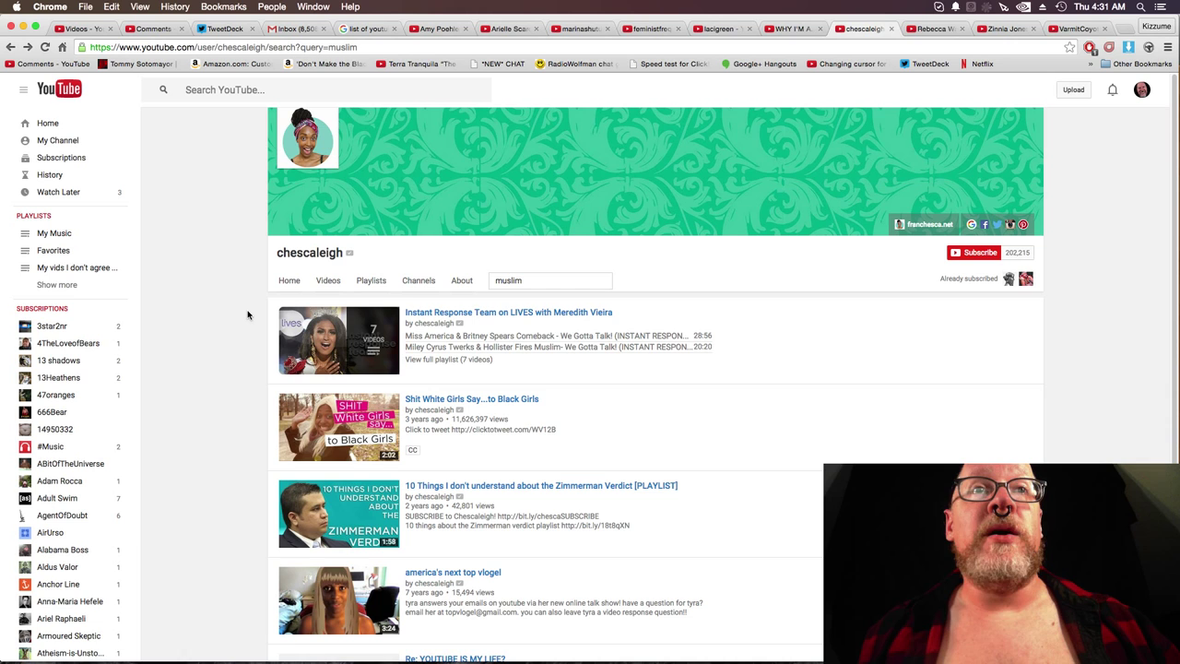
mouse_move(255, 383)
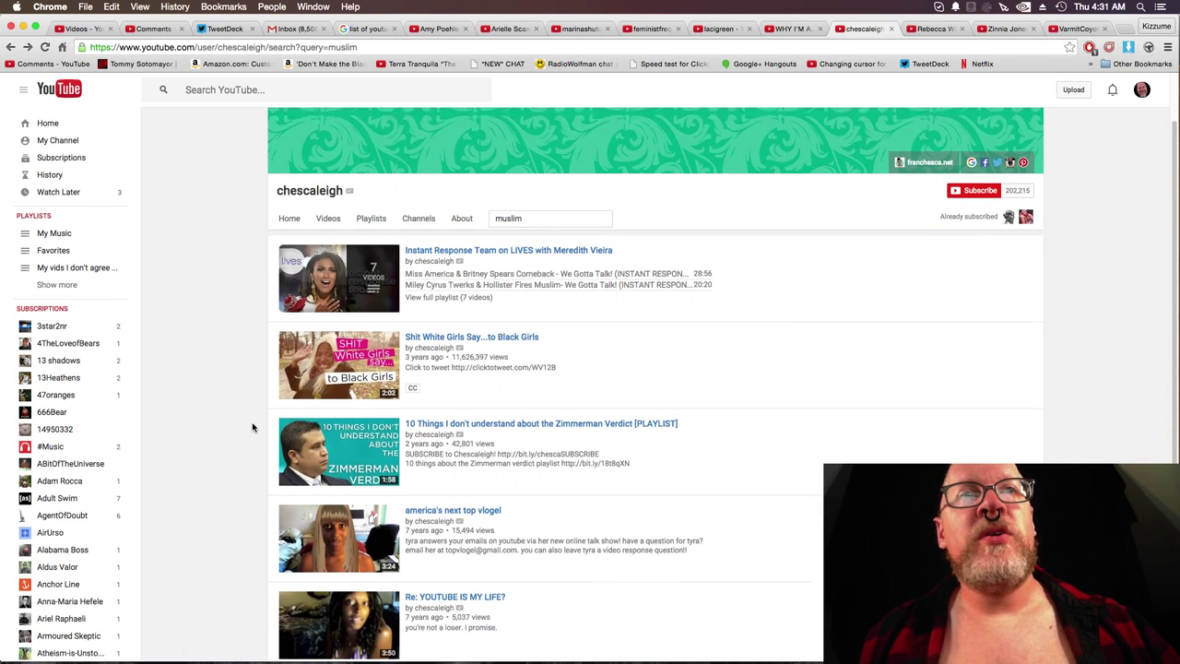
Look through chescaleigh's unrelated 'muslim' video results.
scroll("down", 3)
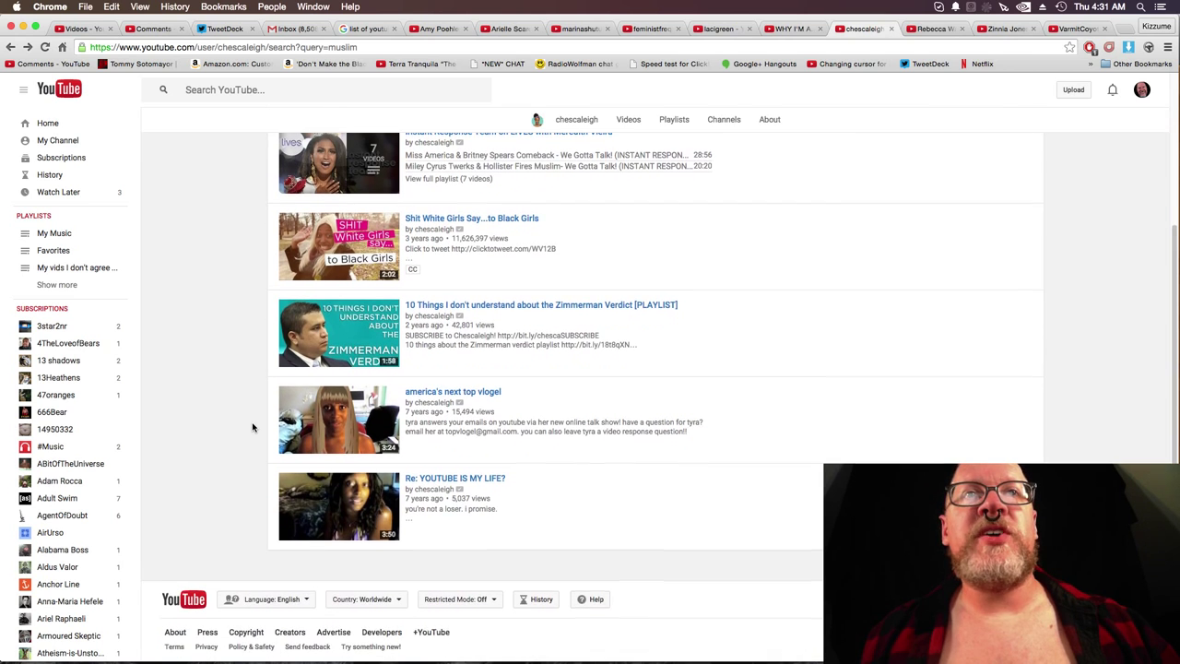
scroll("down", 3)
type("saudi")
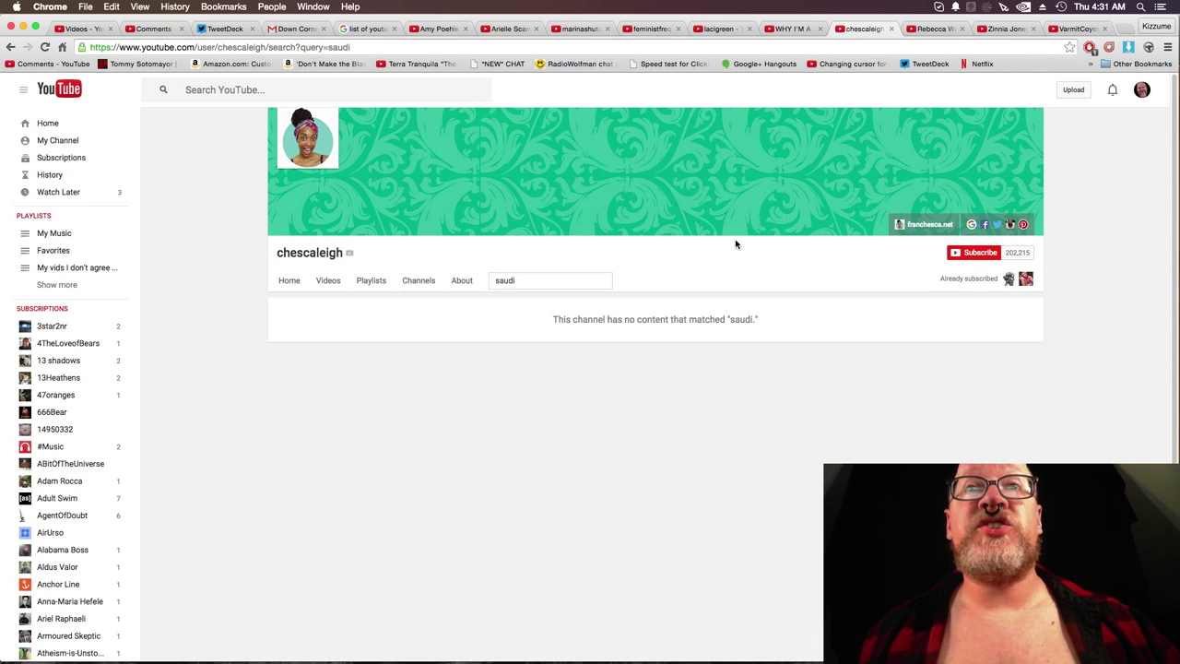
Move to the Rebecca Watson channel and look through its 'muslim' results.
left_click(937, 30)
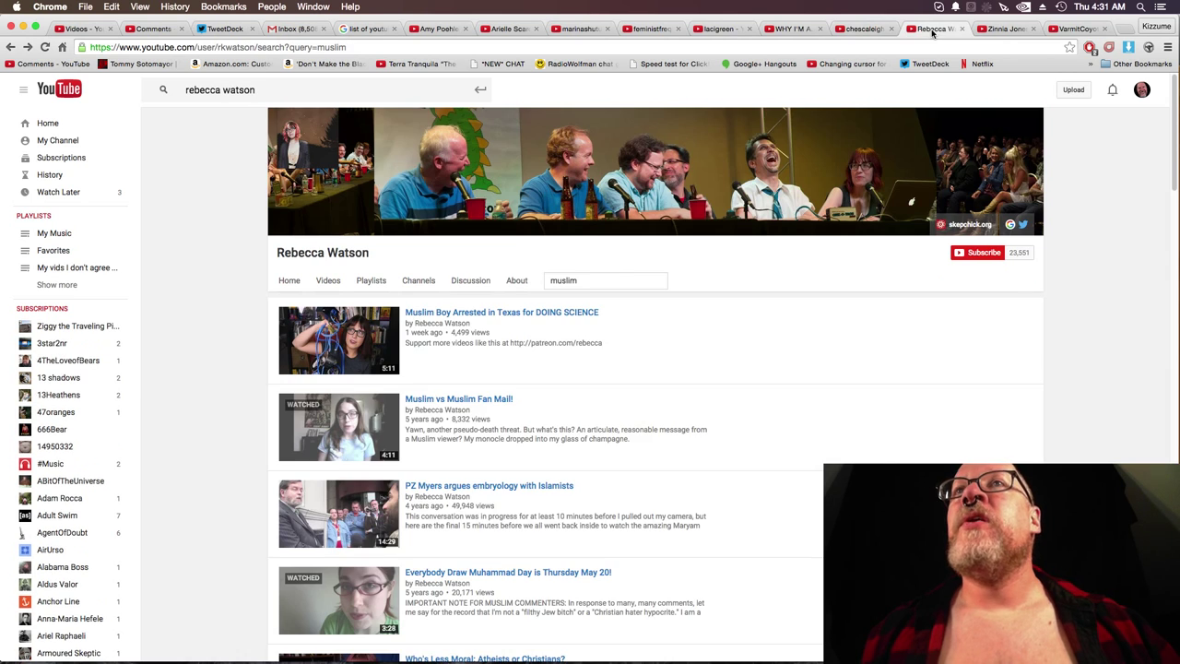
mouse_move(223, 341)
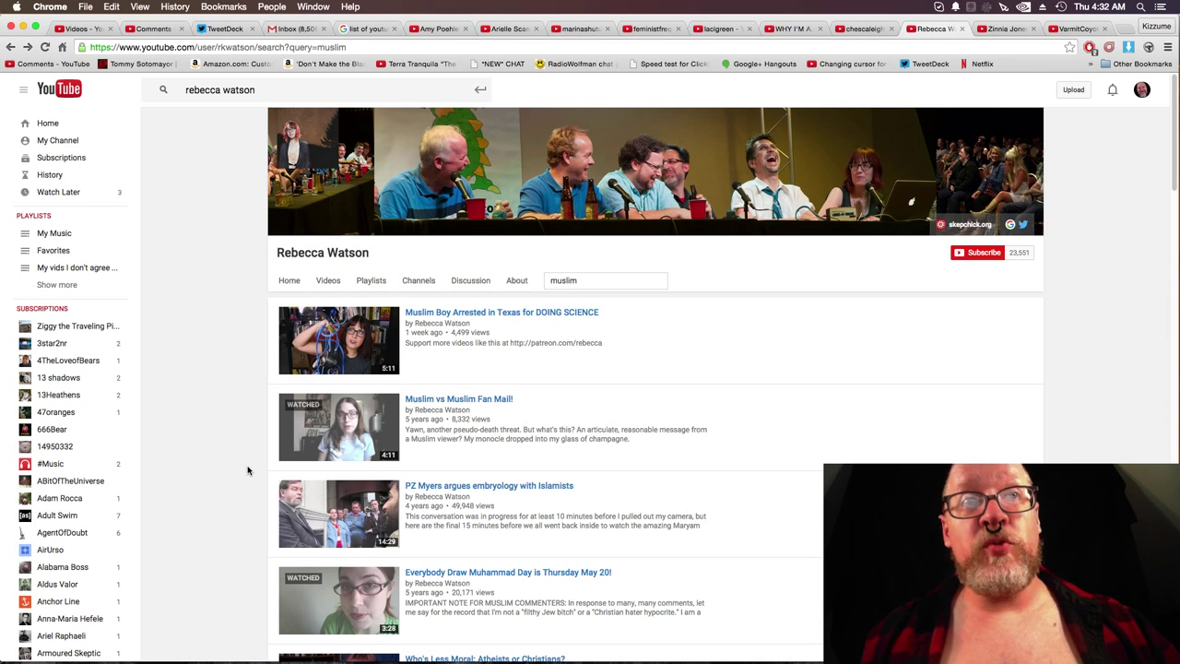
scroll("down", 3)
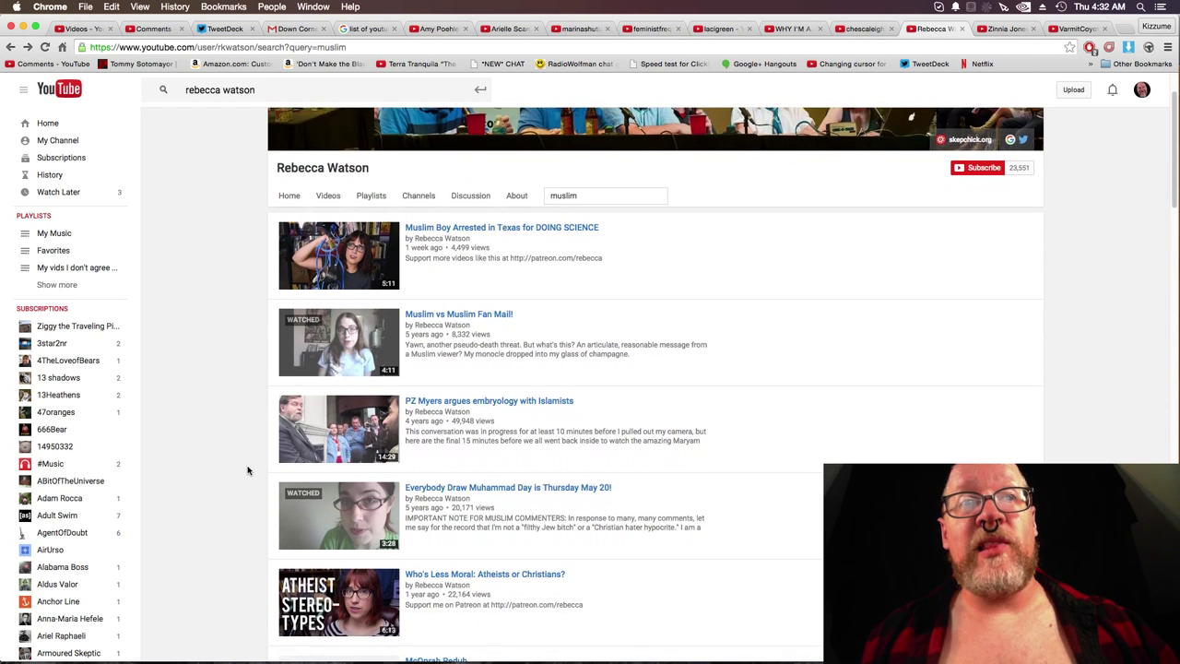
scroll("down", 3)
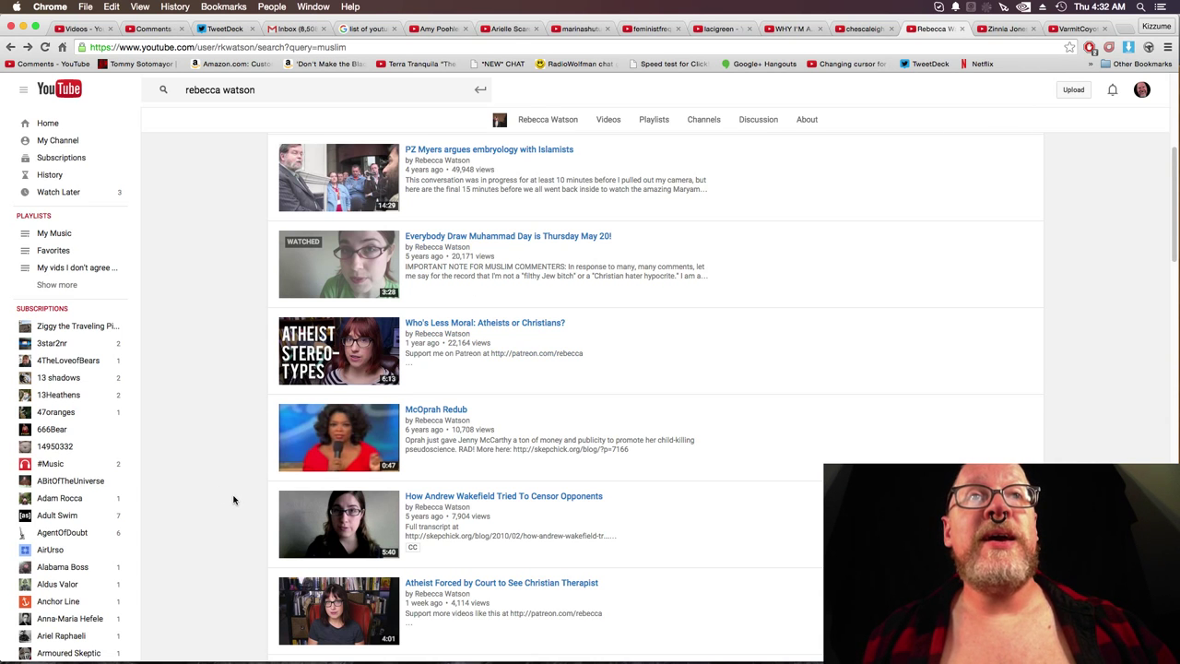
scroll("down", 3)
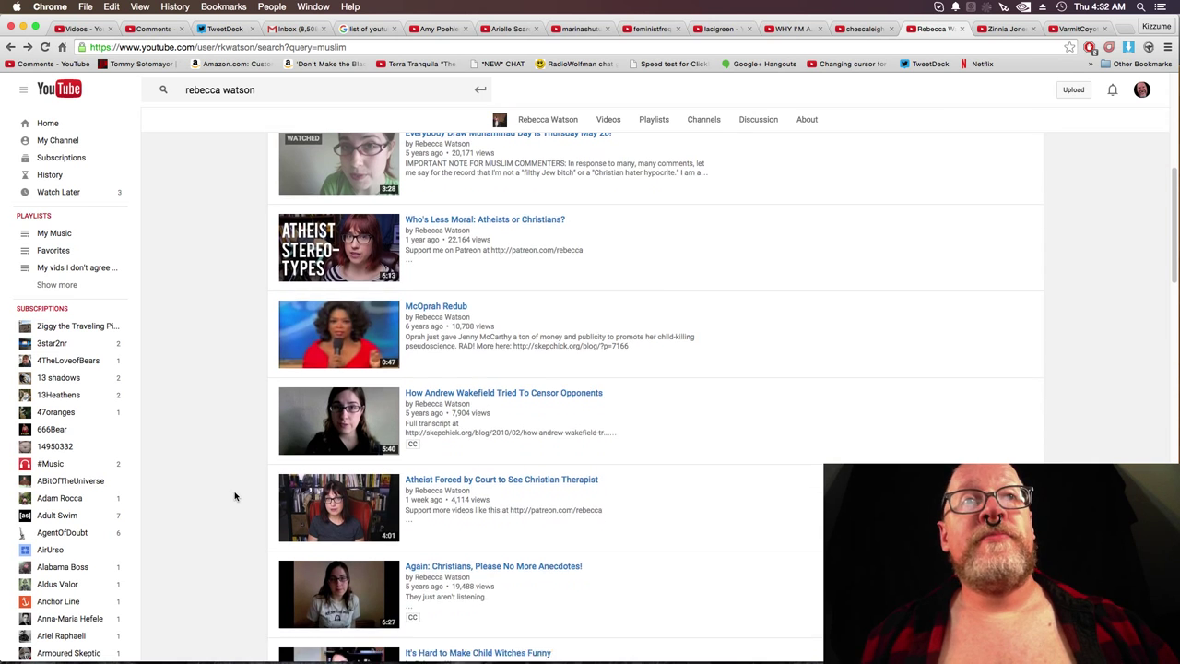
scroll("down", 3)
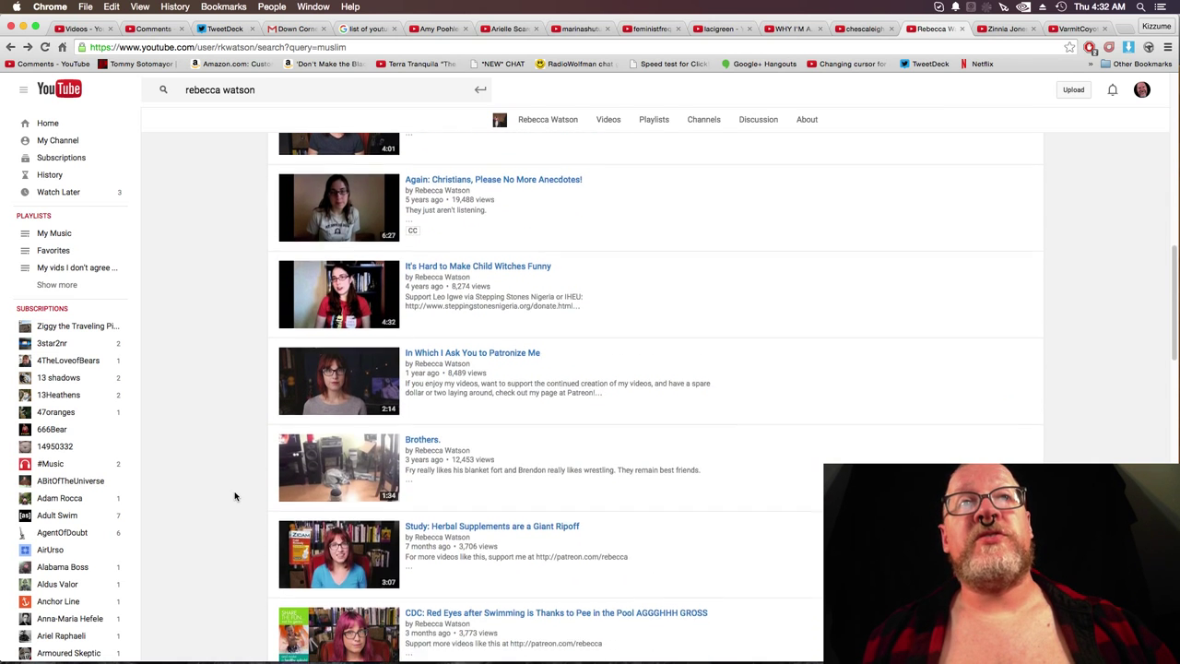
scroll("down", 3)
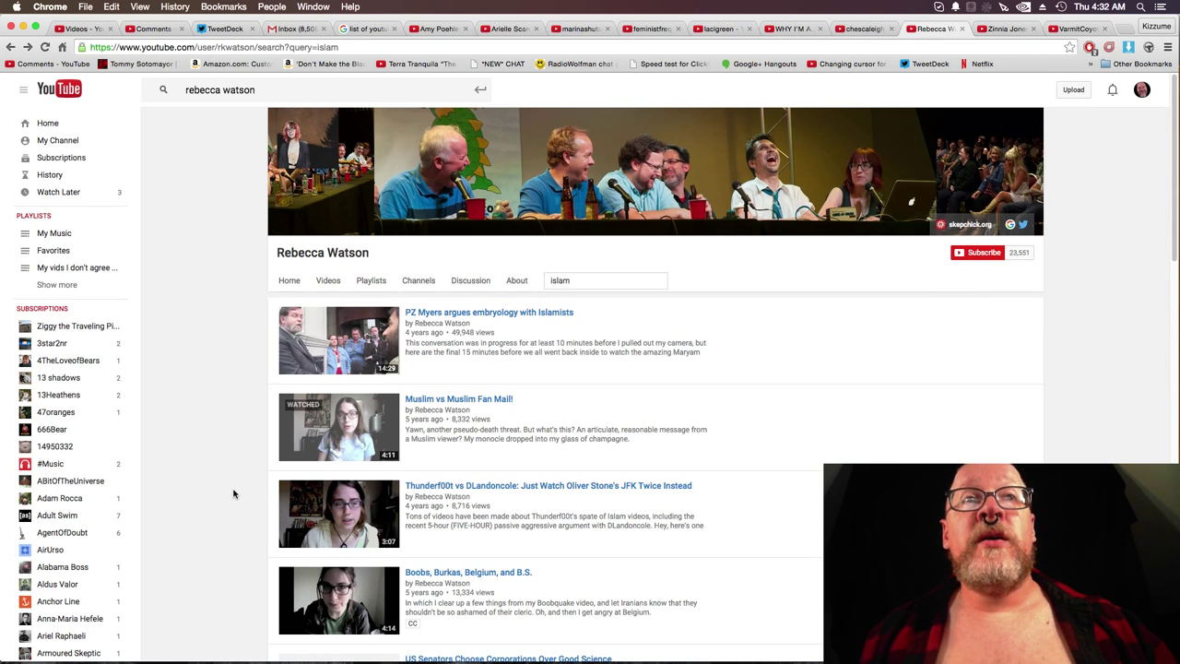
mouse_move(247, 415)
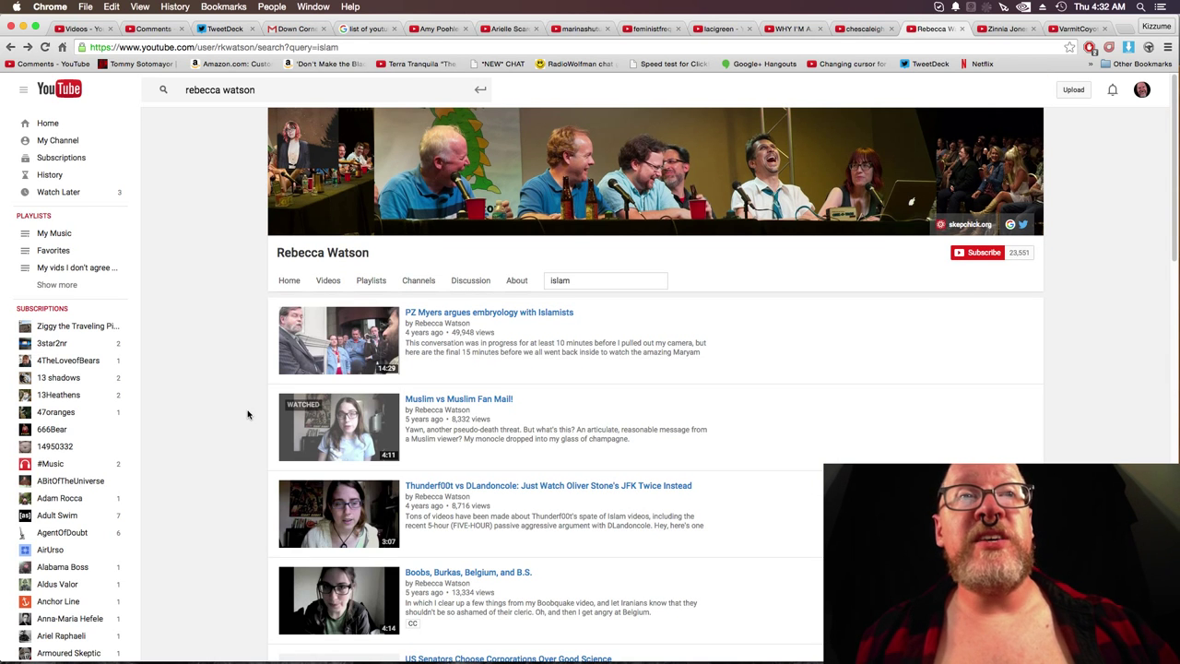
Look through Rebecca Watson's 'islam' results with Islam and Saudi-related videos.
scroll("down", 3)
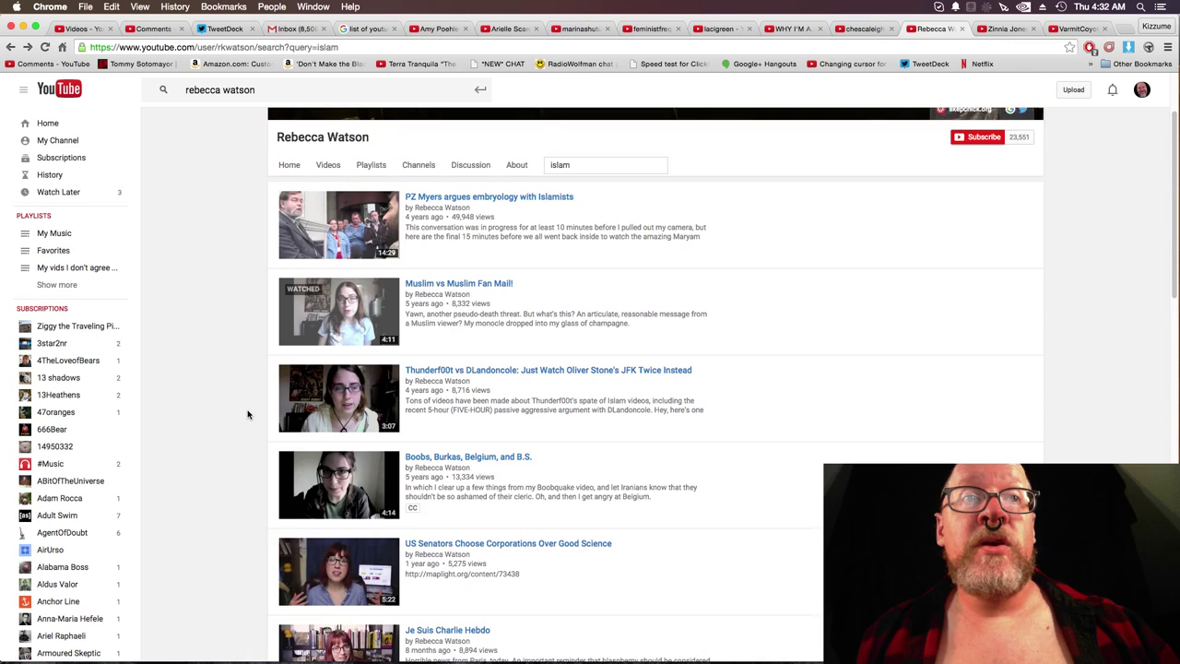
scroll("down", 3)
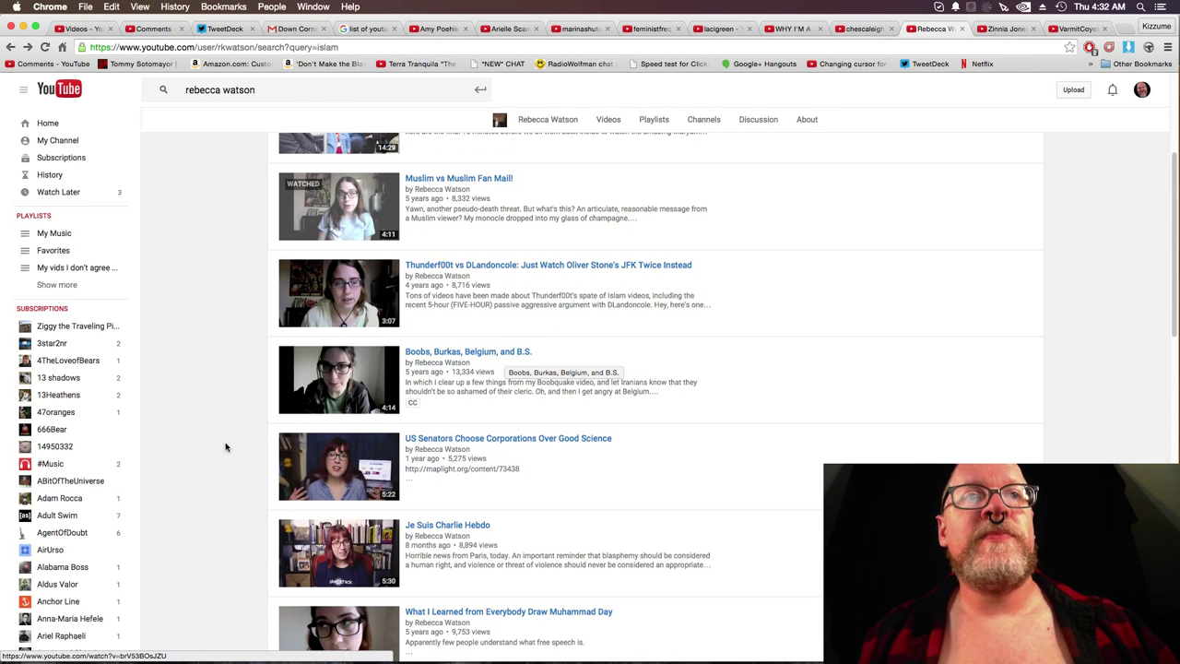
scroll("down", 3)
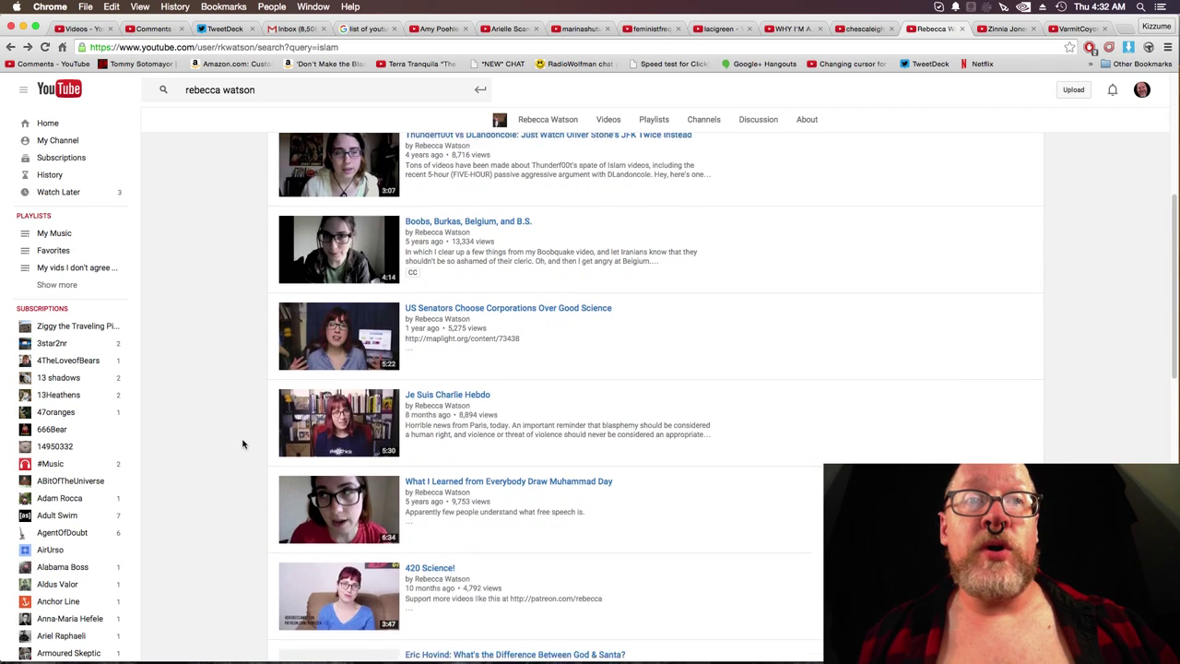
scroll("down", 3)
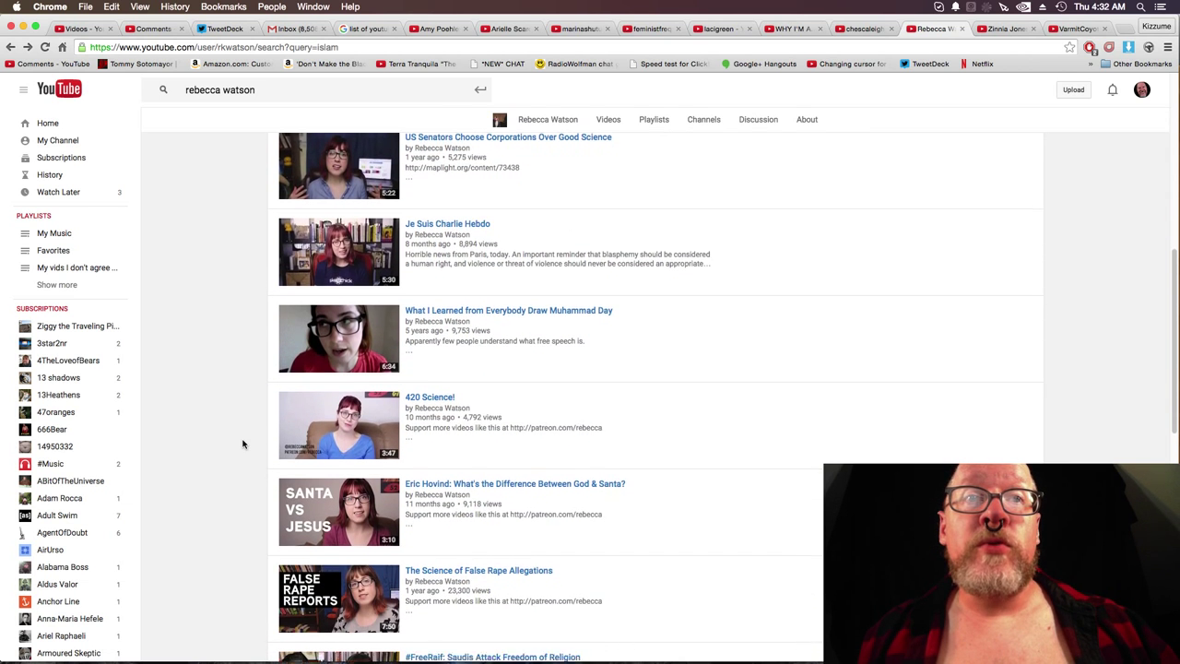
scroll("down", 3)
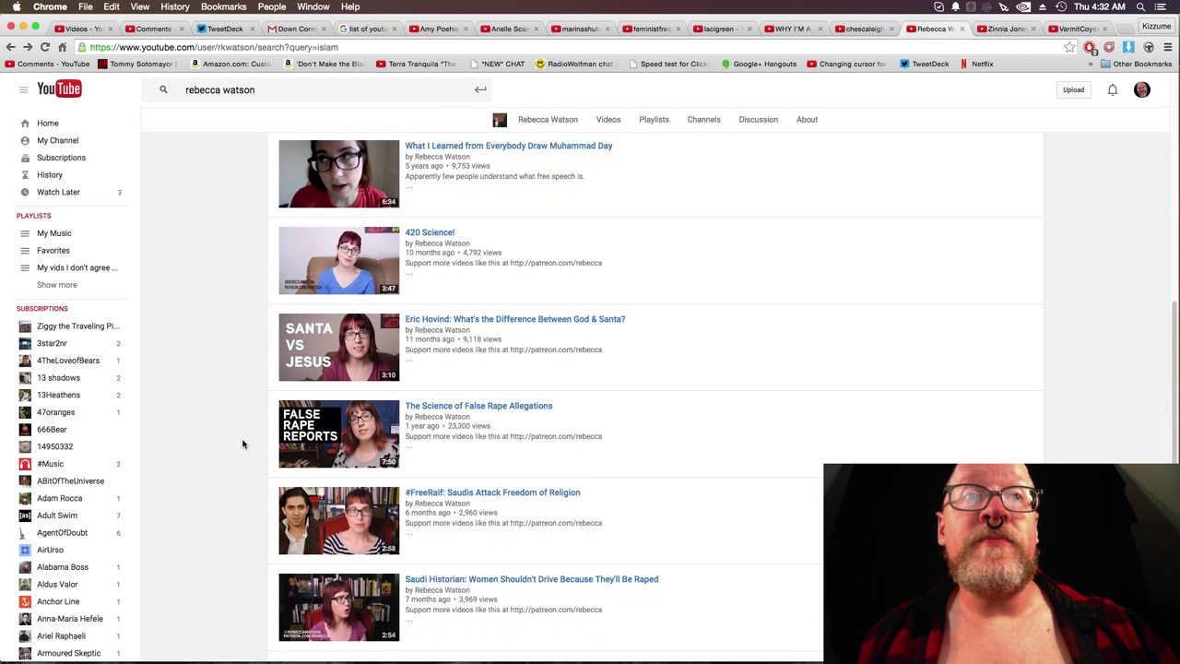
scroll("down", 3)
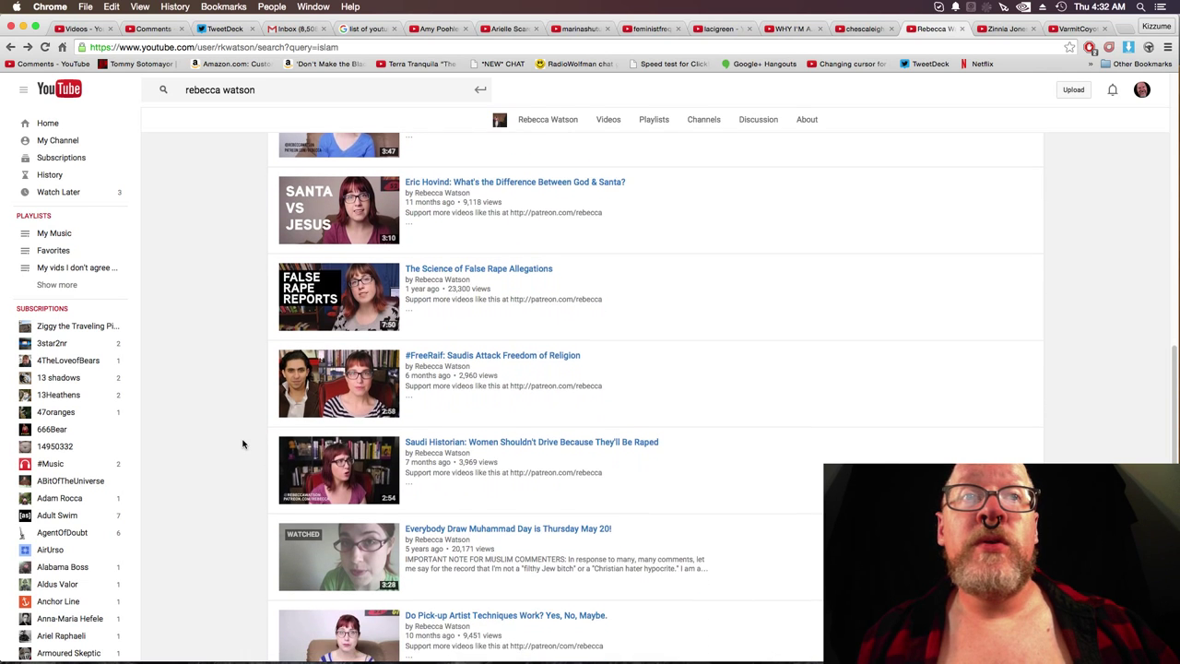
scroll("down", 3)
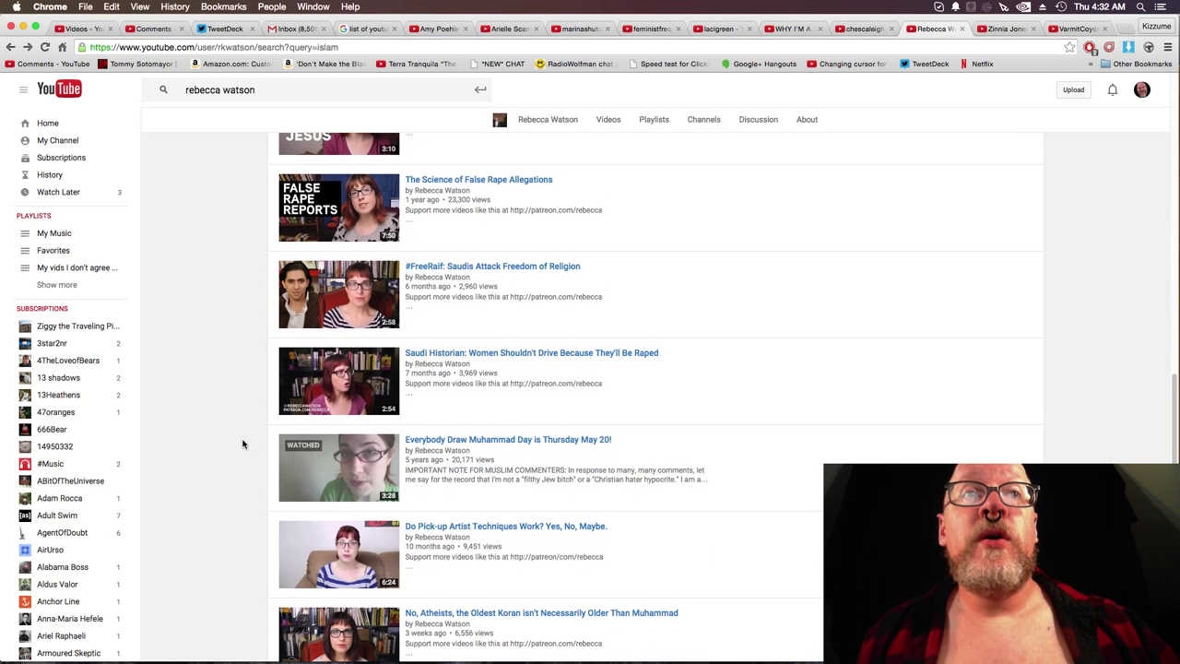
mouse_move(555, 365)
type("saudi")
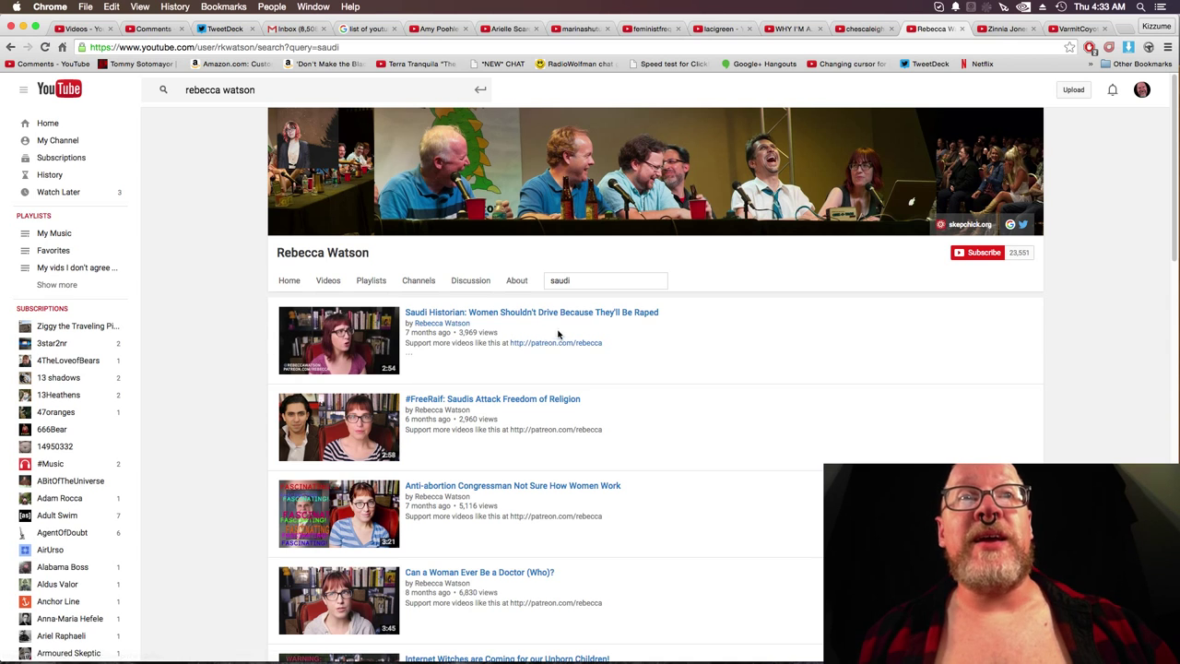
mouse_move(509, 361)
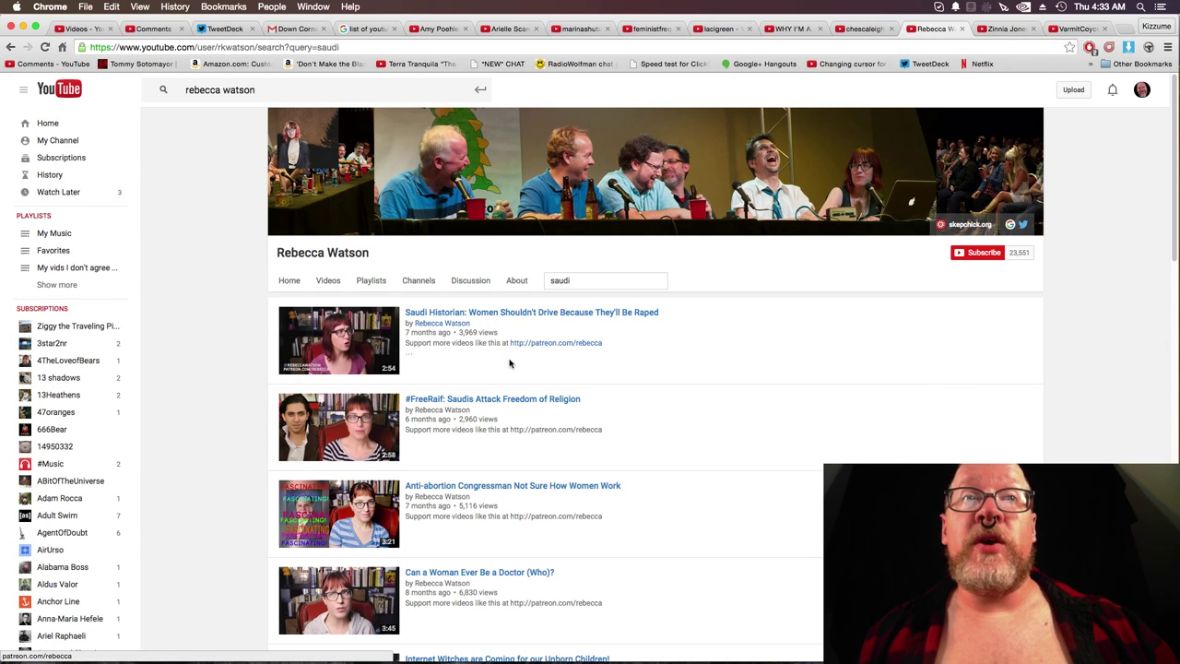
mouse_move(532, 311)
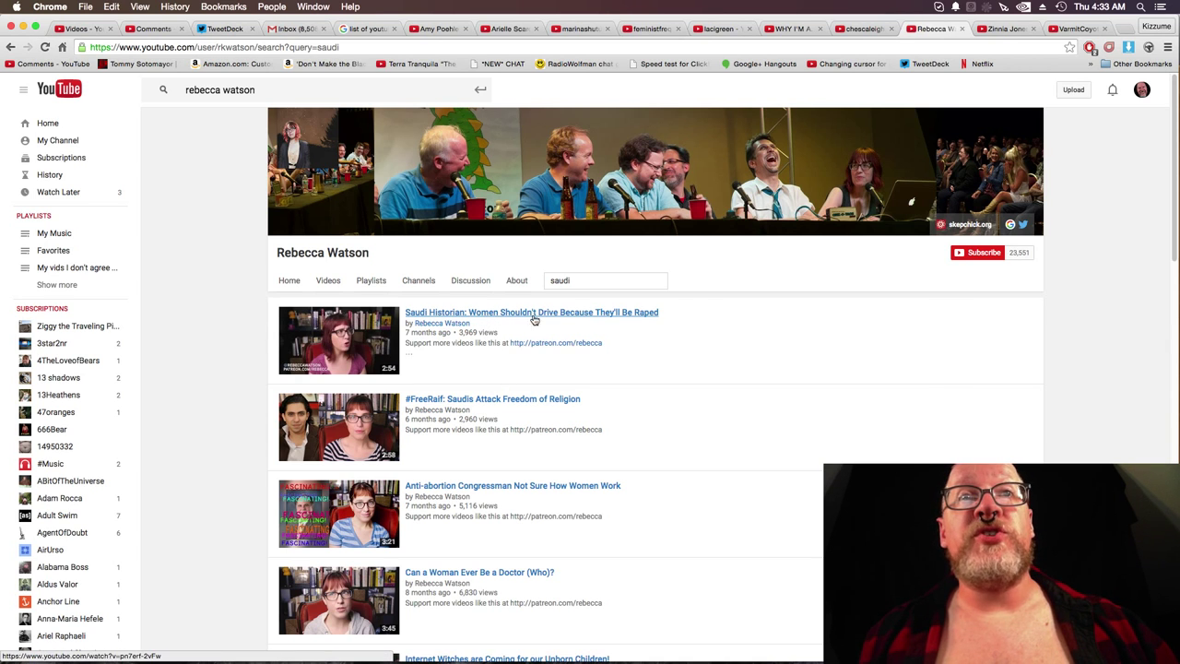
mouse_move(247, 443)
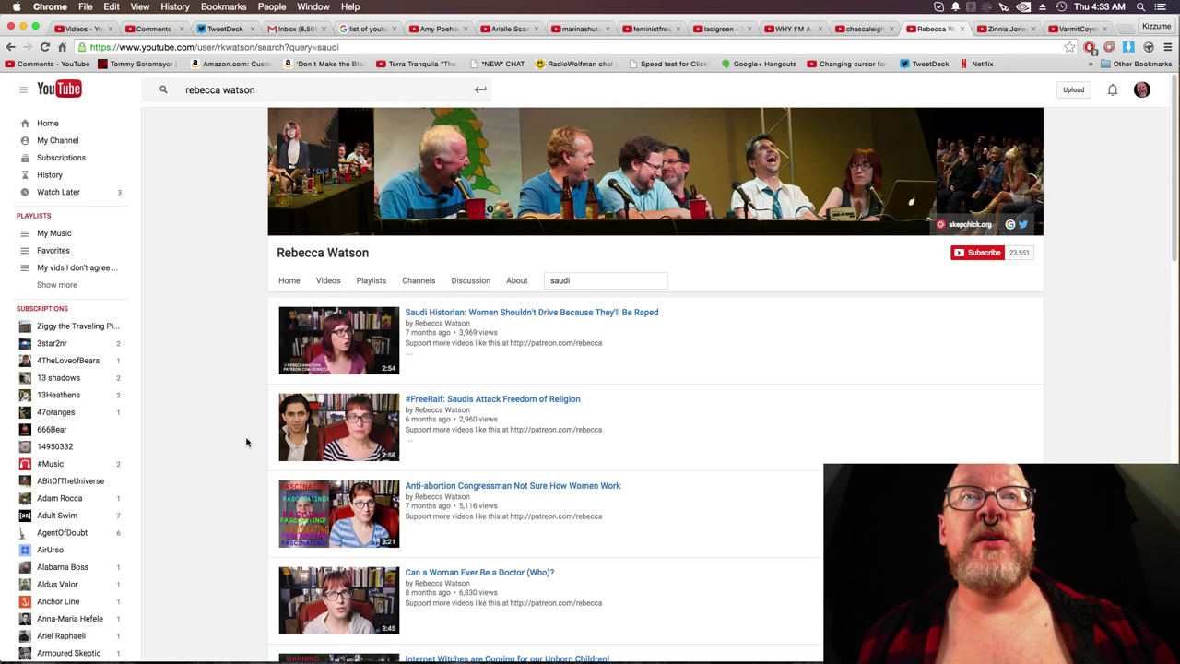
Look through Rebecca Watson's 'saudi' videos, then move to the Zinnia Jones channel.
scroll("down", 3)
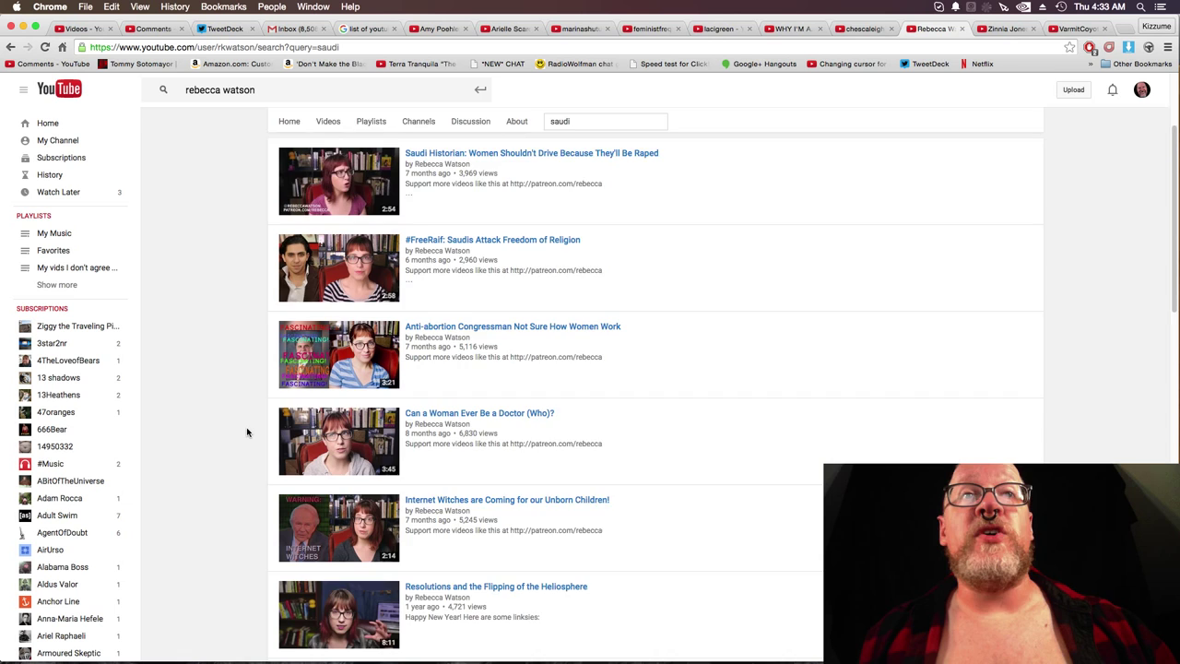
scroll("down", 3)
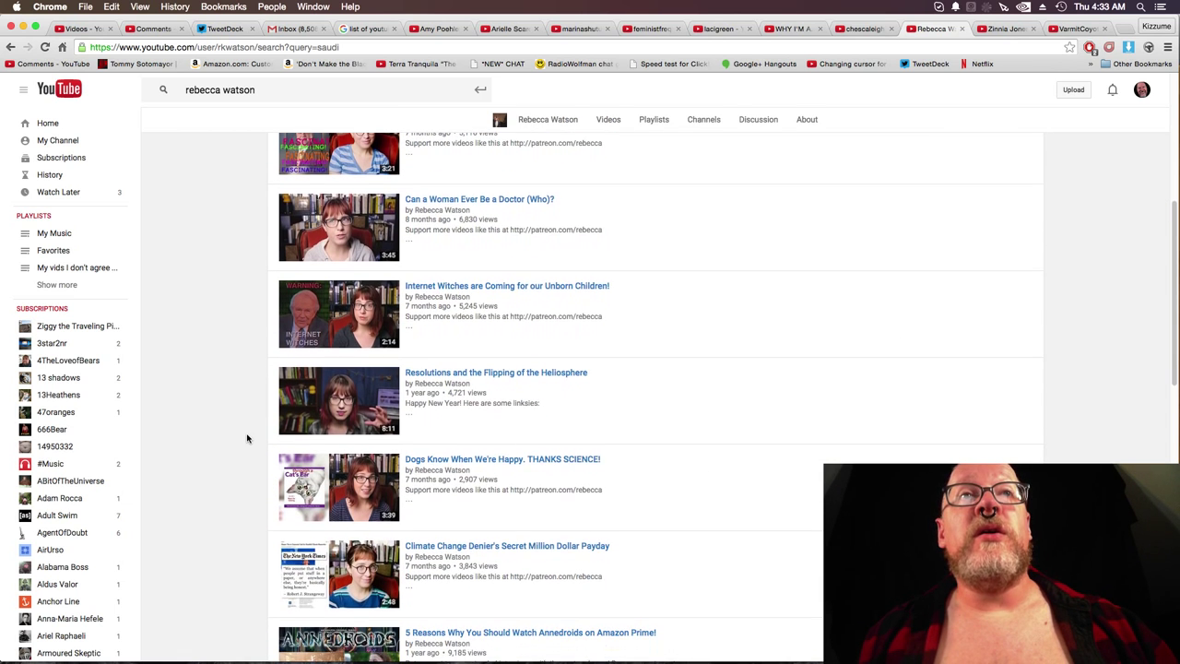
scroll("down", 3)
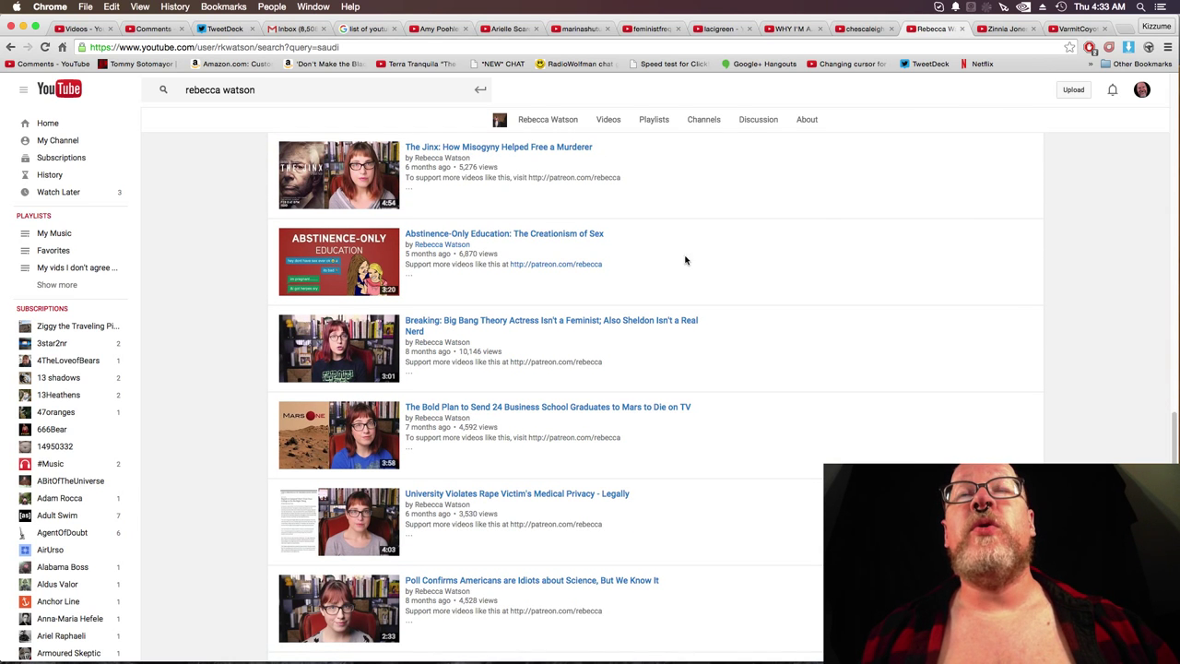
mouse_move(810, 207)
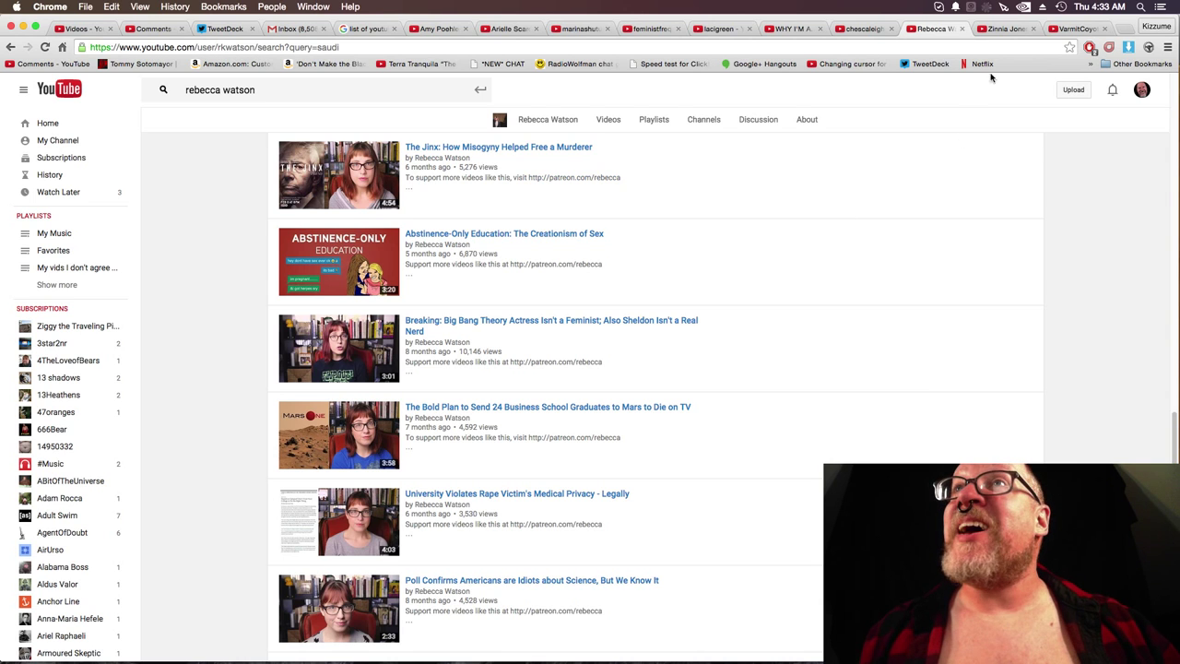
left_click(1005, 29)
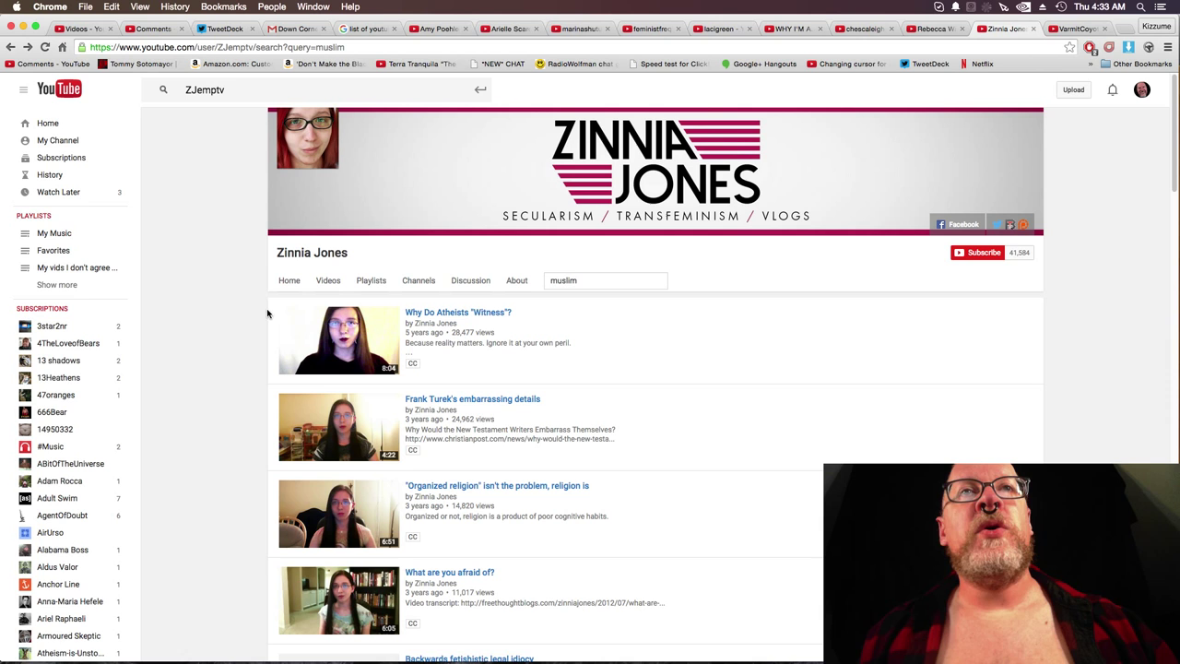
mouse_move(264, 356)
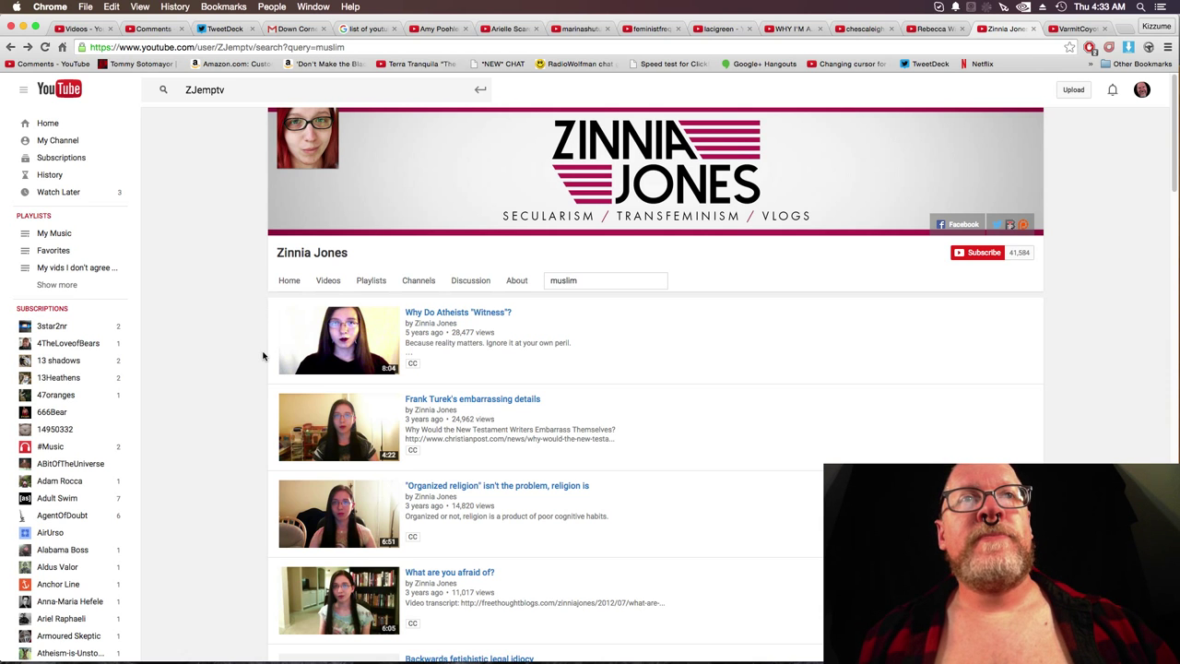
scroll("down", 3)
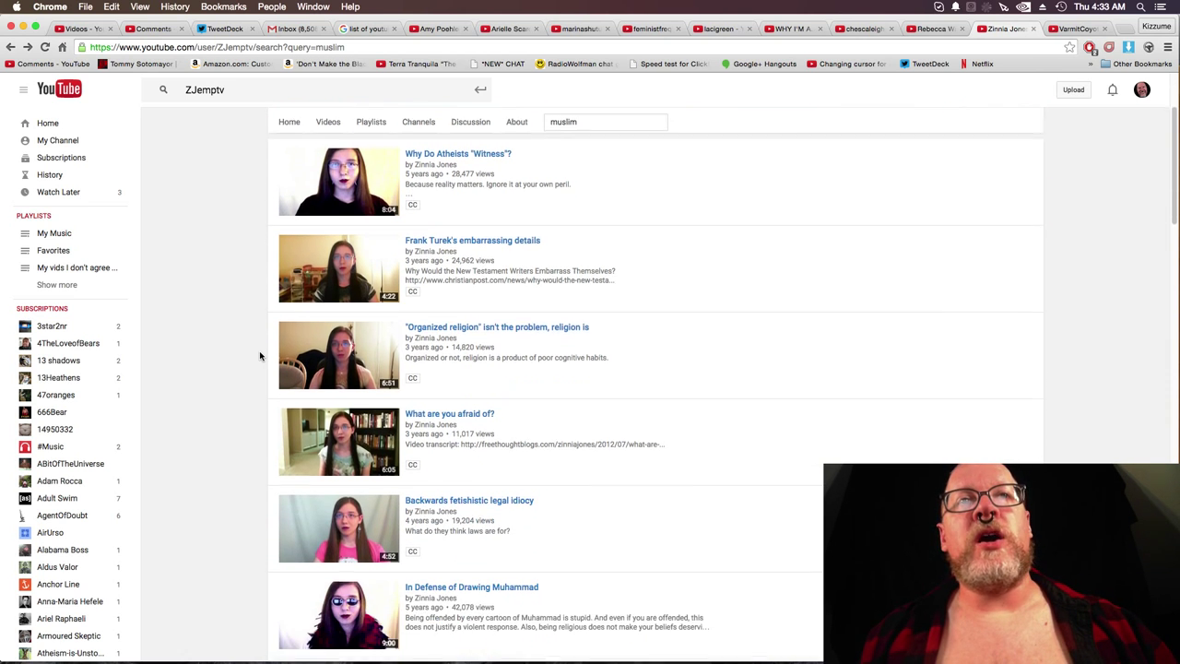
scroll("down", 3)
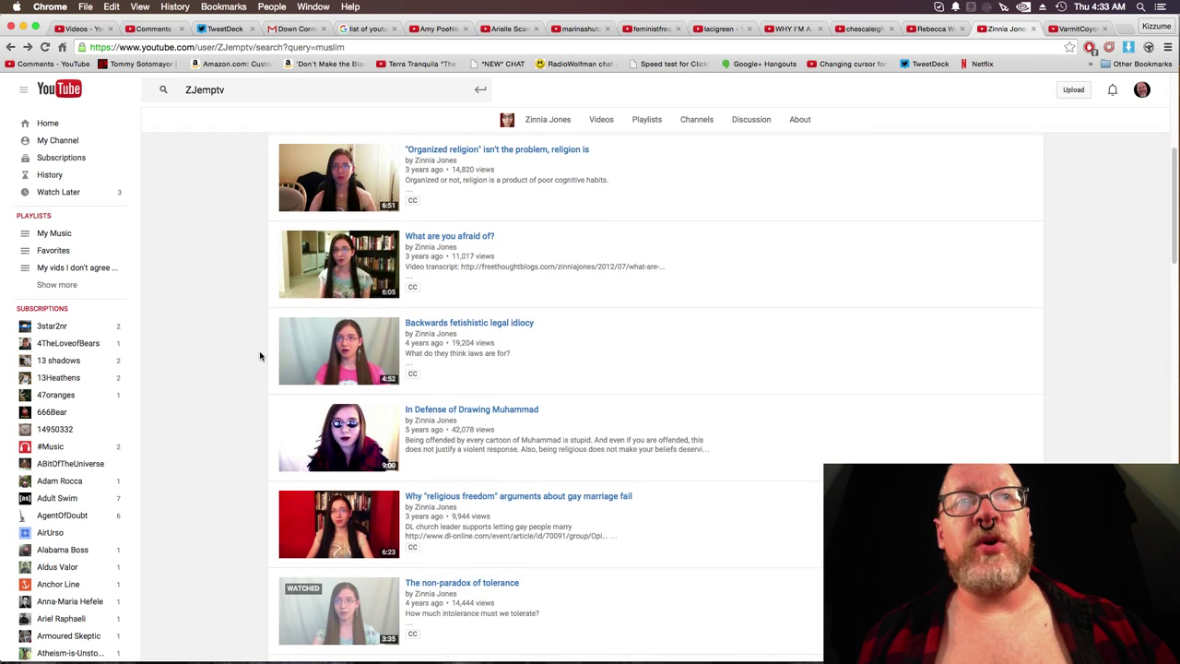
scroll("down", 3)
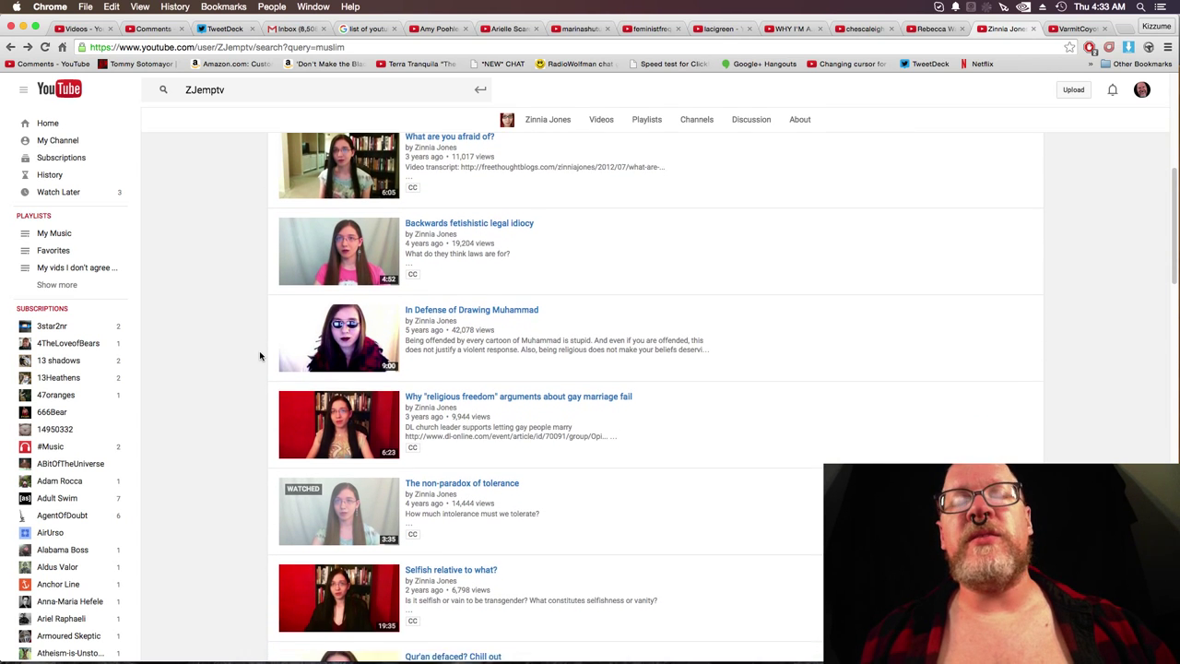
scroll("down", 3)
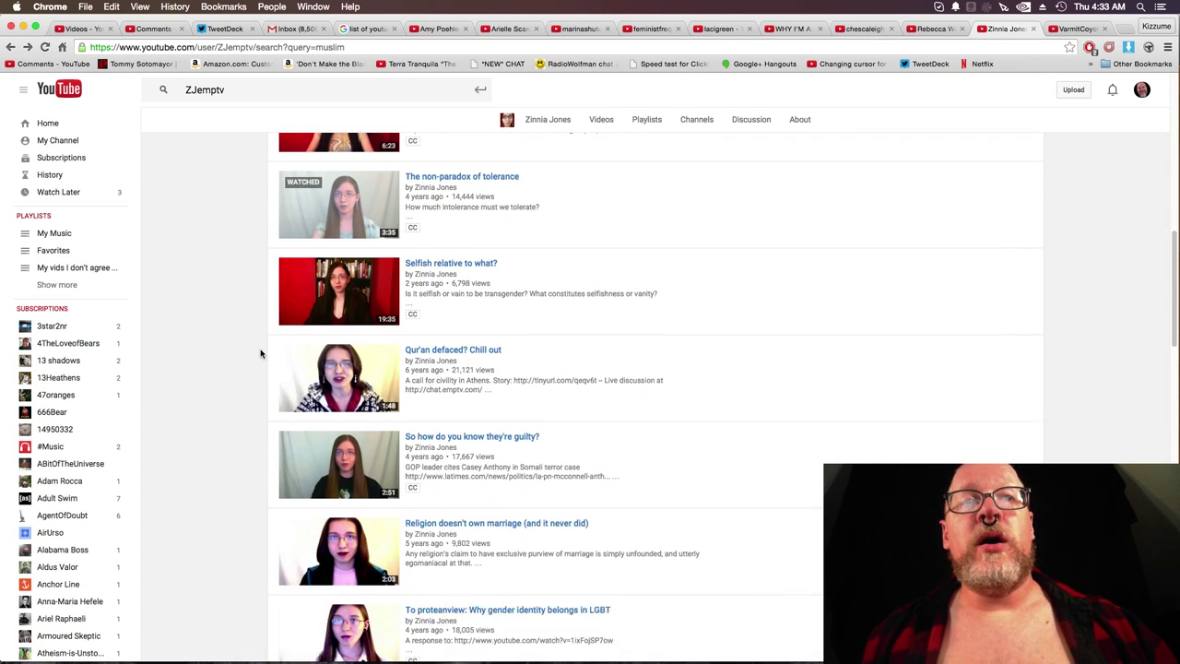
scroll("down", 3)
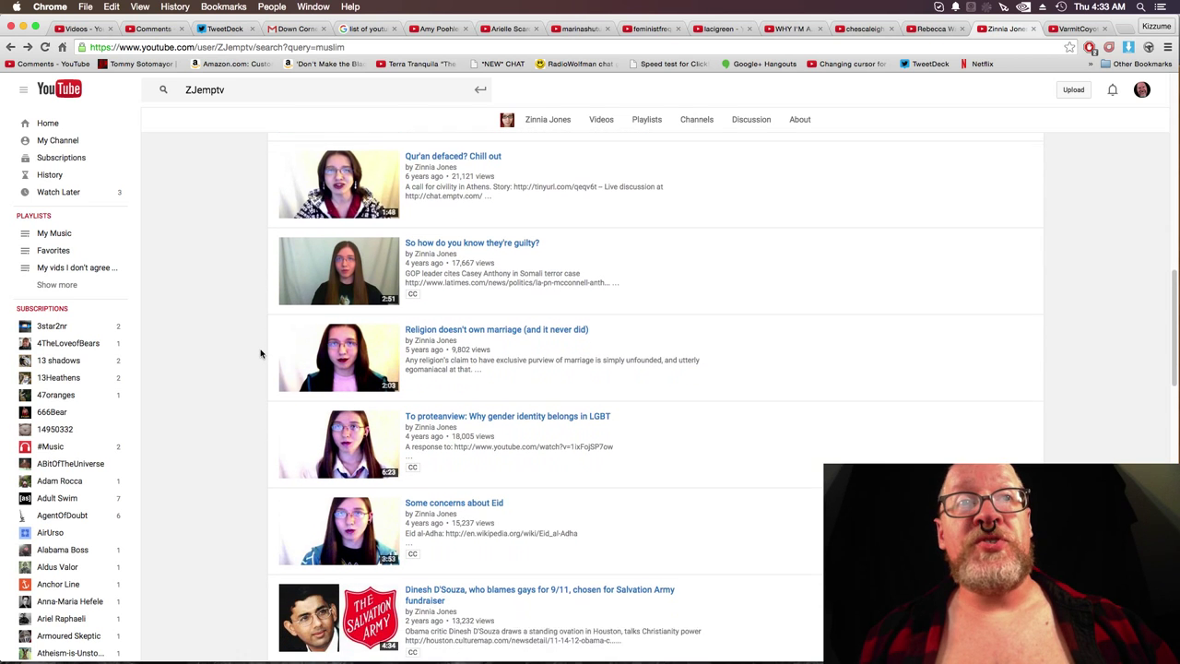
scroll("down", 3)
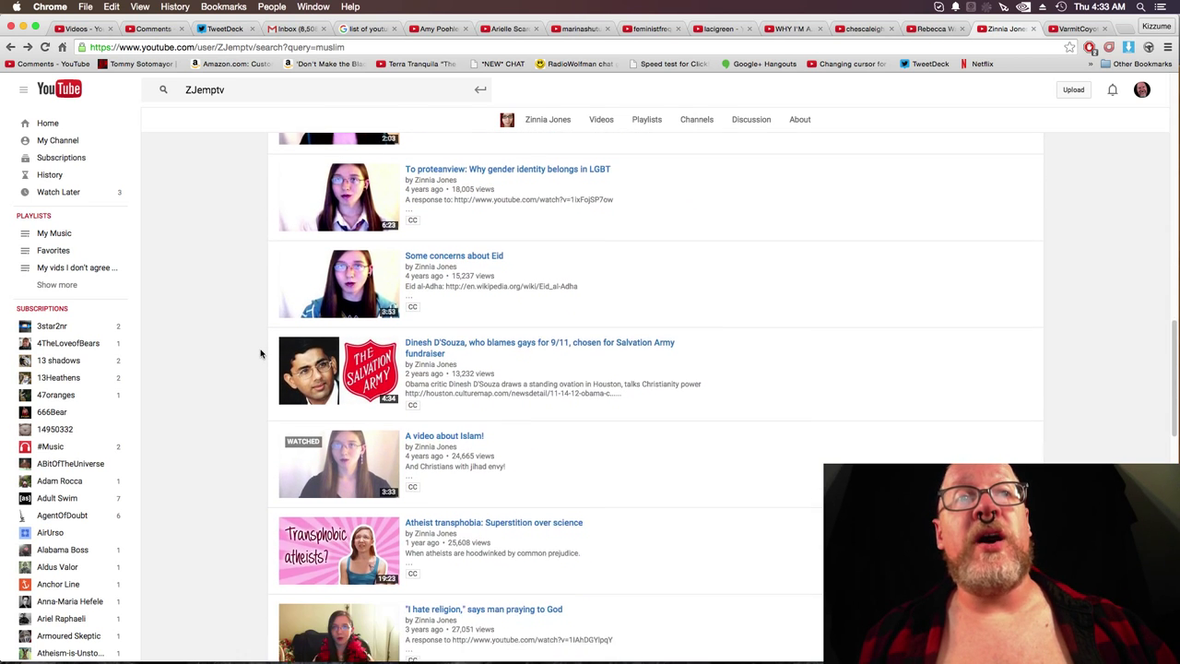
scroll("down", 3)
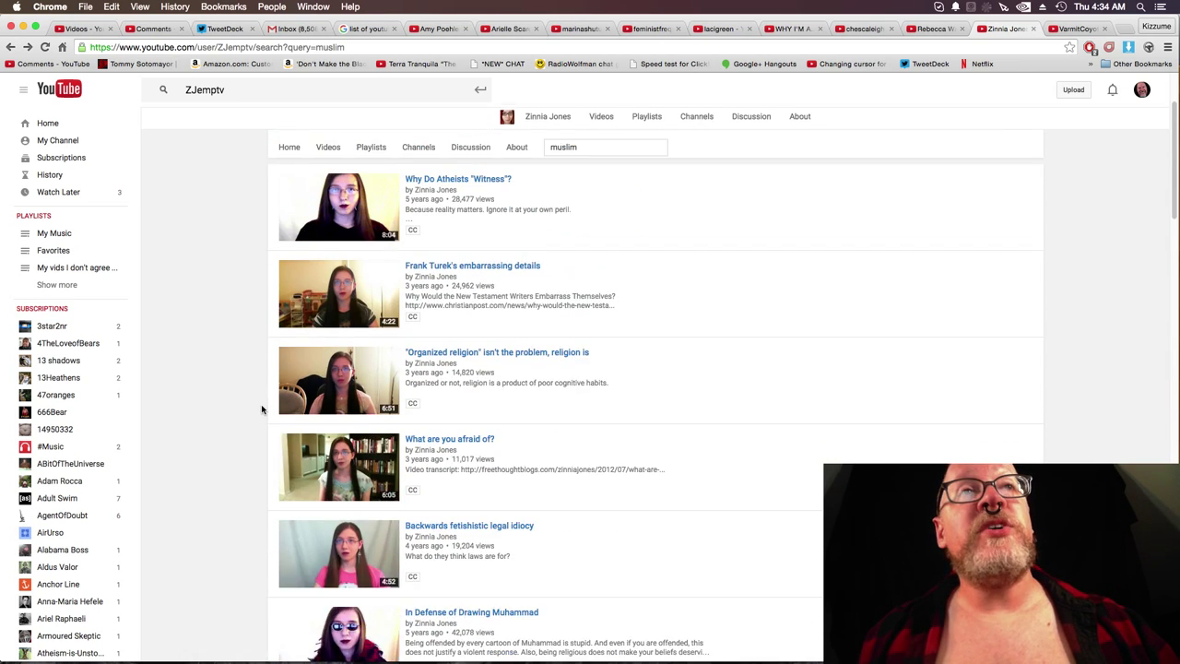
scroll("up", 3)
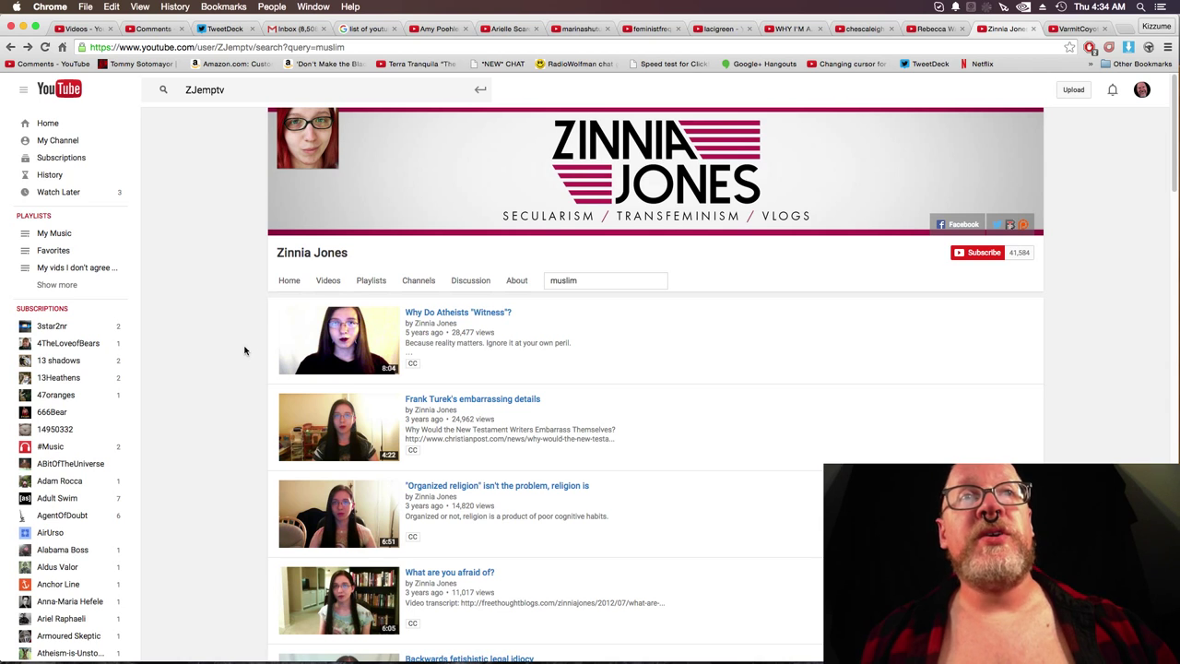
mouse_move(232, 356)
type("isla")
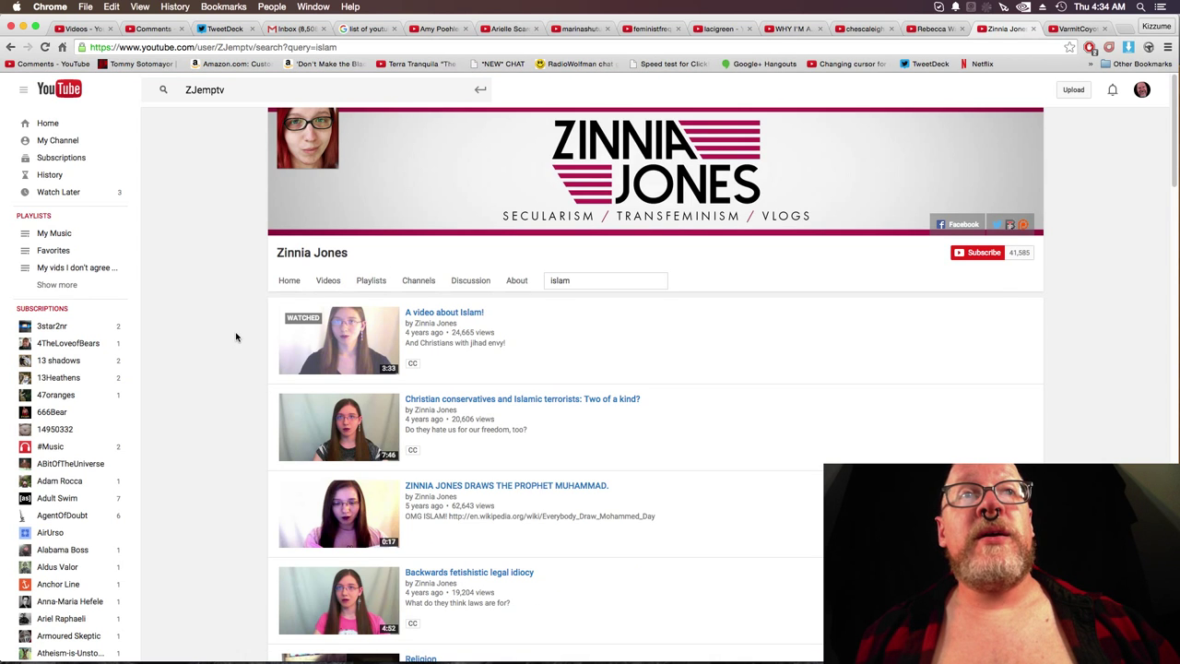
Look through Zinnia Jones's 'islam' search results.
scroll("down", 3)
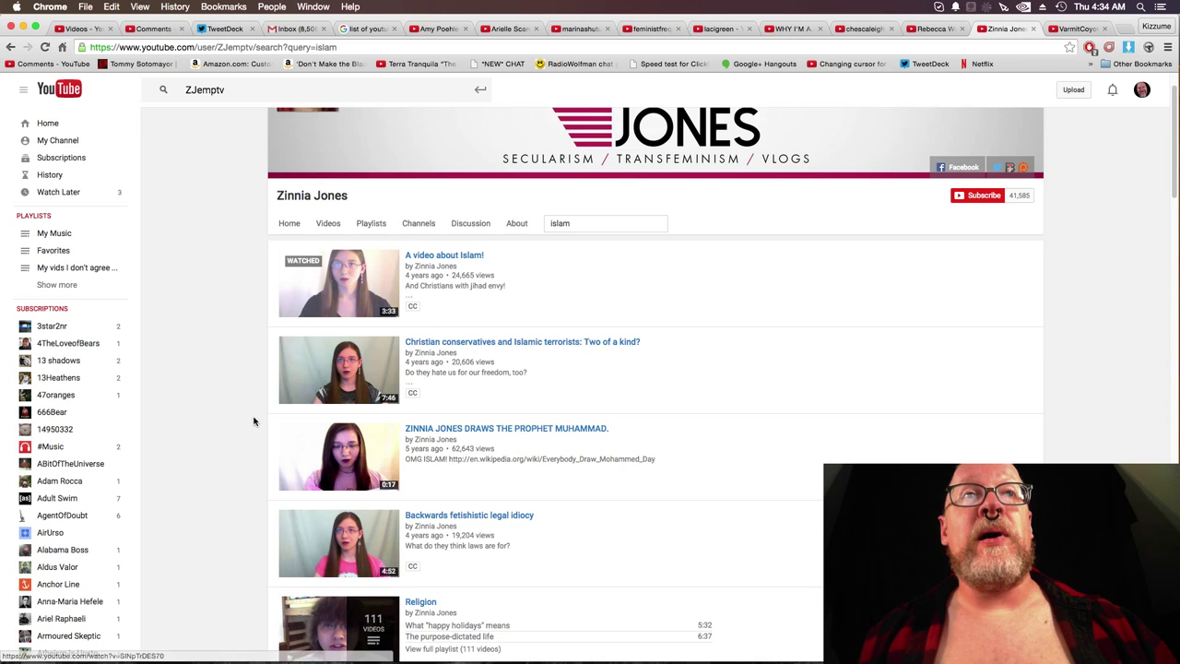
scroll("down", 3)
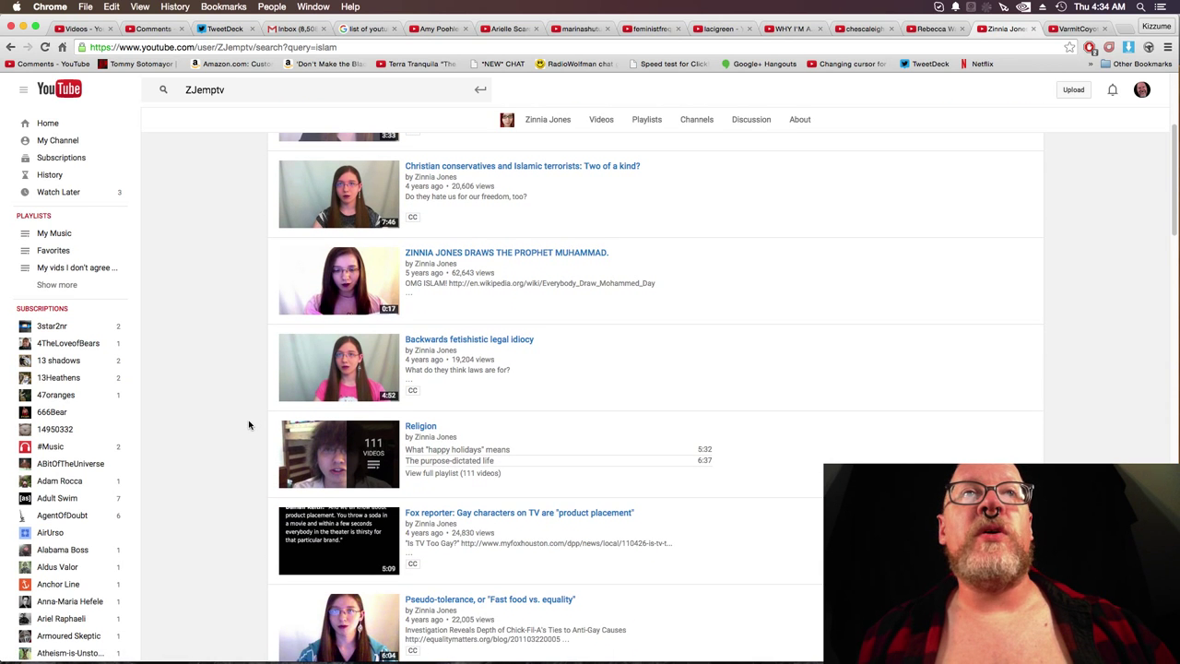
scroll("down", 3)
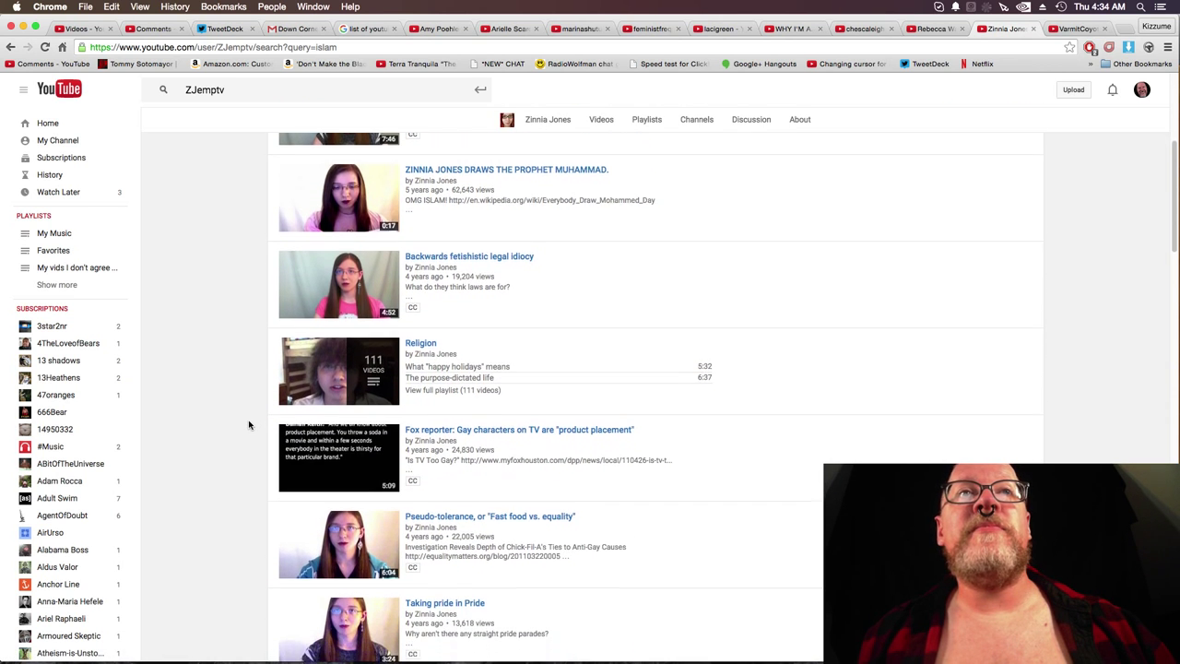
scroll("down", 3)
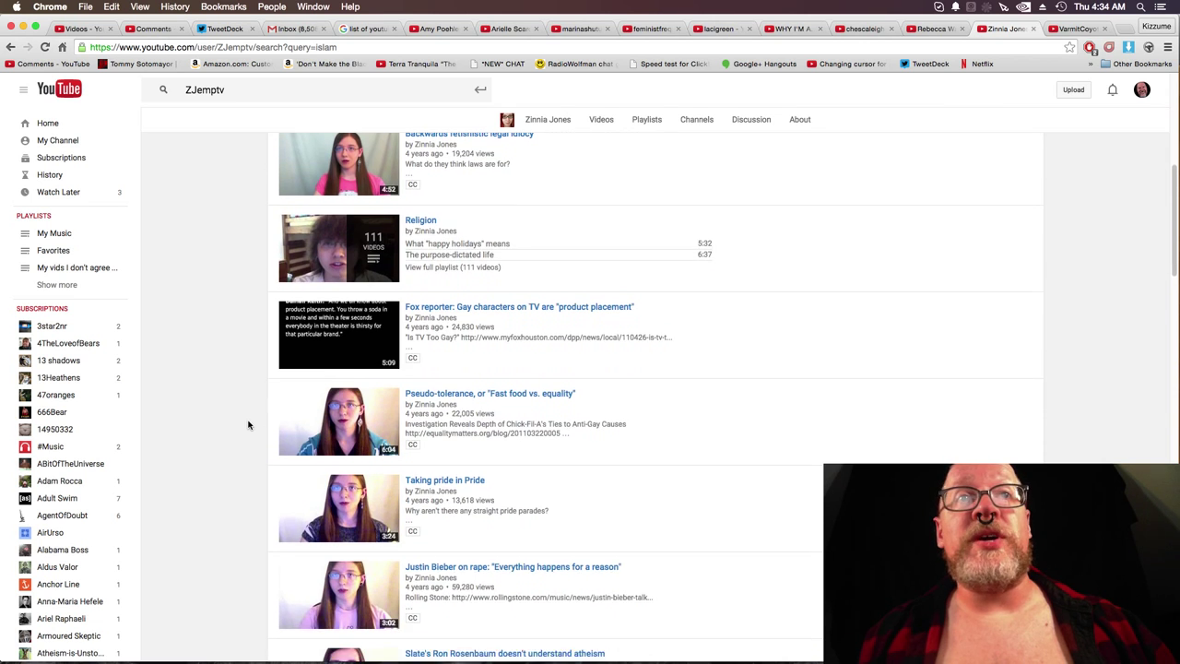
scroll("down", 3)
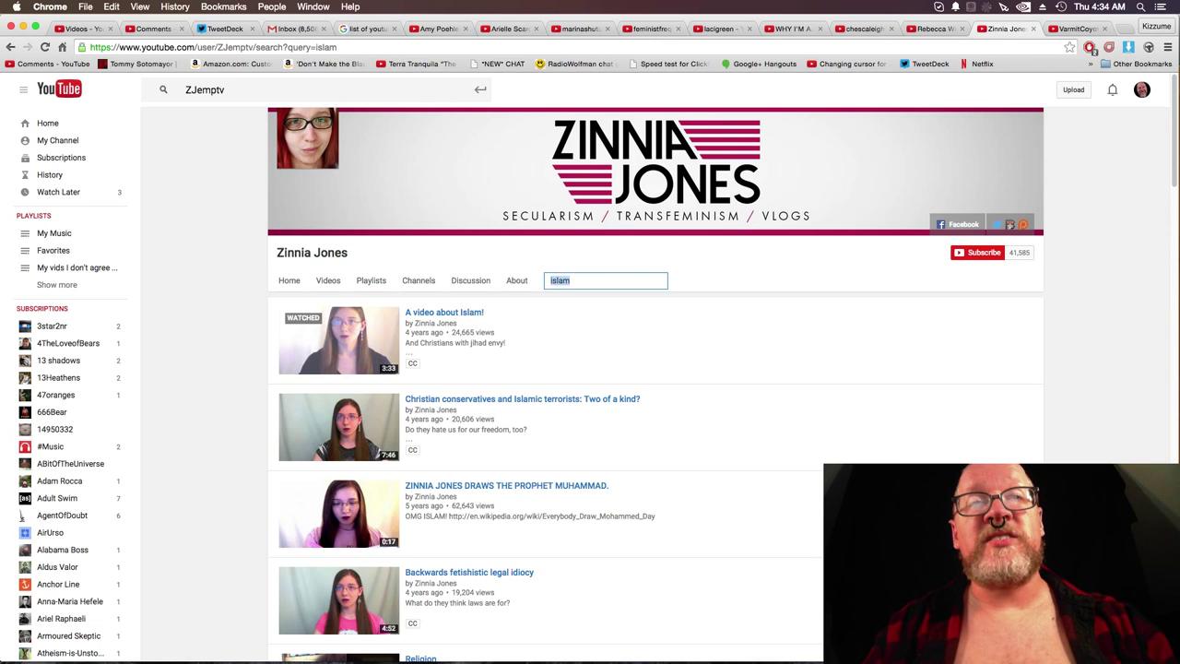
type("saudi")
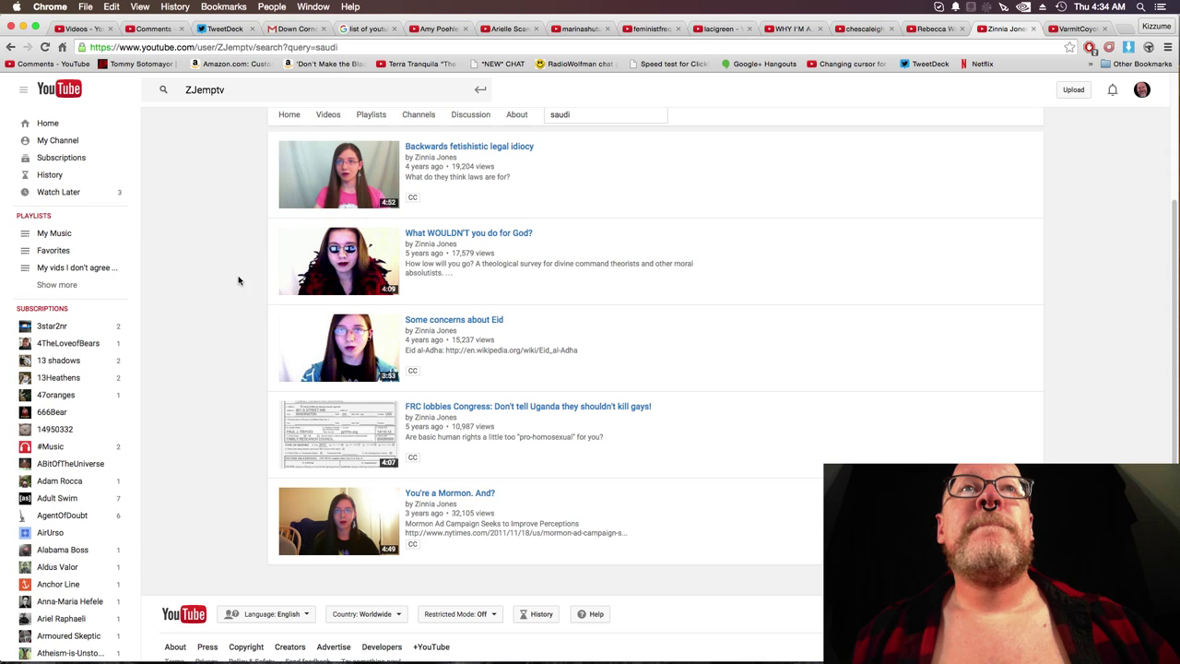
mouse_move(490, 238)
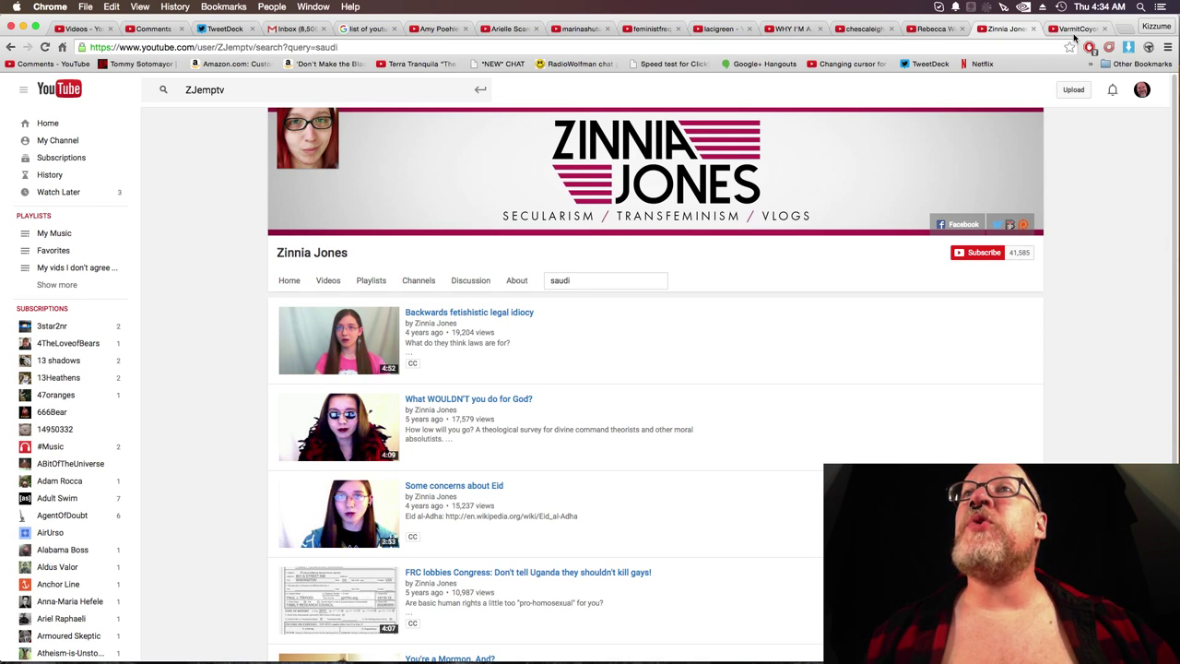
left_click(1074, 30)
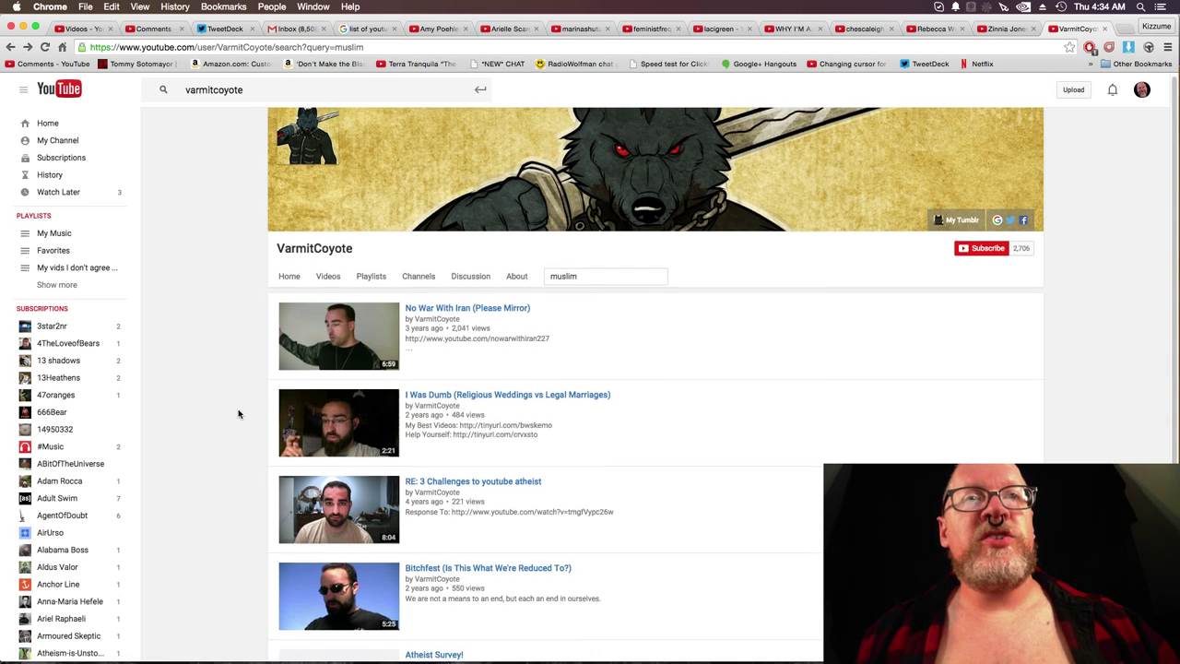
Scroll down through VarmitCoyote's 'muslim' search results to review the videos.
scroll("down", 3)
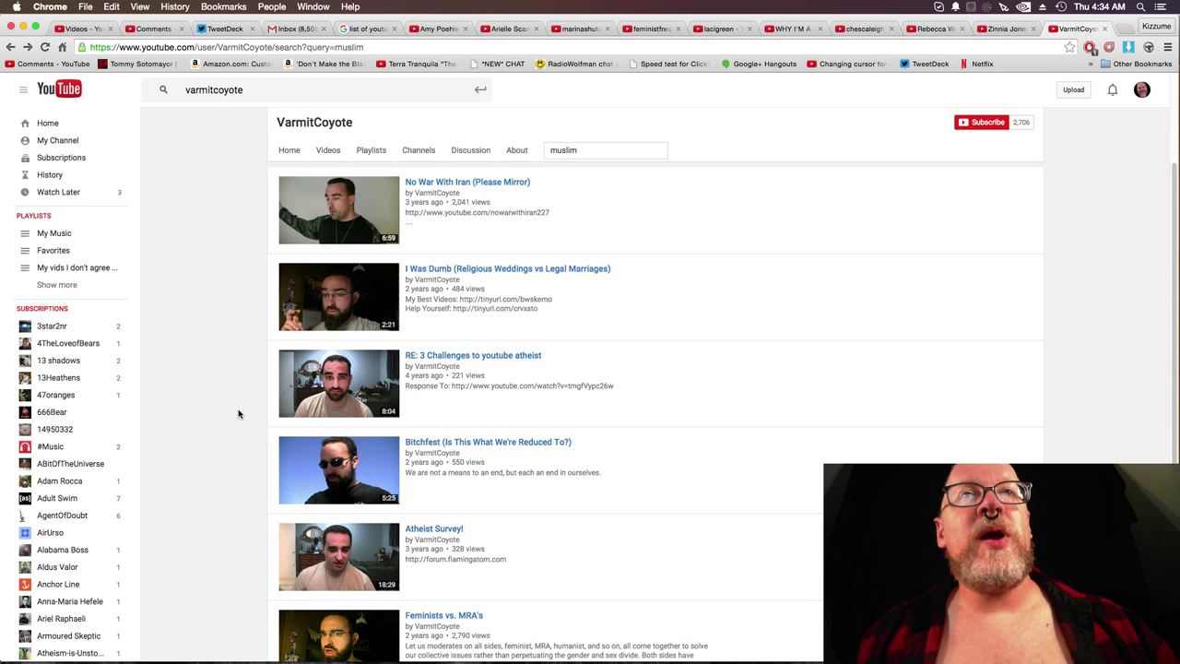
scroll("down", 3)
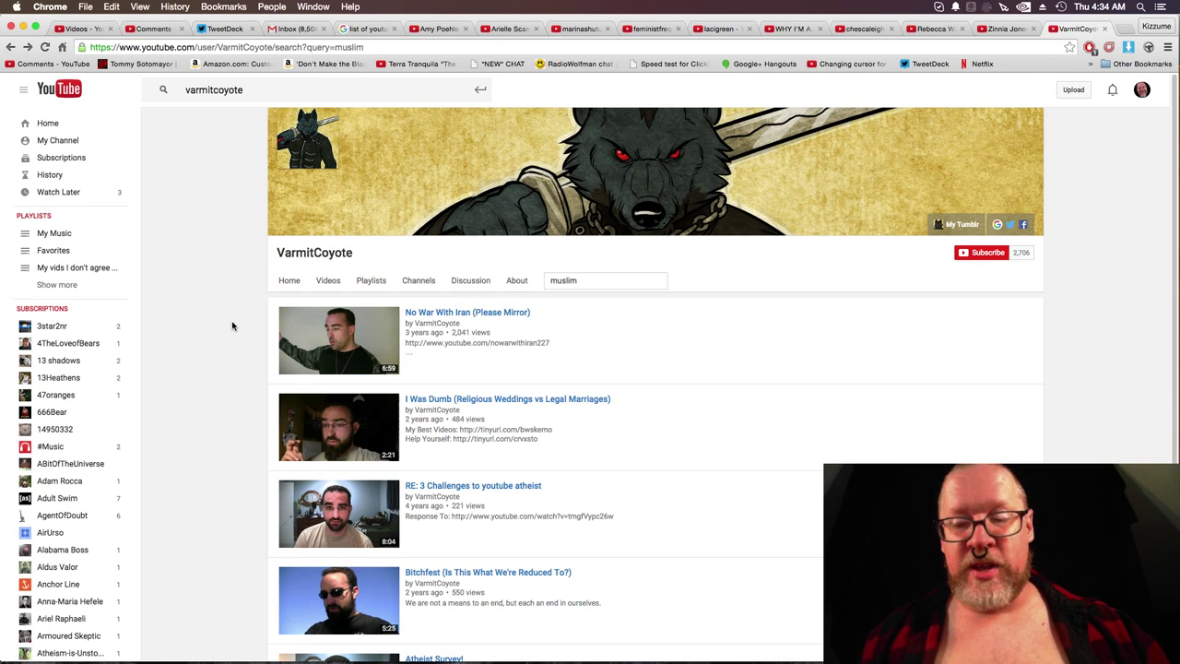
scroll("down", 3)
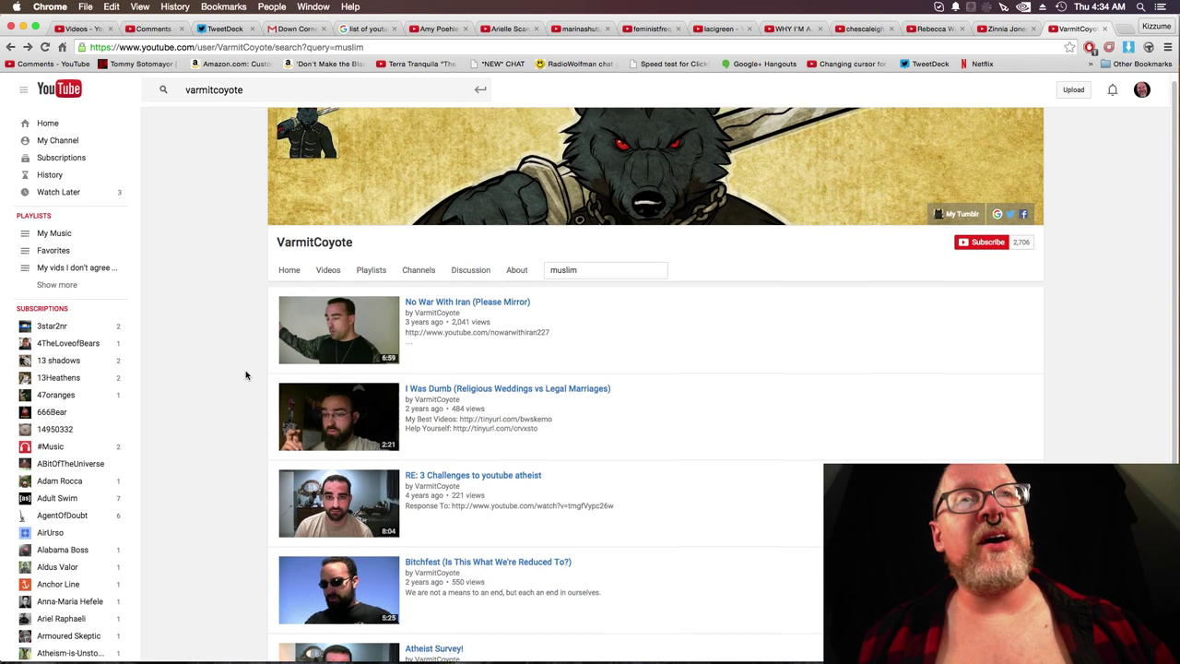
scroll("down", 3)
type("isla")
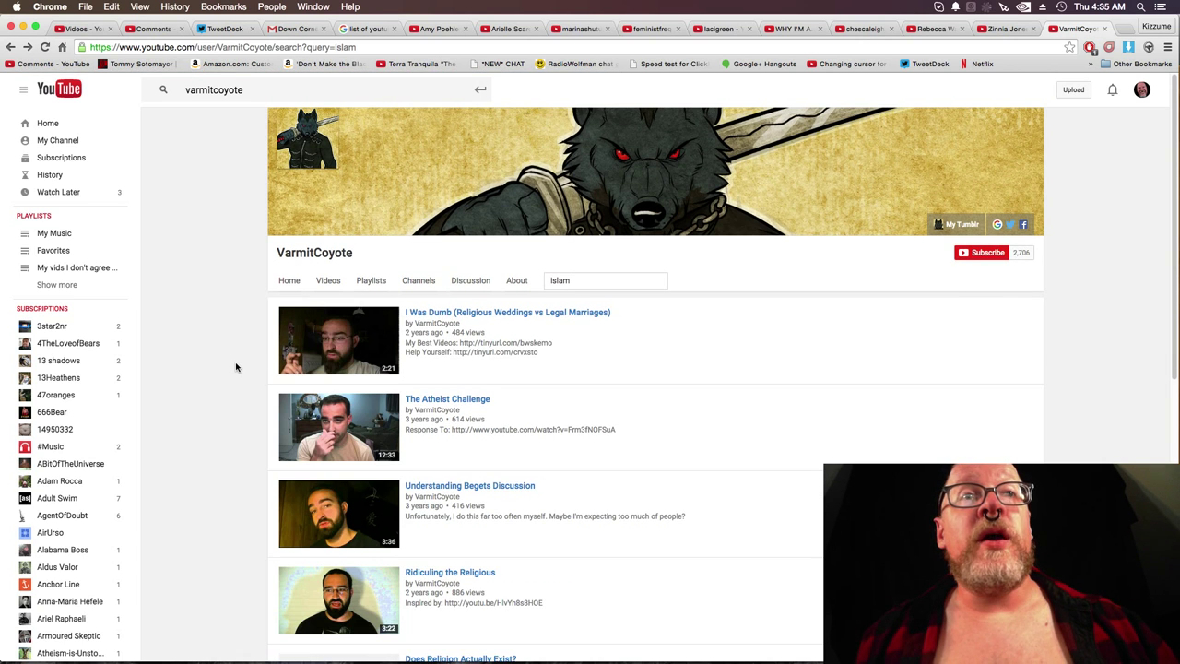
Scroll down through VarmitCoyote's 'islam' search results reviewing the religion-related videos.
scroll("down", 3)
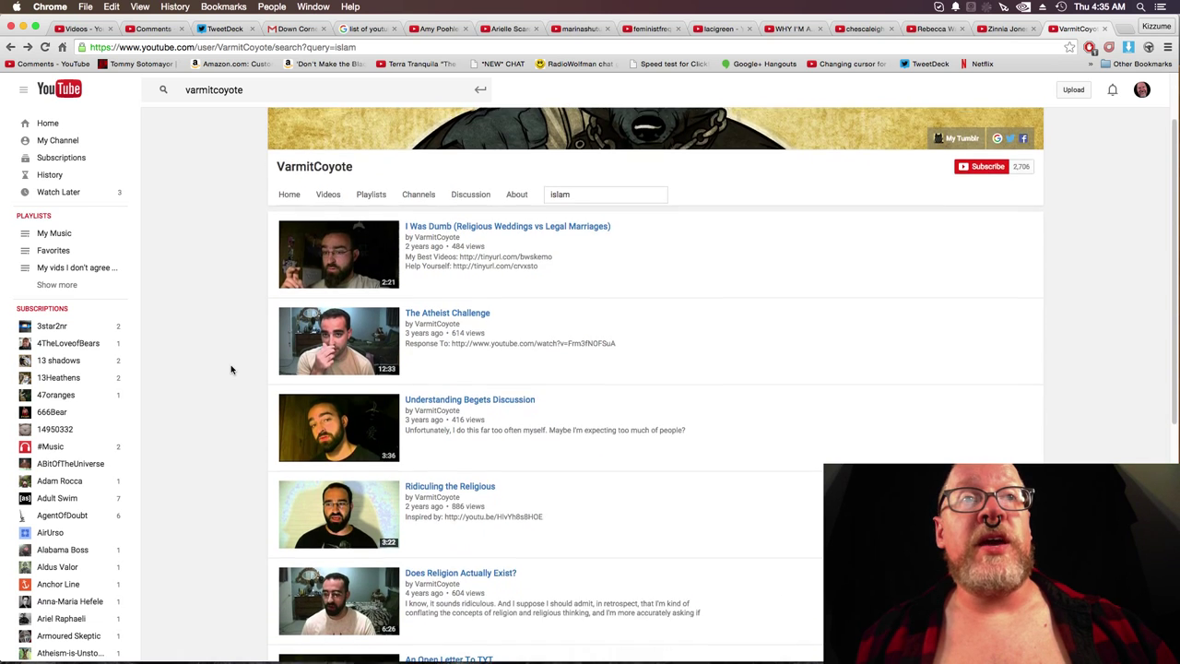
scroll("down", 3)
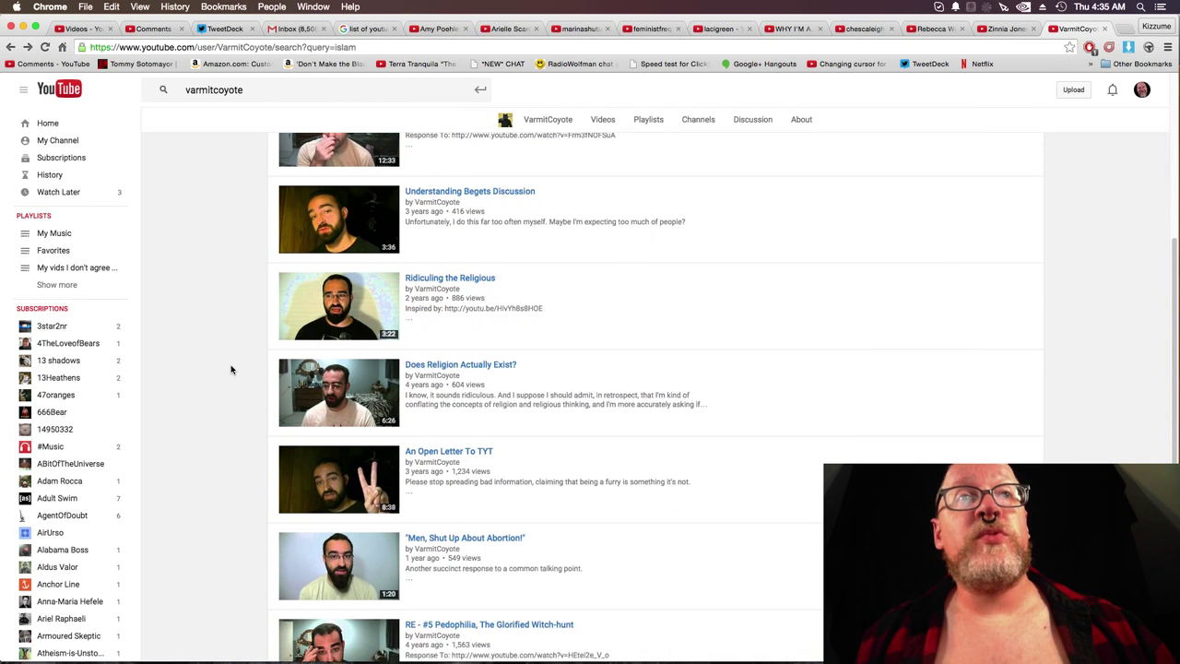
scroll("down", 3)
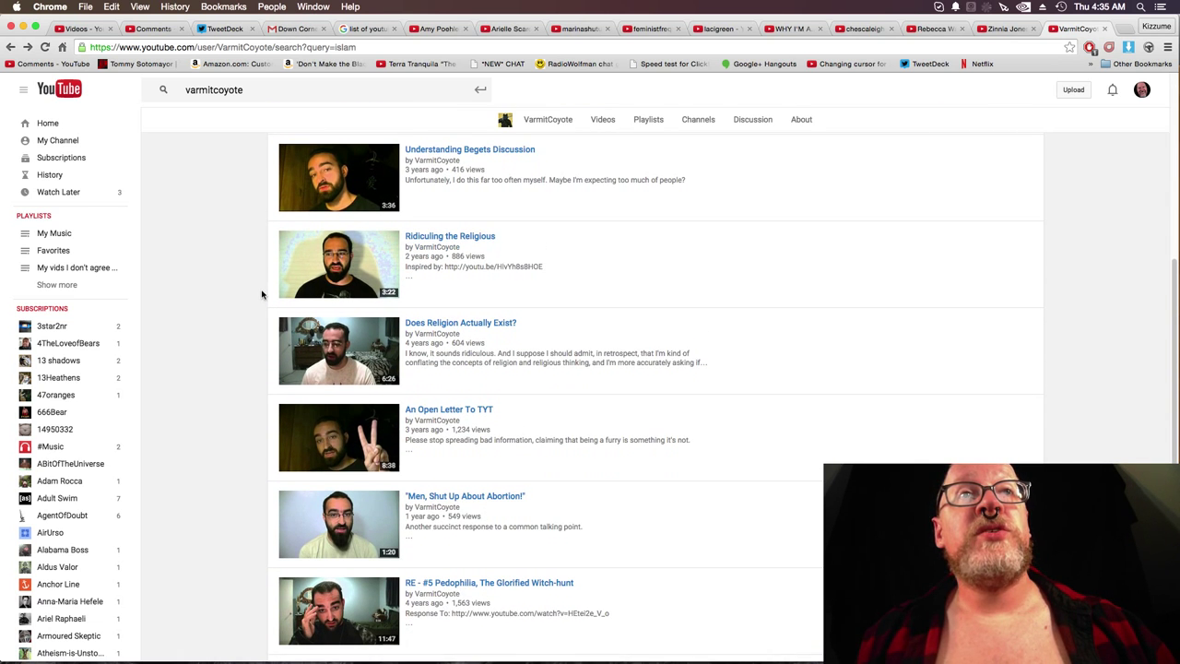
scroll("down", 3)
type("saudi")
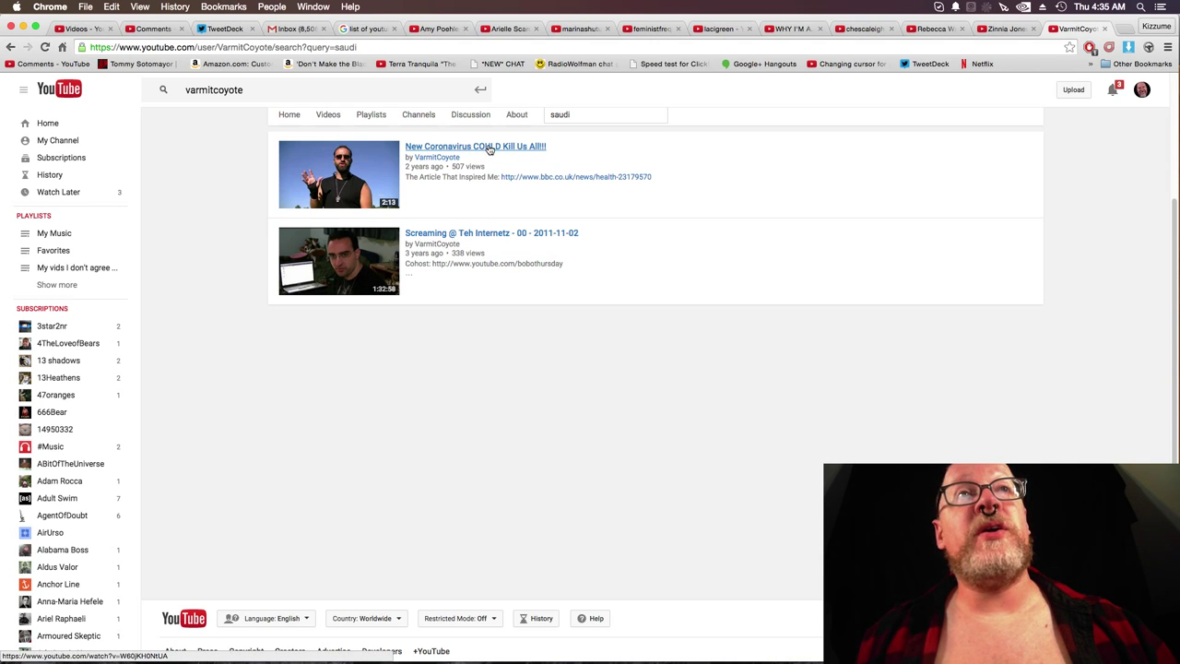
mouse_move(489, 148)
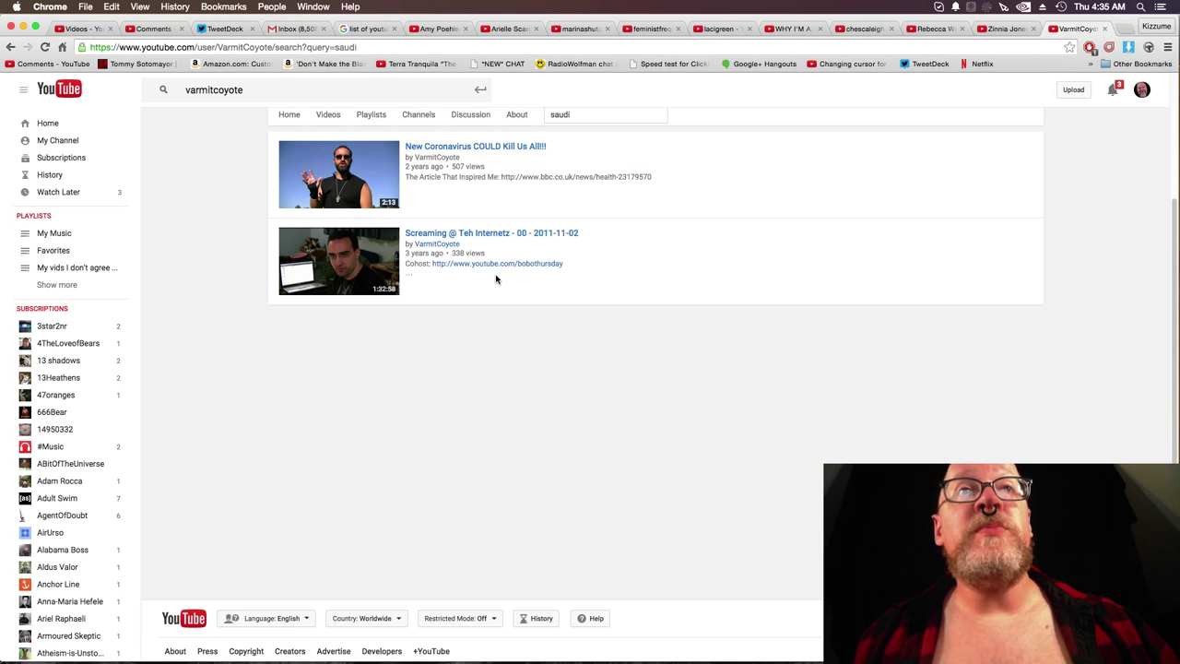
mouse_move(655, 275)
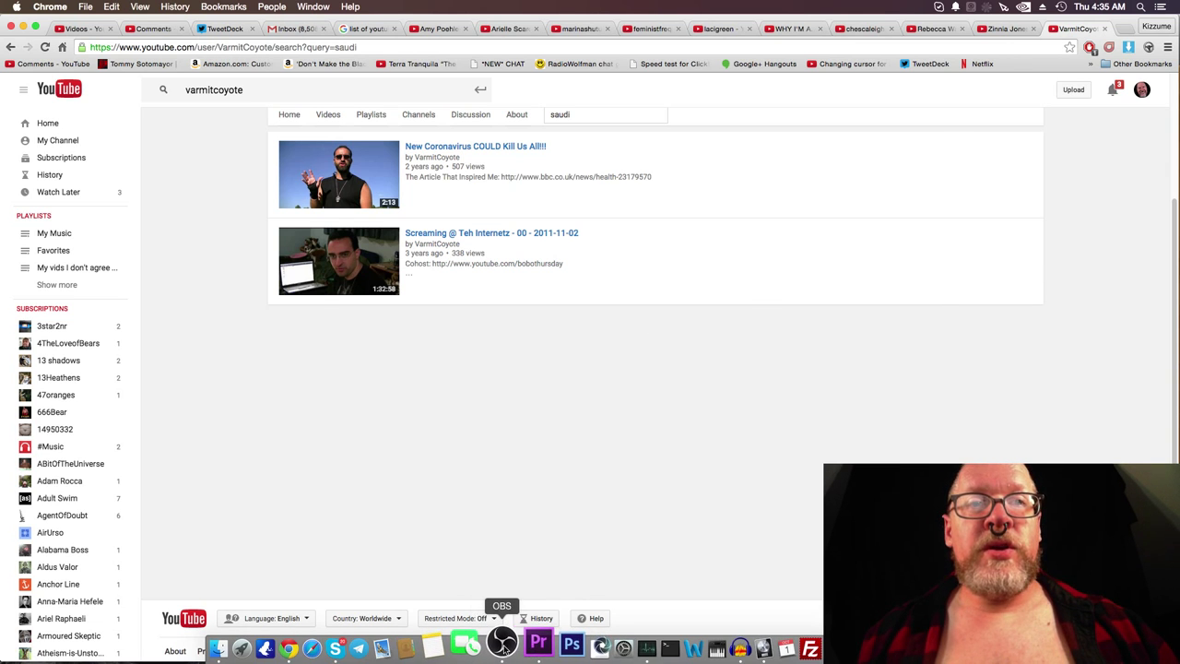
Review the two unrelated videos returned by the 'saudi' channel search.
left_click(502, 642)
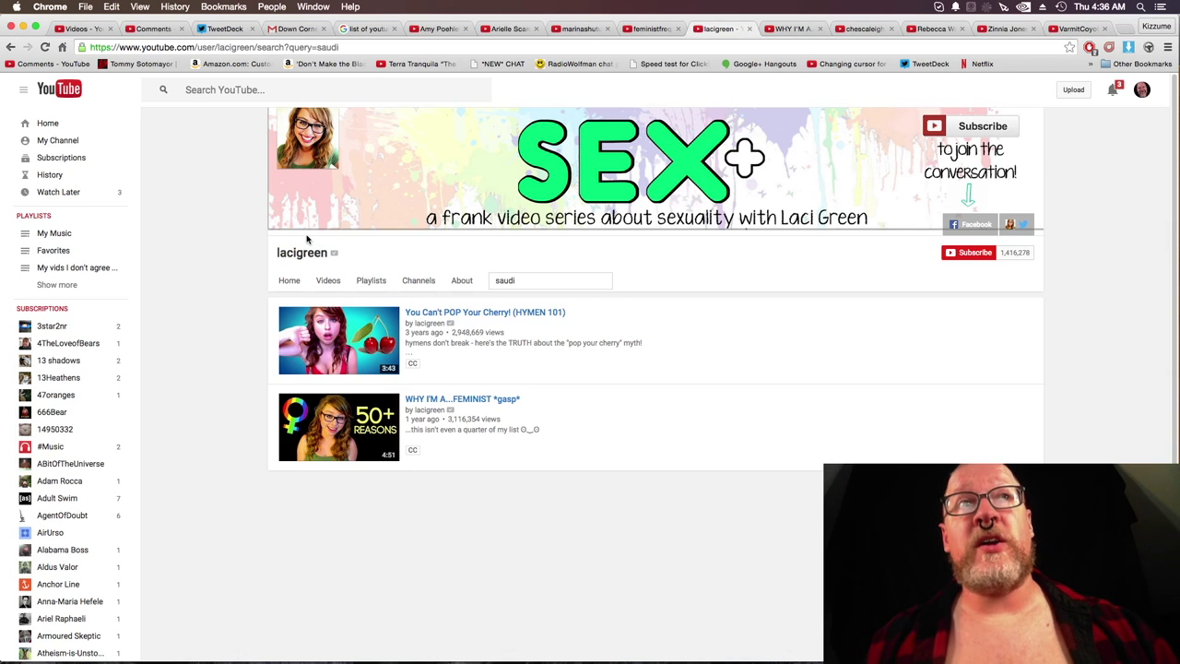
mouse_move(243, 244)
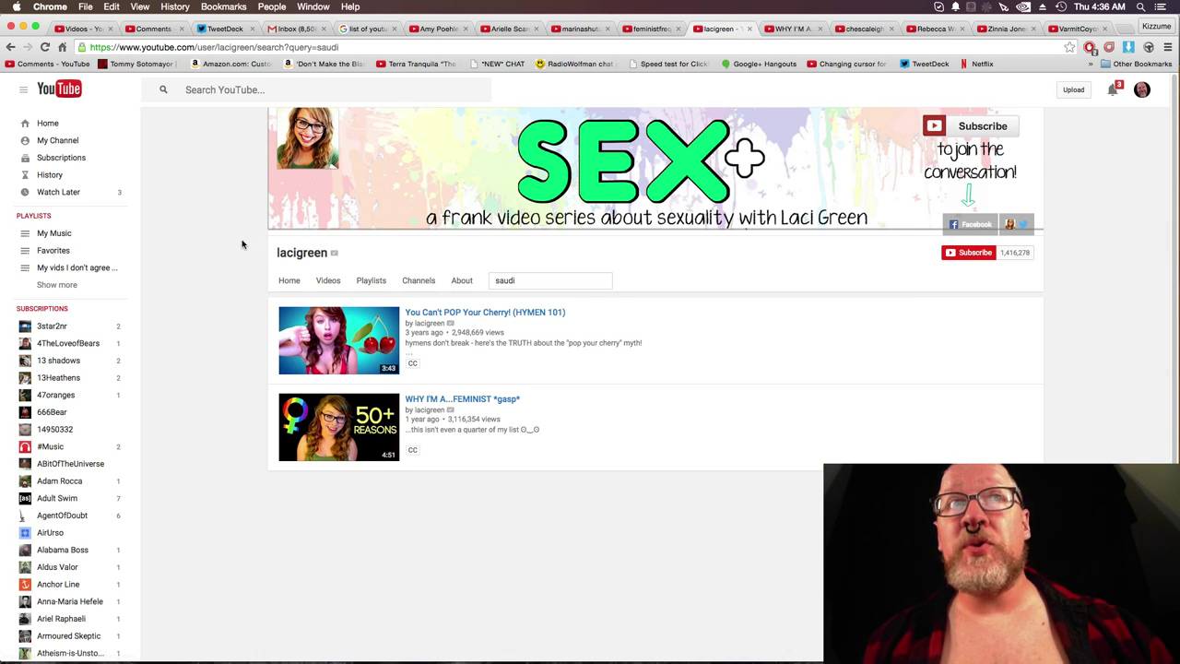
mouse_move(306, 214)
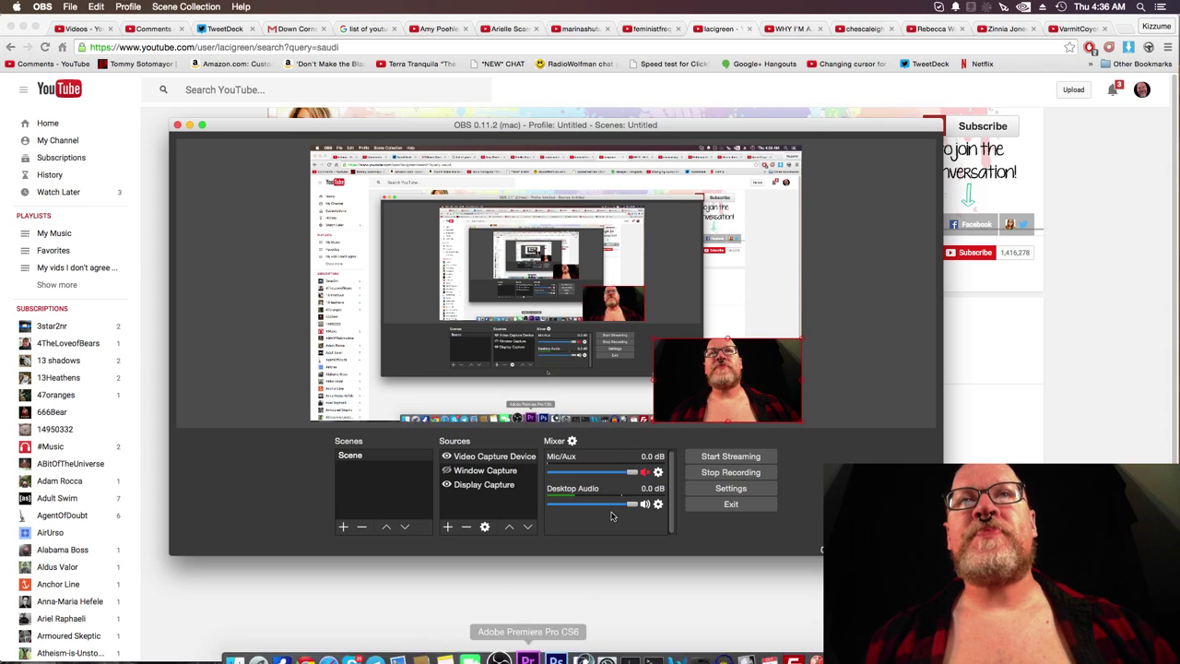
Stop the OBS screen recording after checking Laci Green's 'saudi' results.
left_click(730, 472)
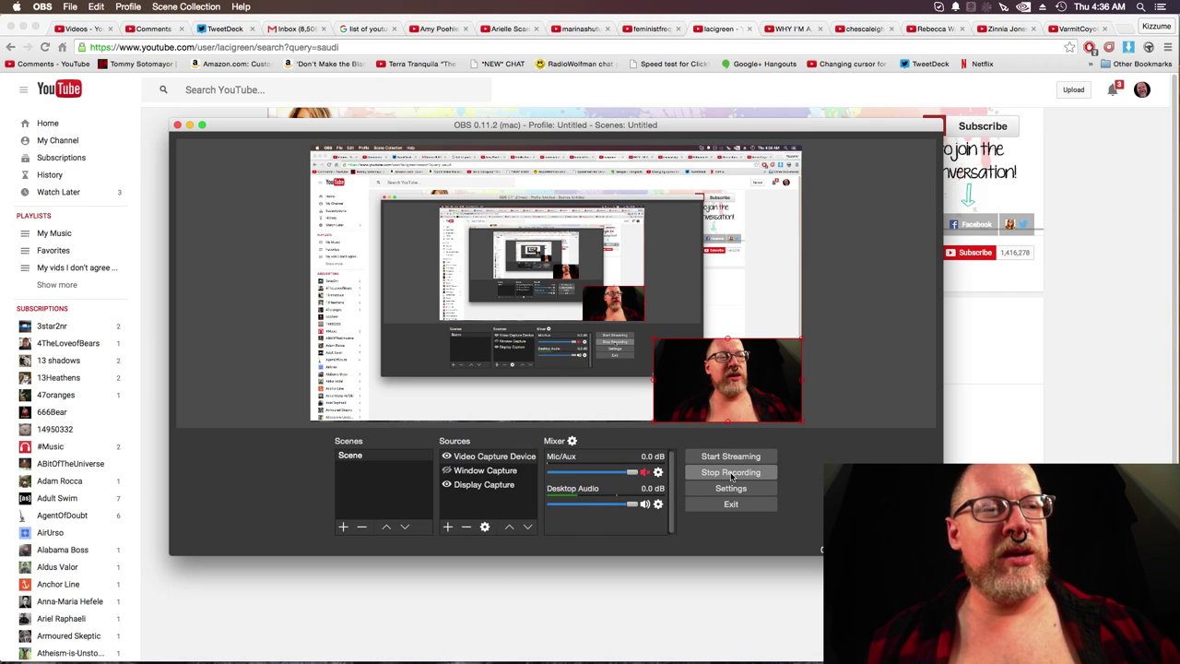